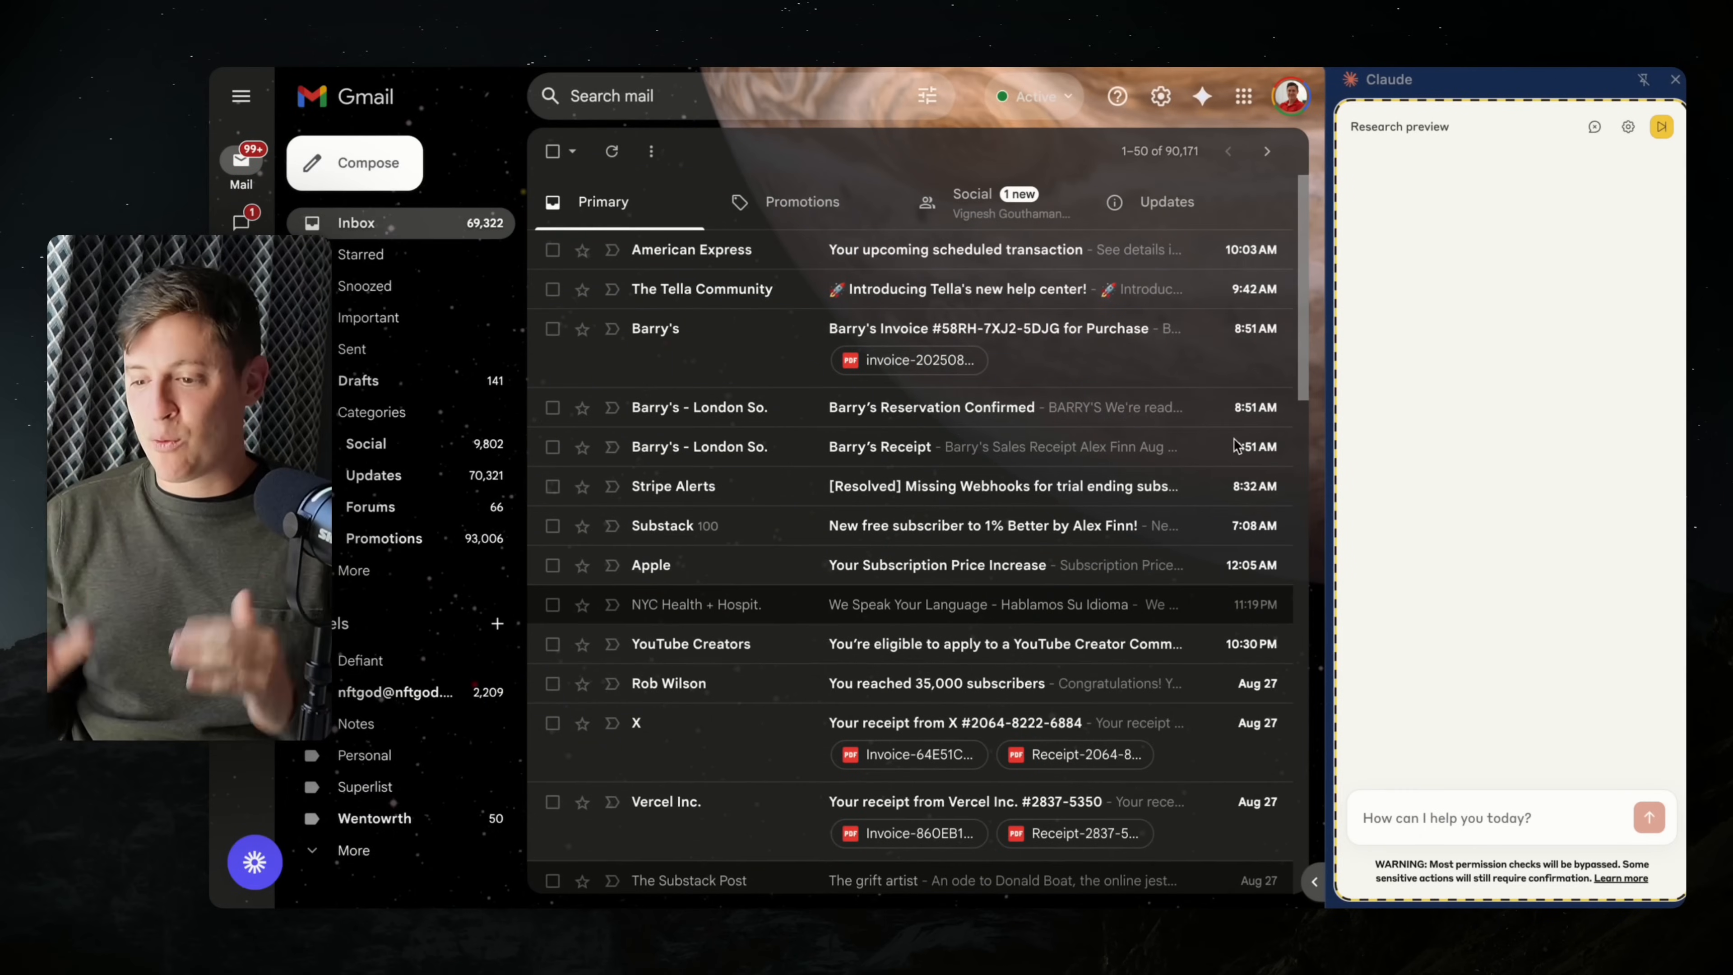
pyautogui.moveTo(1404, 227)
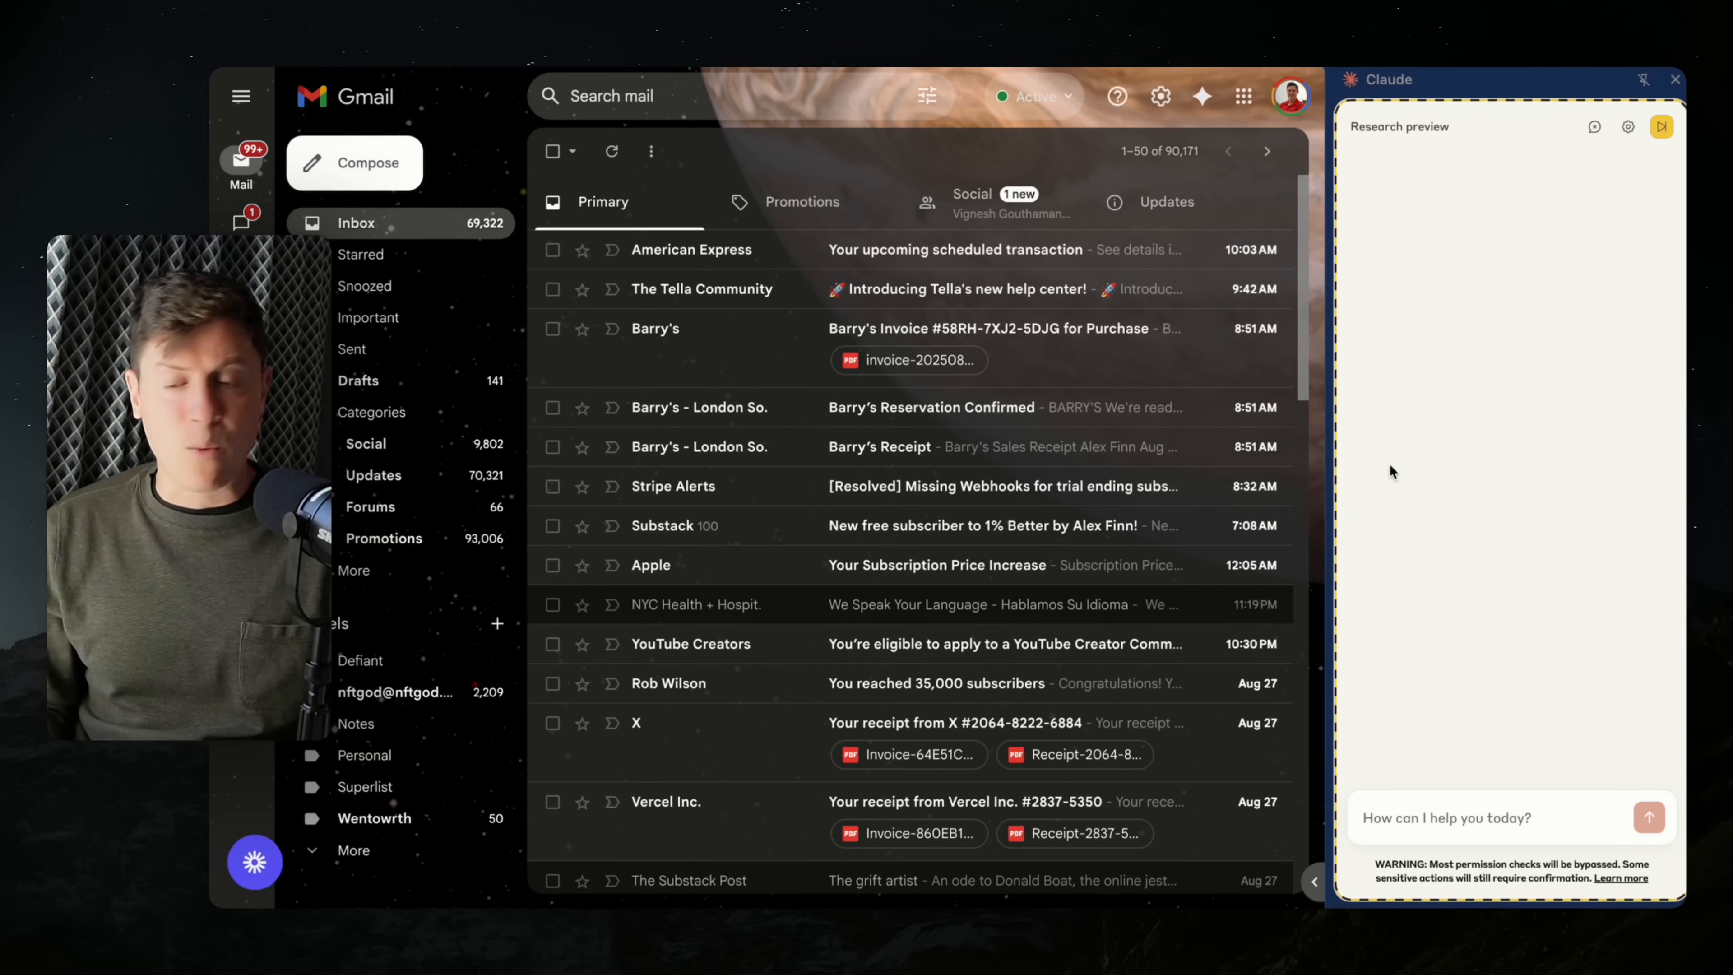
pyautogui.moveTo(1536, 281)
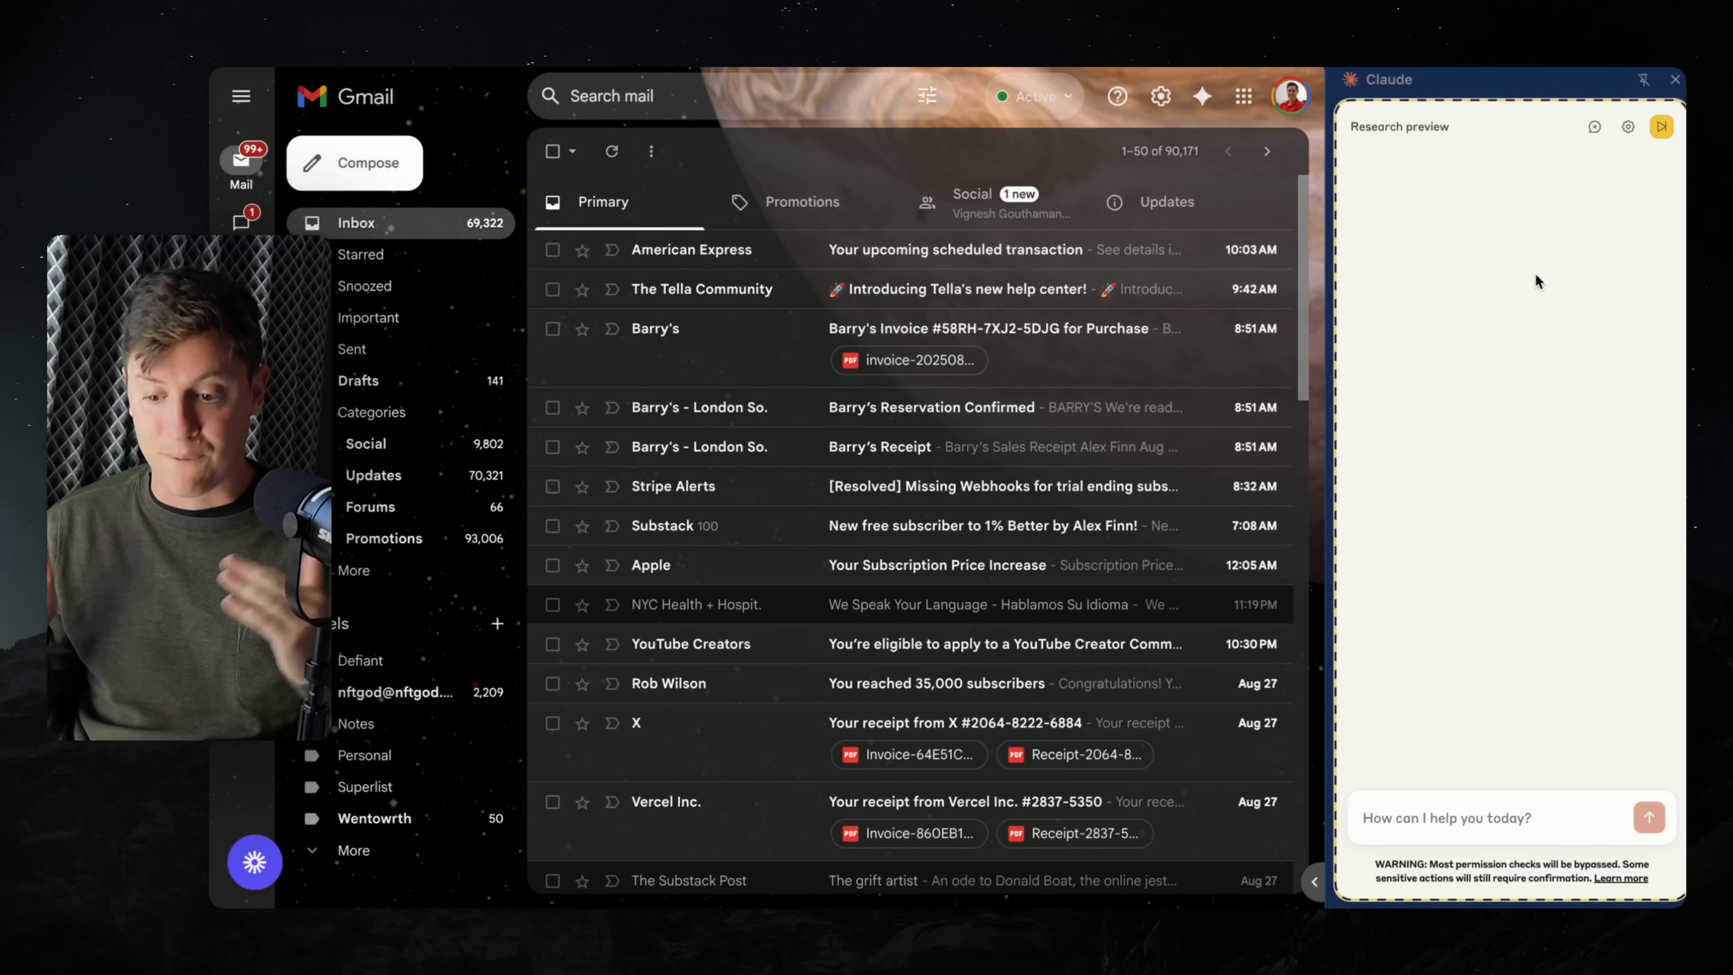
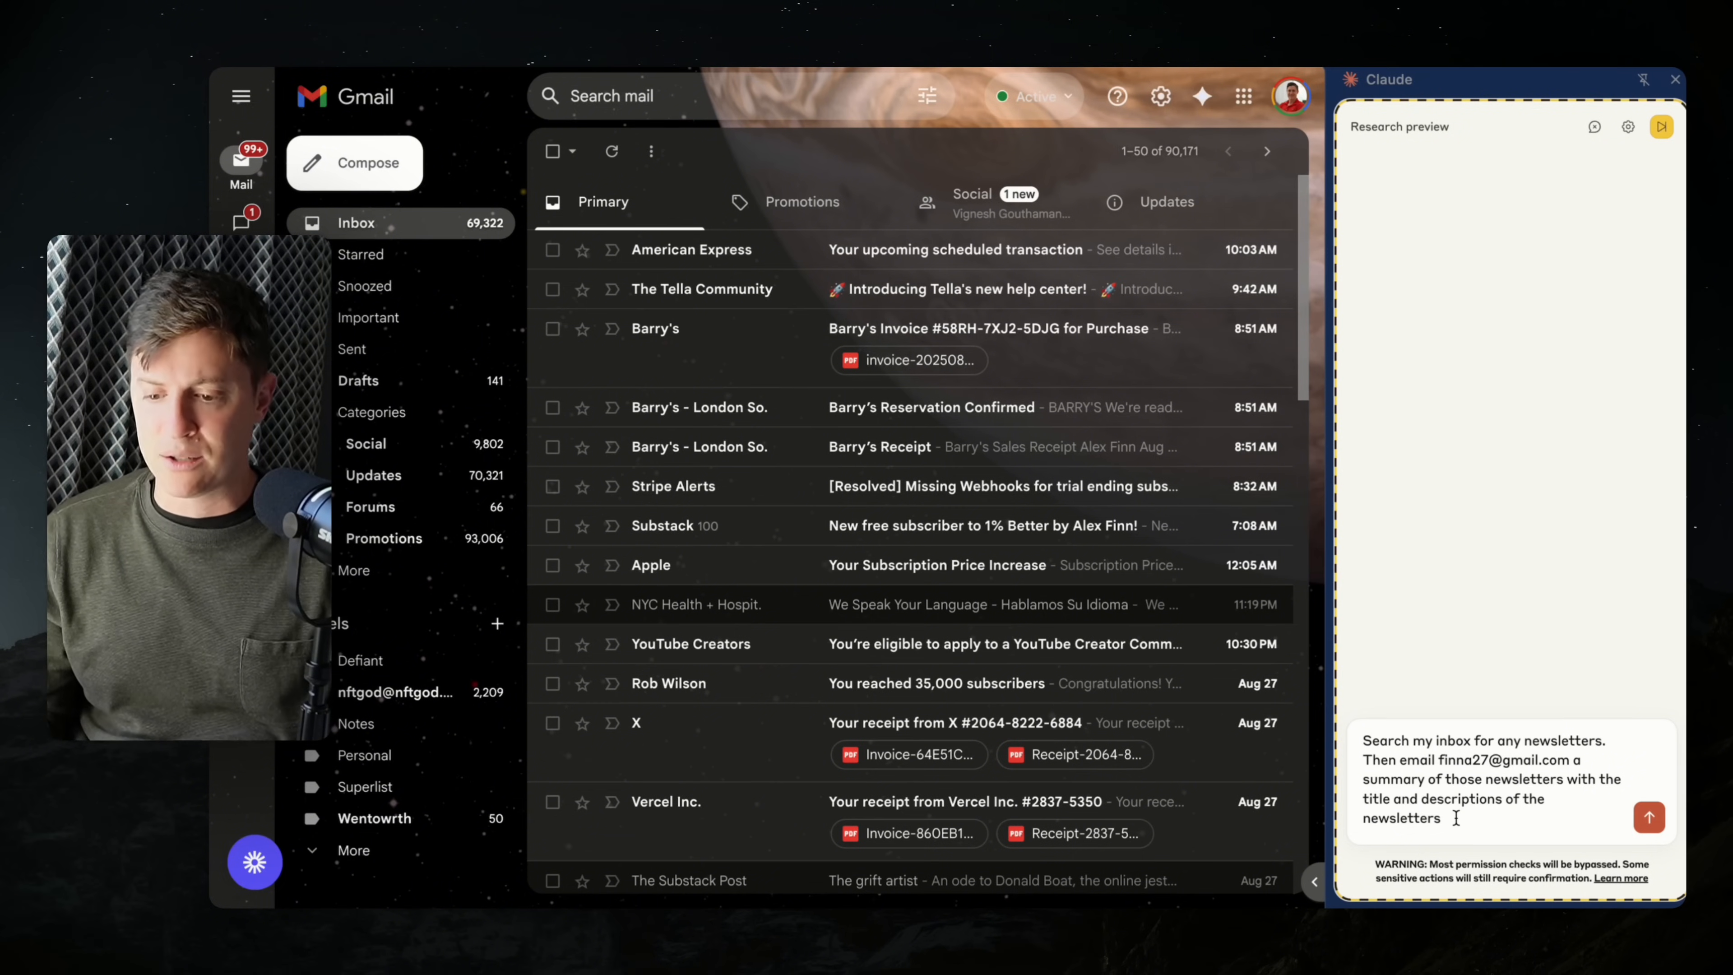
# Step: Send the request and run the Gmail search 'newsletter OR unsubscribe OR "mailing list"'
pyautogui.click(1649, 817)
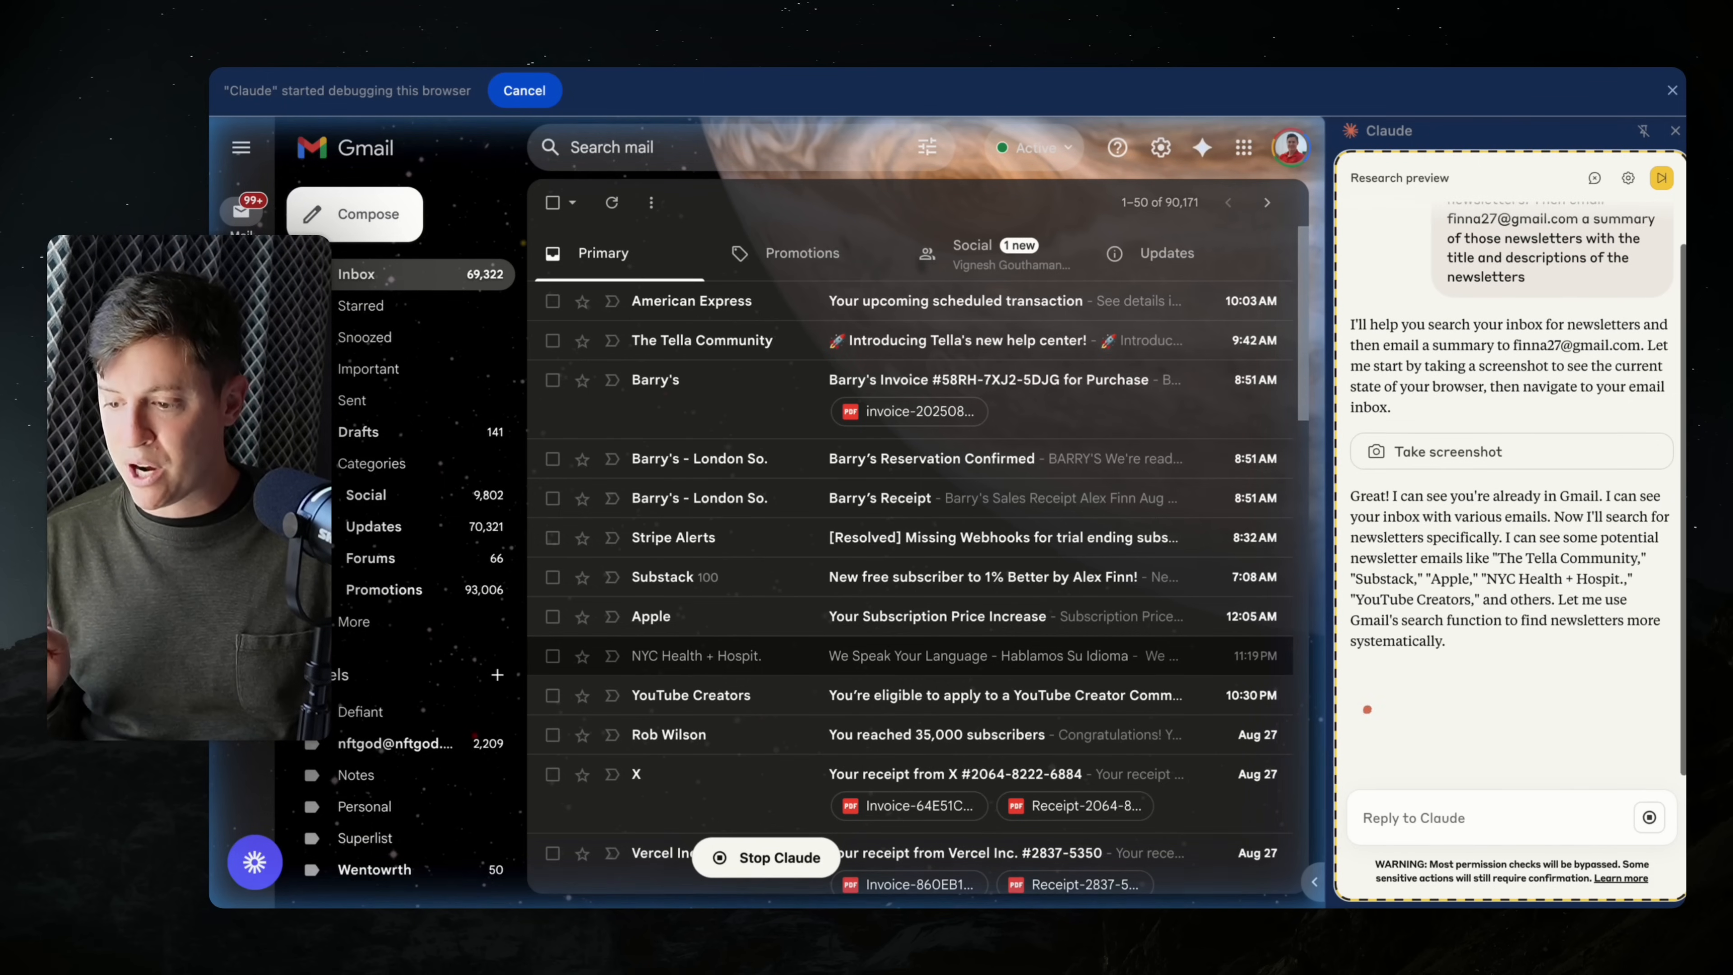
pyautogui.click(620, 147)
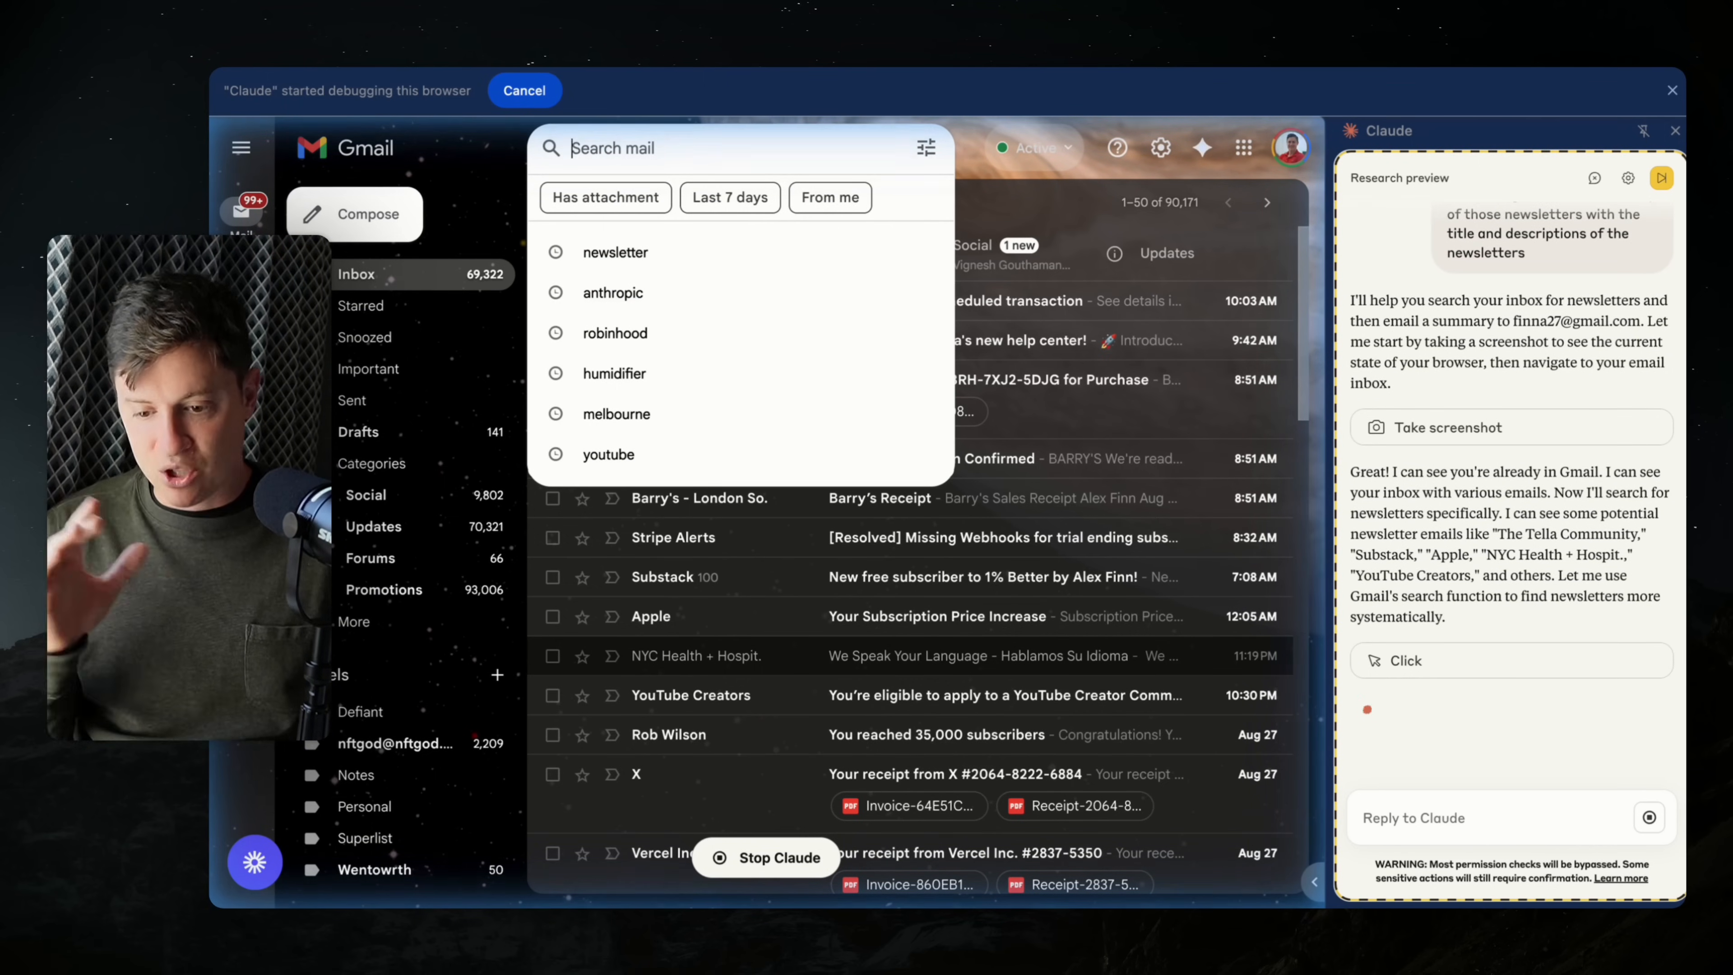
pyautogui.write('newsletter OR unsubscribe OR "mailing list"')
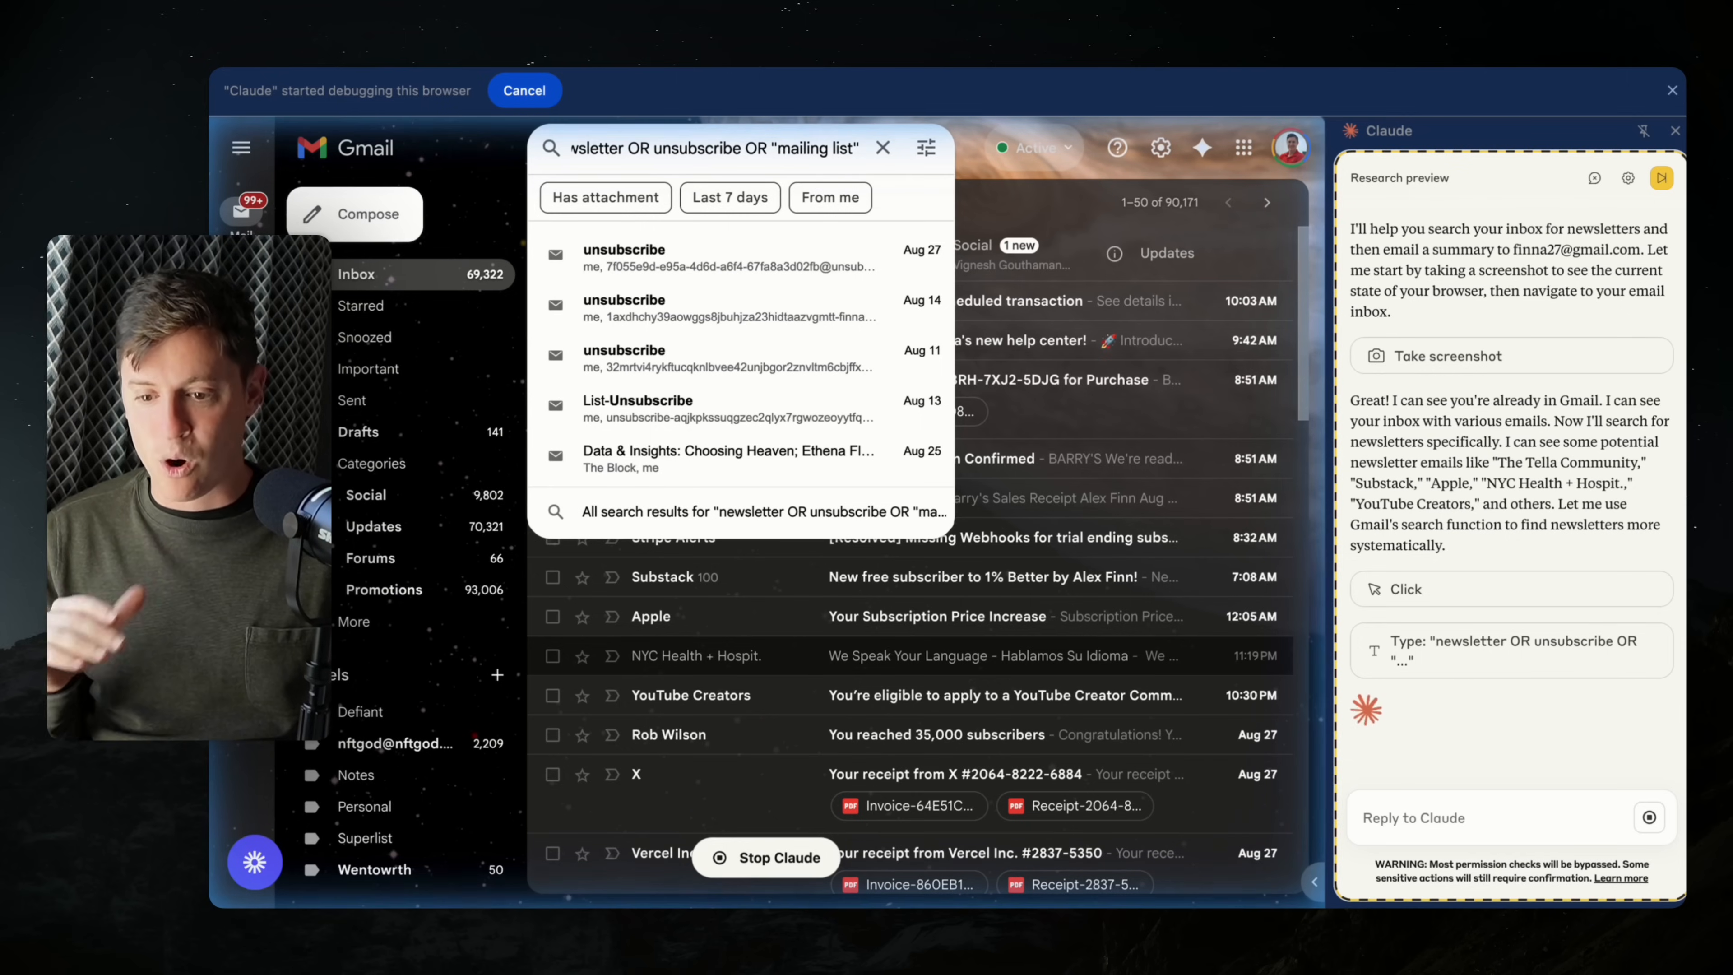
pyautogui.press('Return')
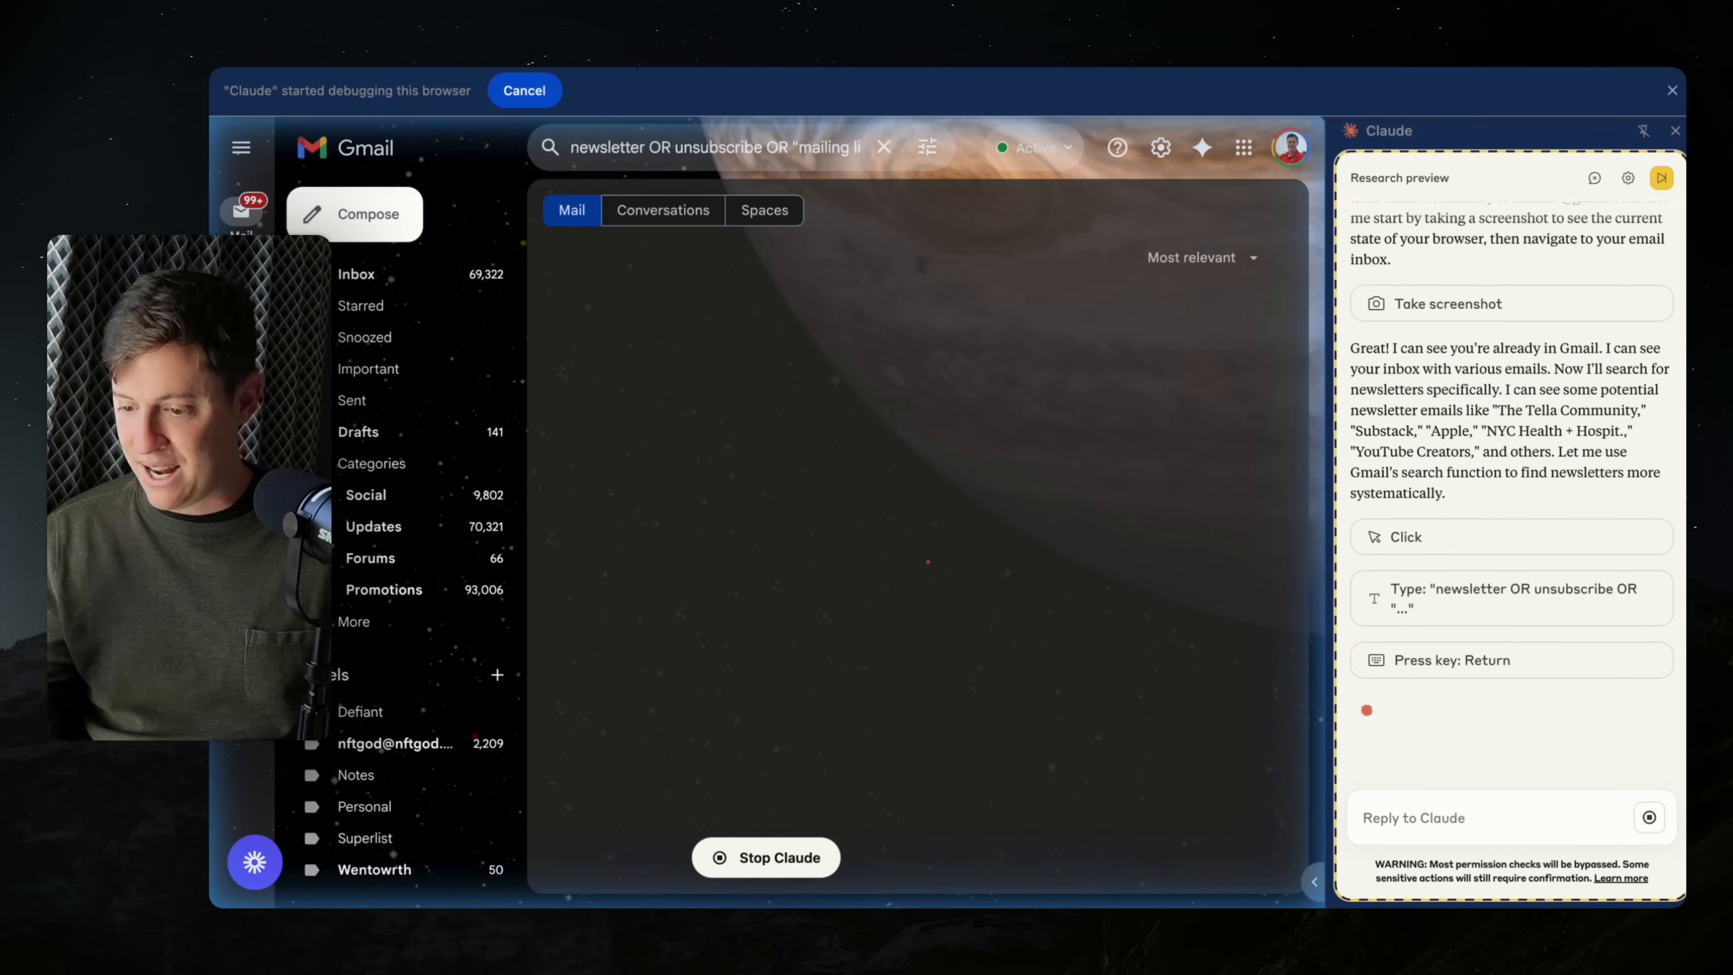
# Step: Go through the search results so Claude lists The Rundown AI, OpenAI, Tech Brew and other newsletters
pyautogui.press('Return')
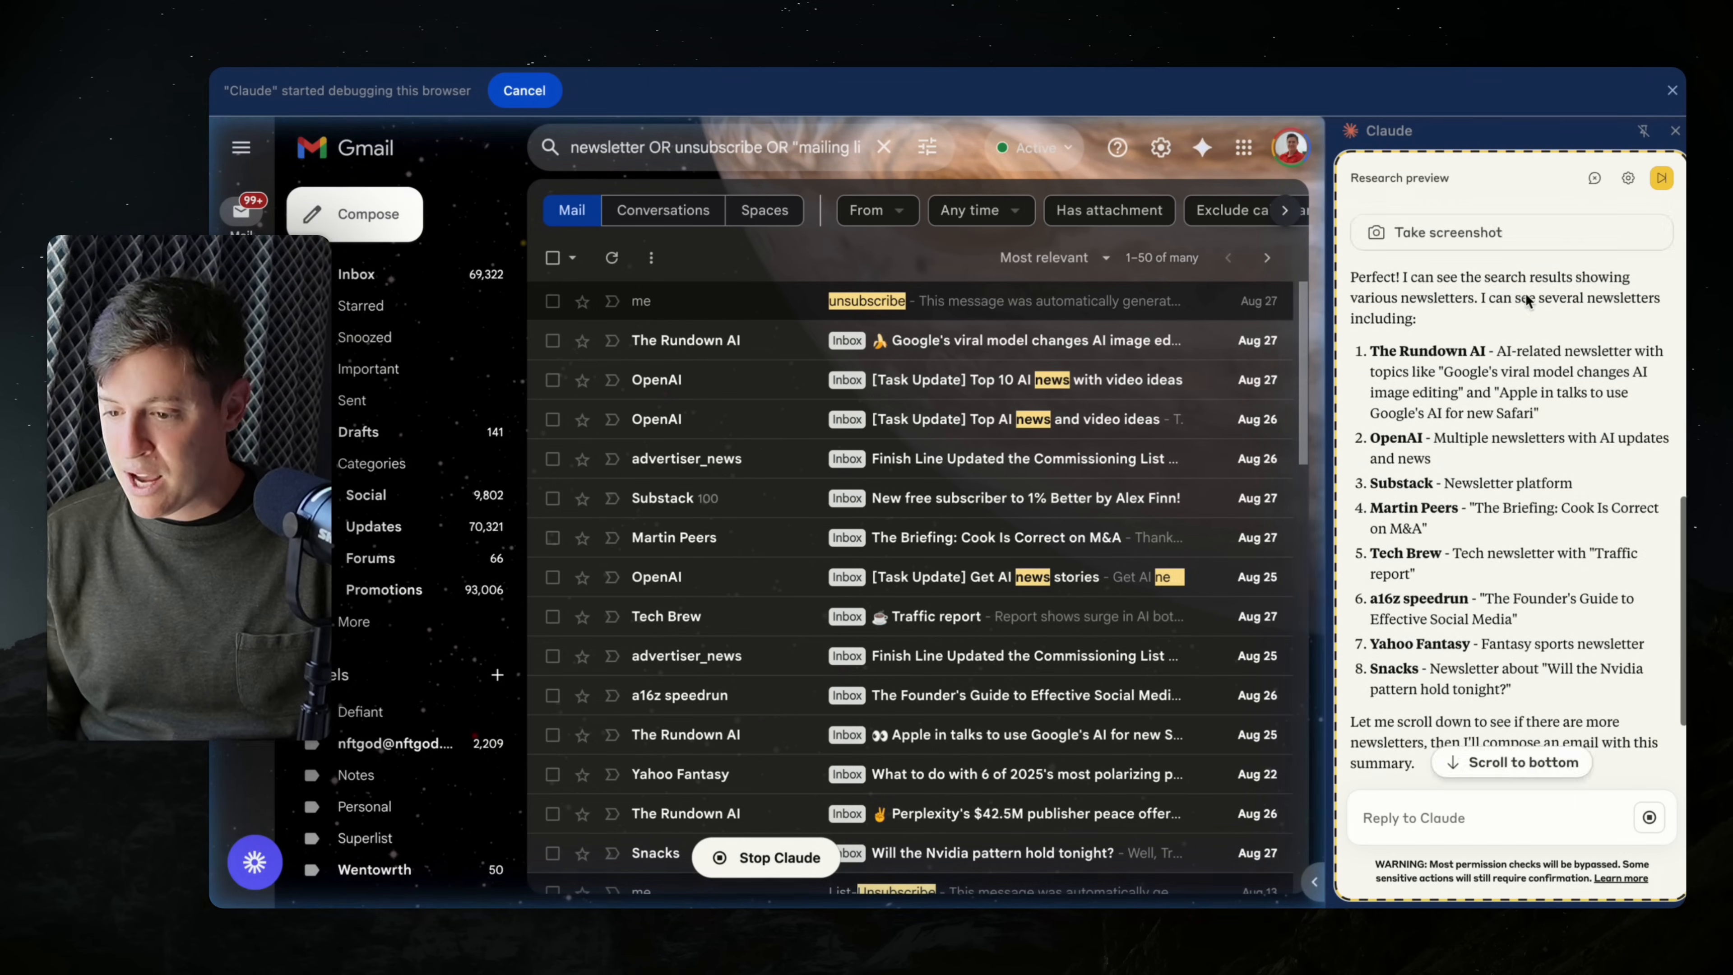
pyautogui.scroll(-3)
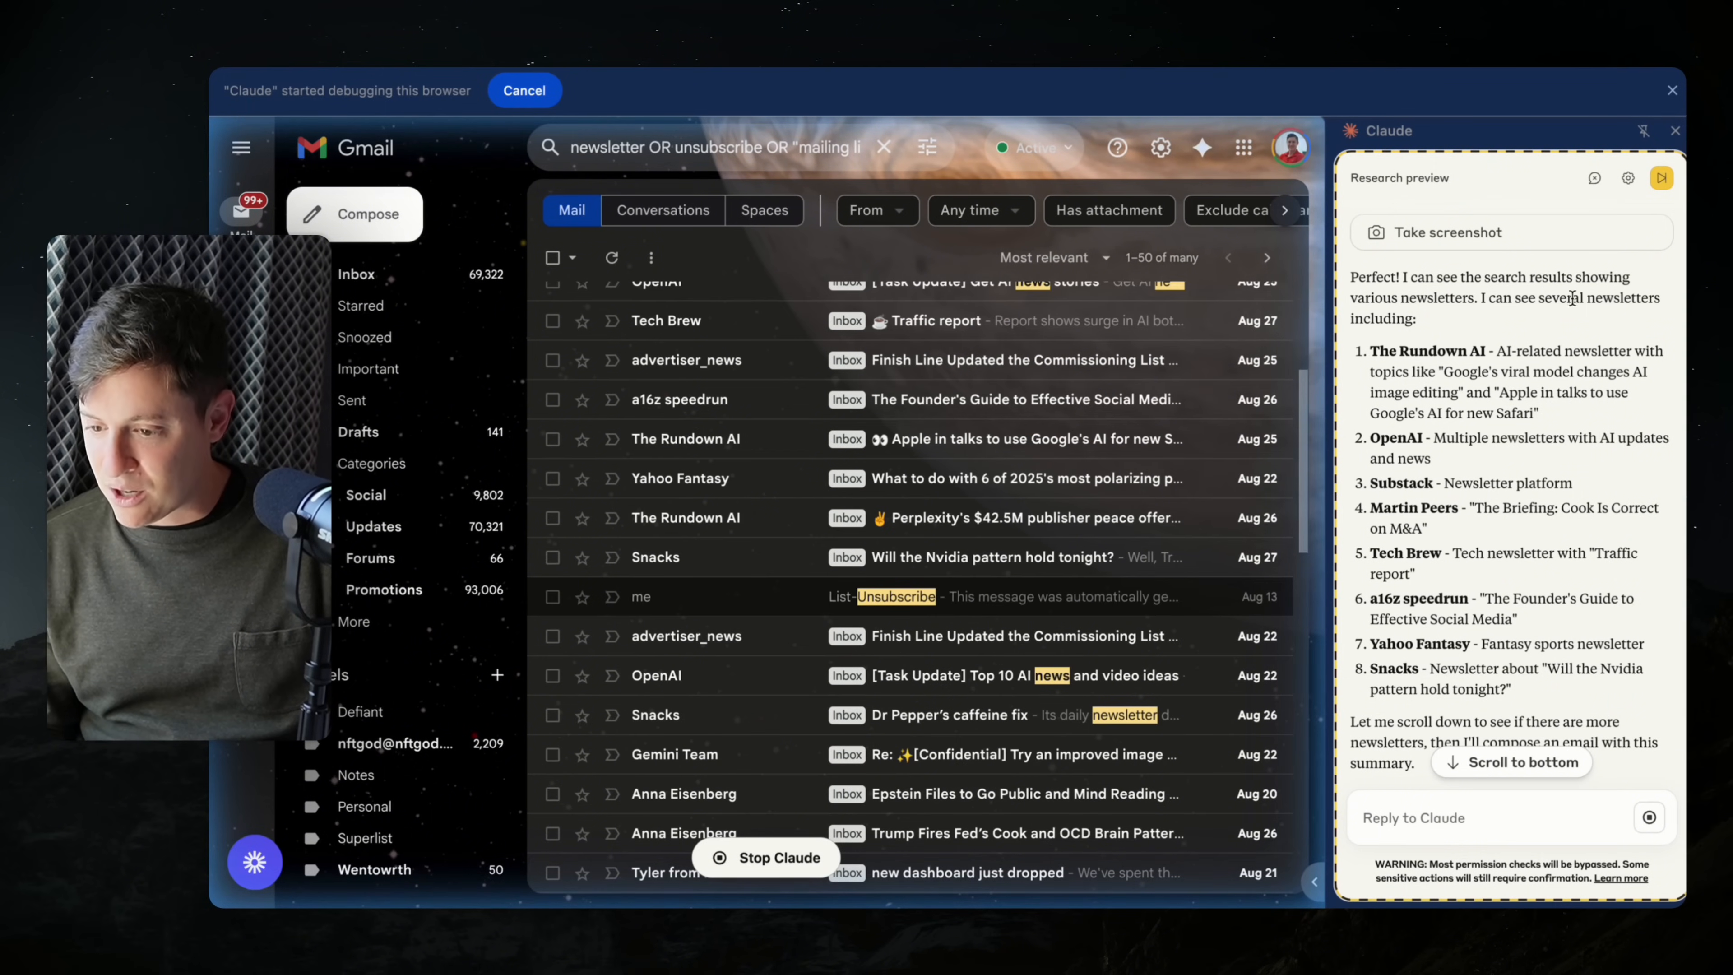
pyautogui.moveTo(1409, 503)
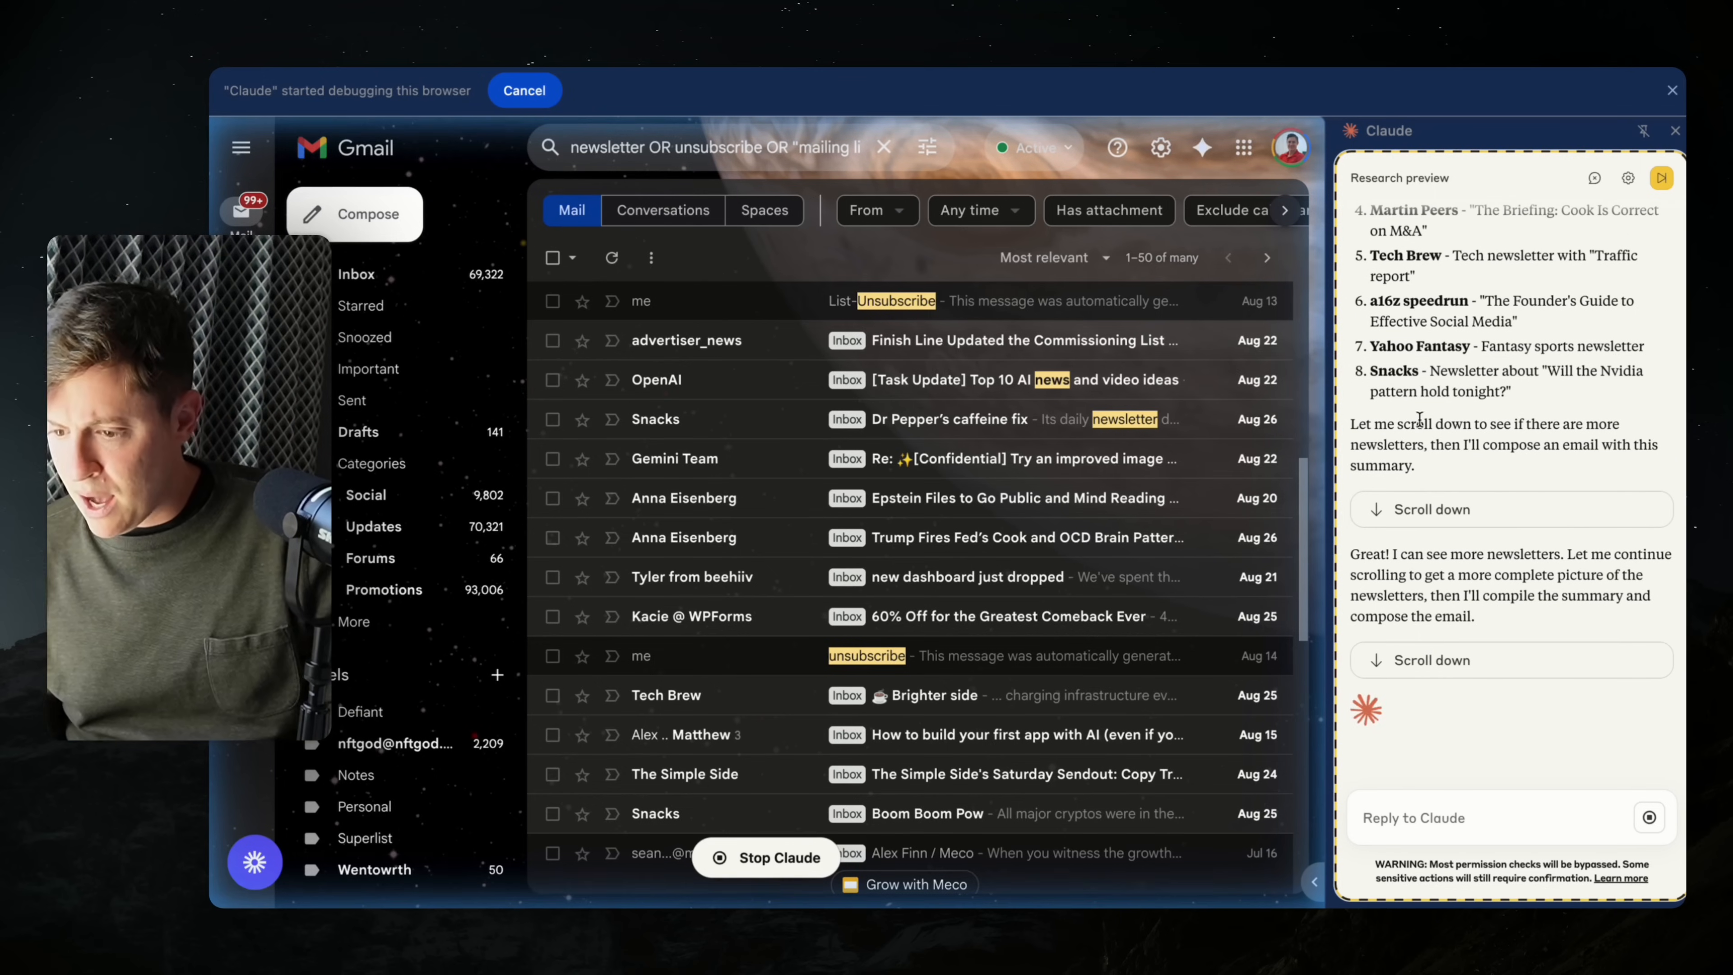
pyautogui.moveTo(1481, 412)
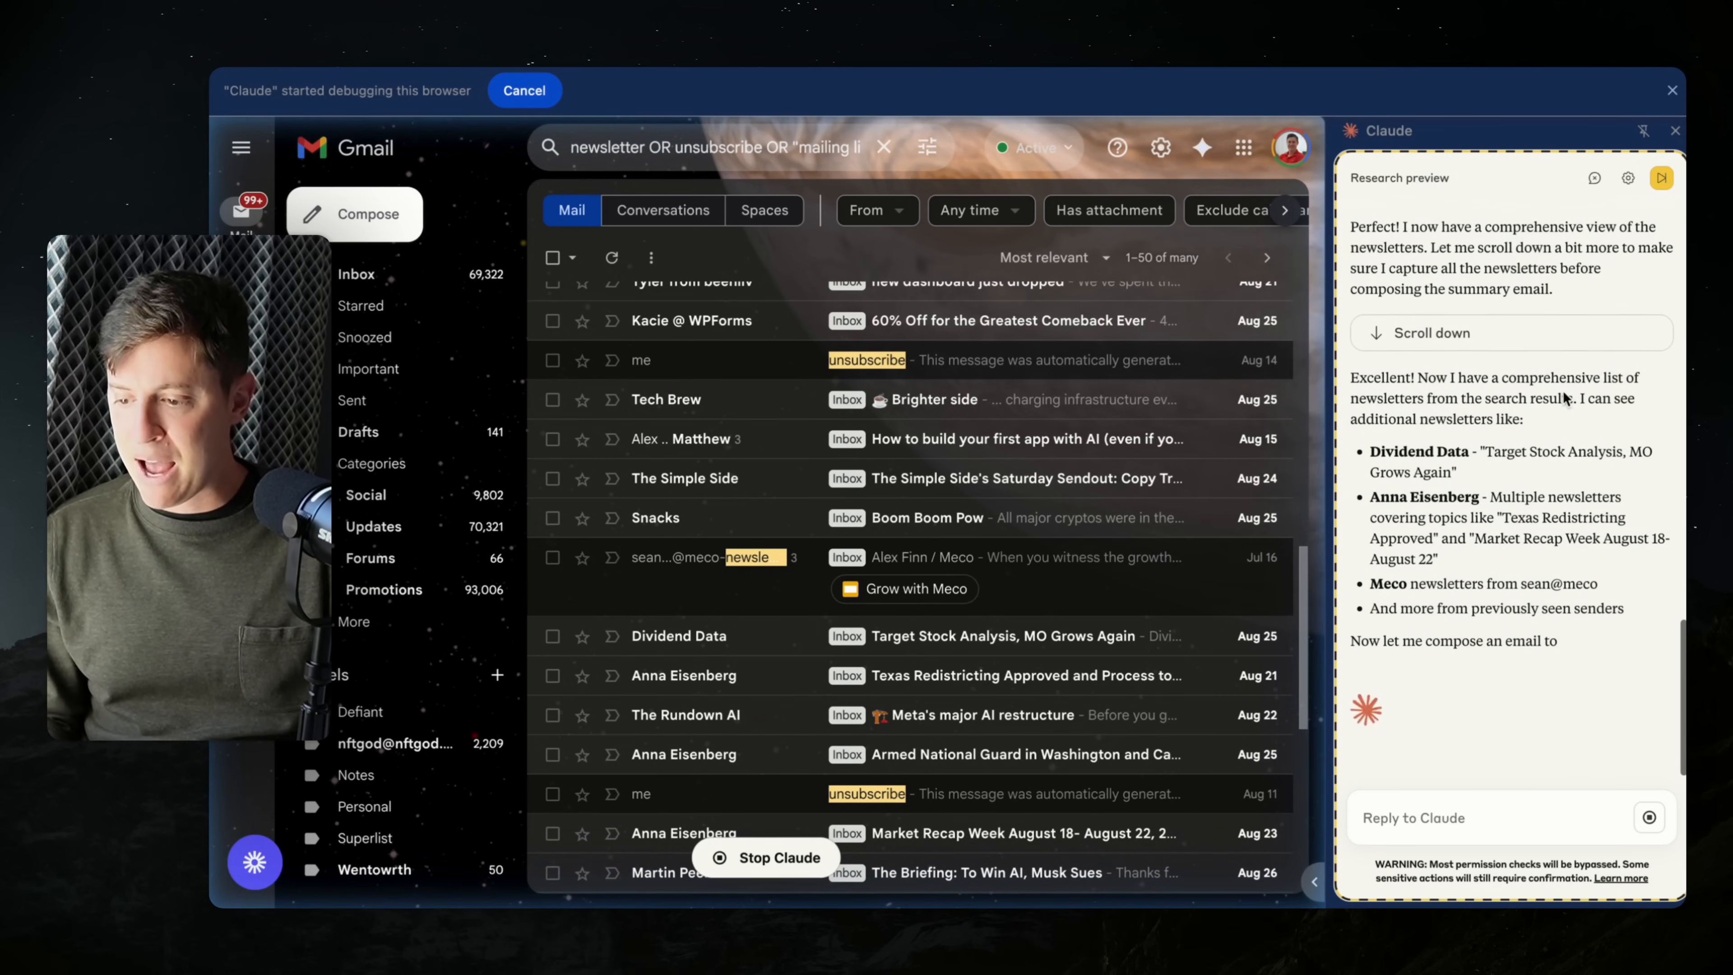
# Step: Compose a new email to your own address with subject 'Newsletter Summary from Your Inbox'
pyautogui.click(354, 213)
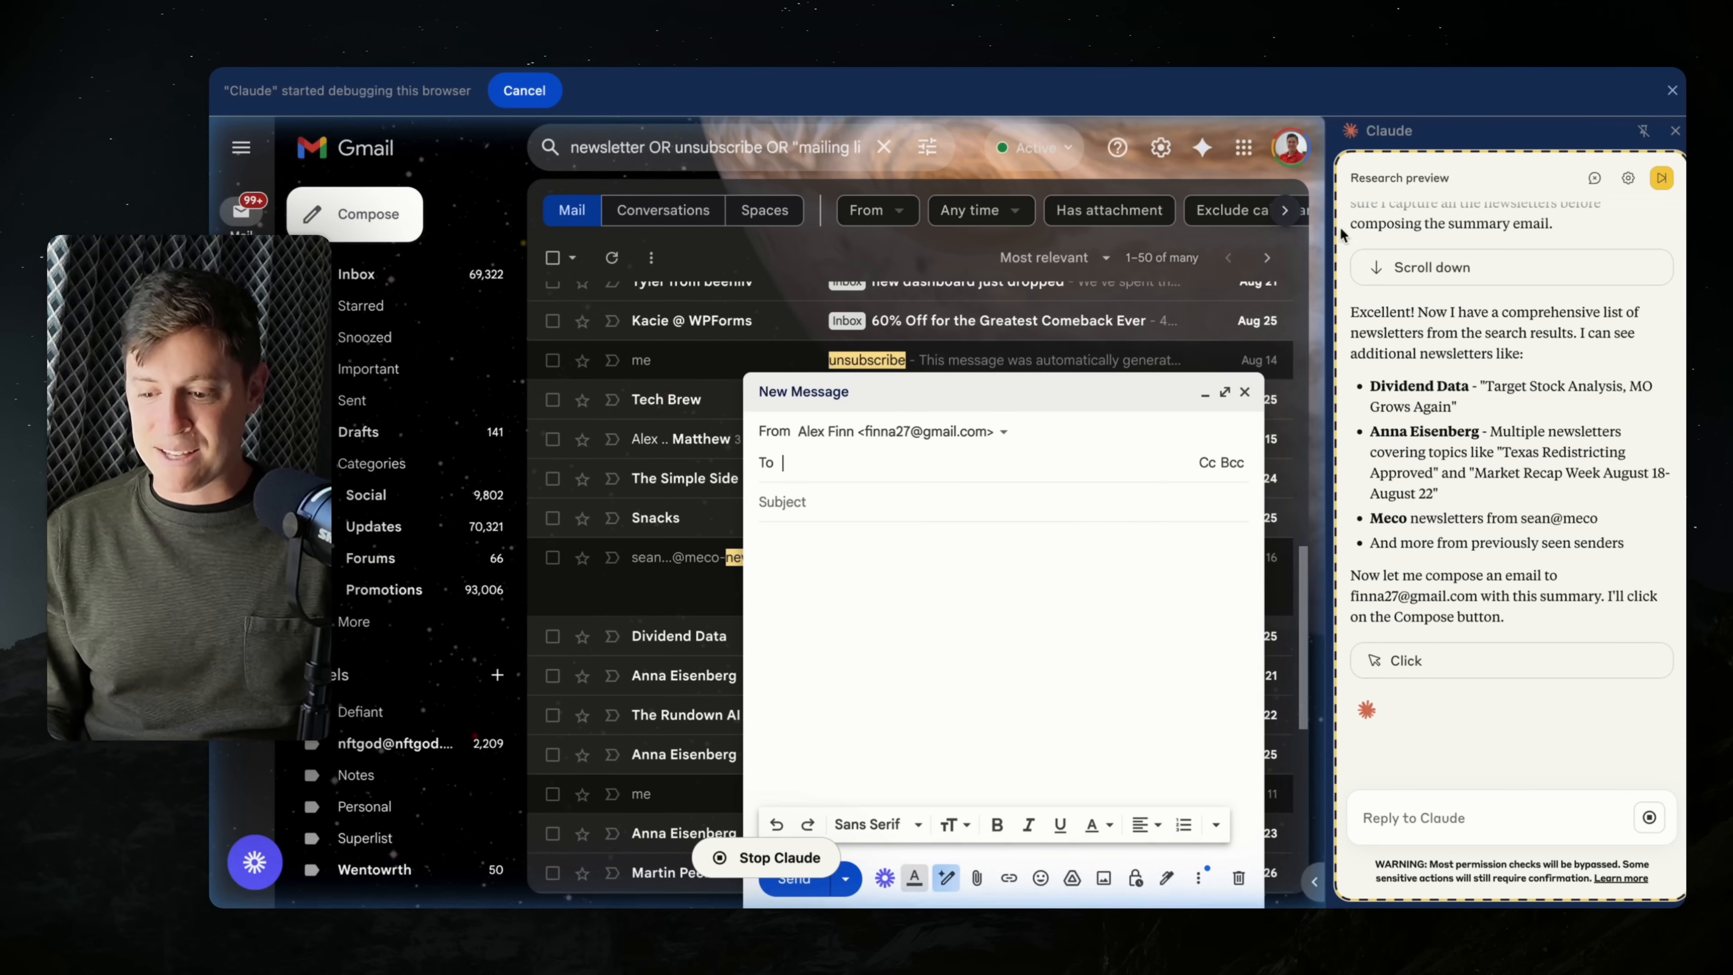
pyautogui.moveTo(1379, 241)
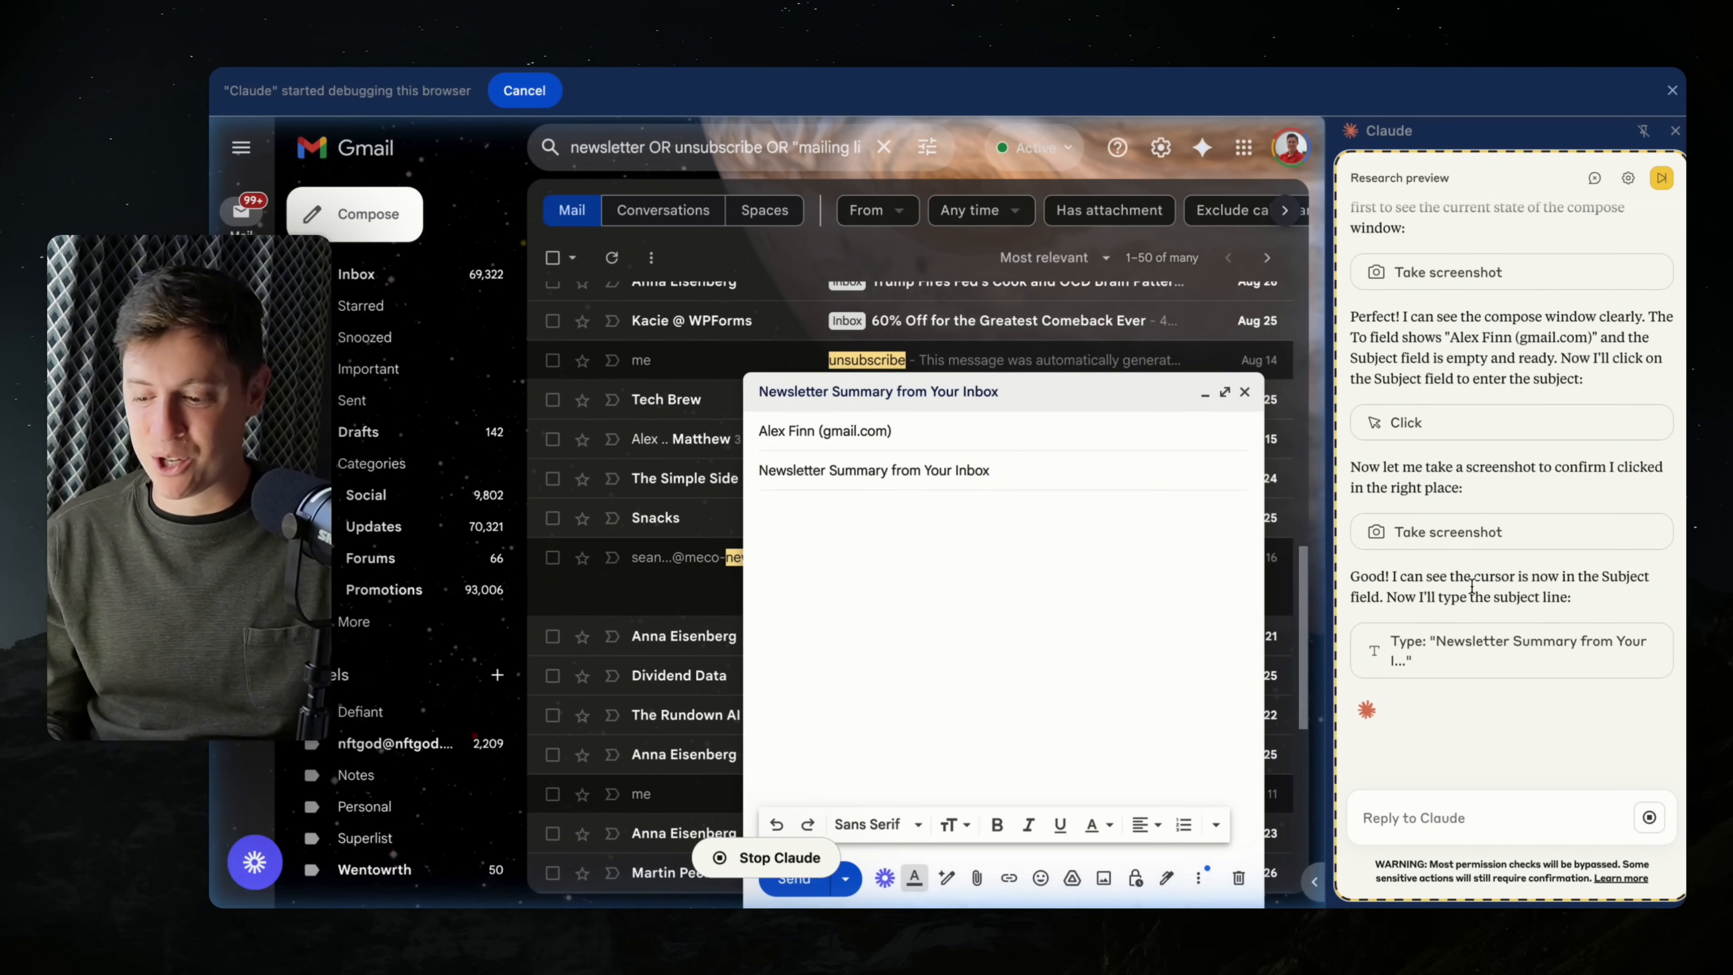
pyautogui.moveTo(1476, 501)
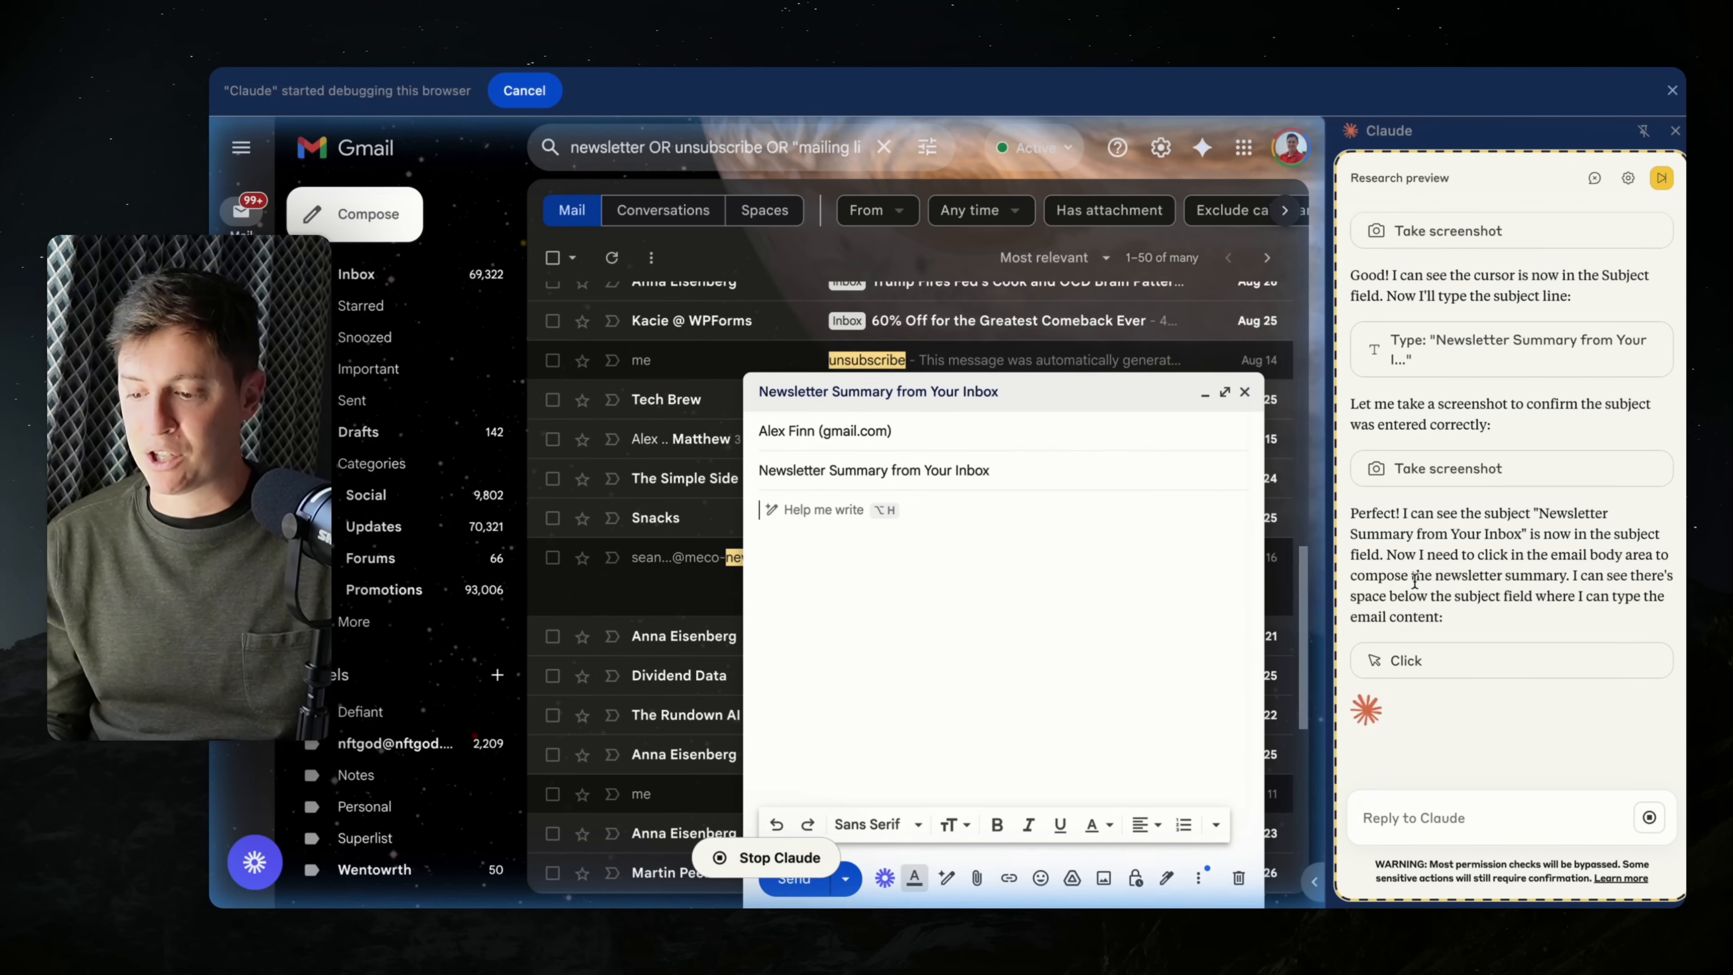
# Step: Fill the draft body with the categorised newsletter summary signed off by Alex
pyautogui.scroll(-3)
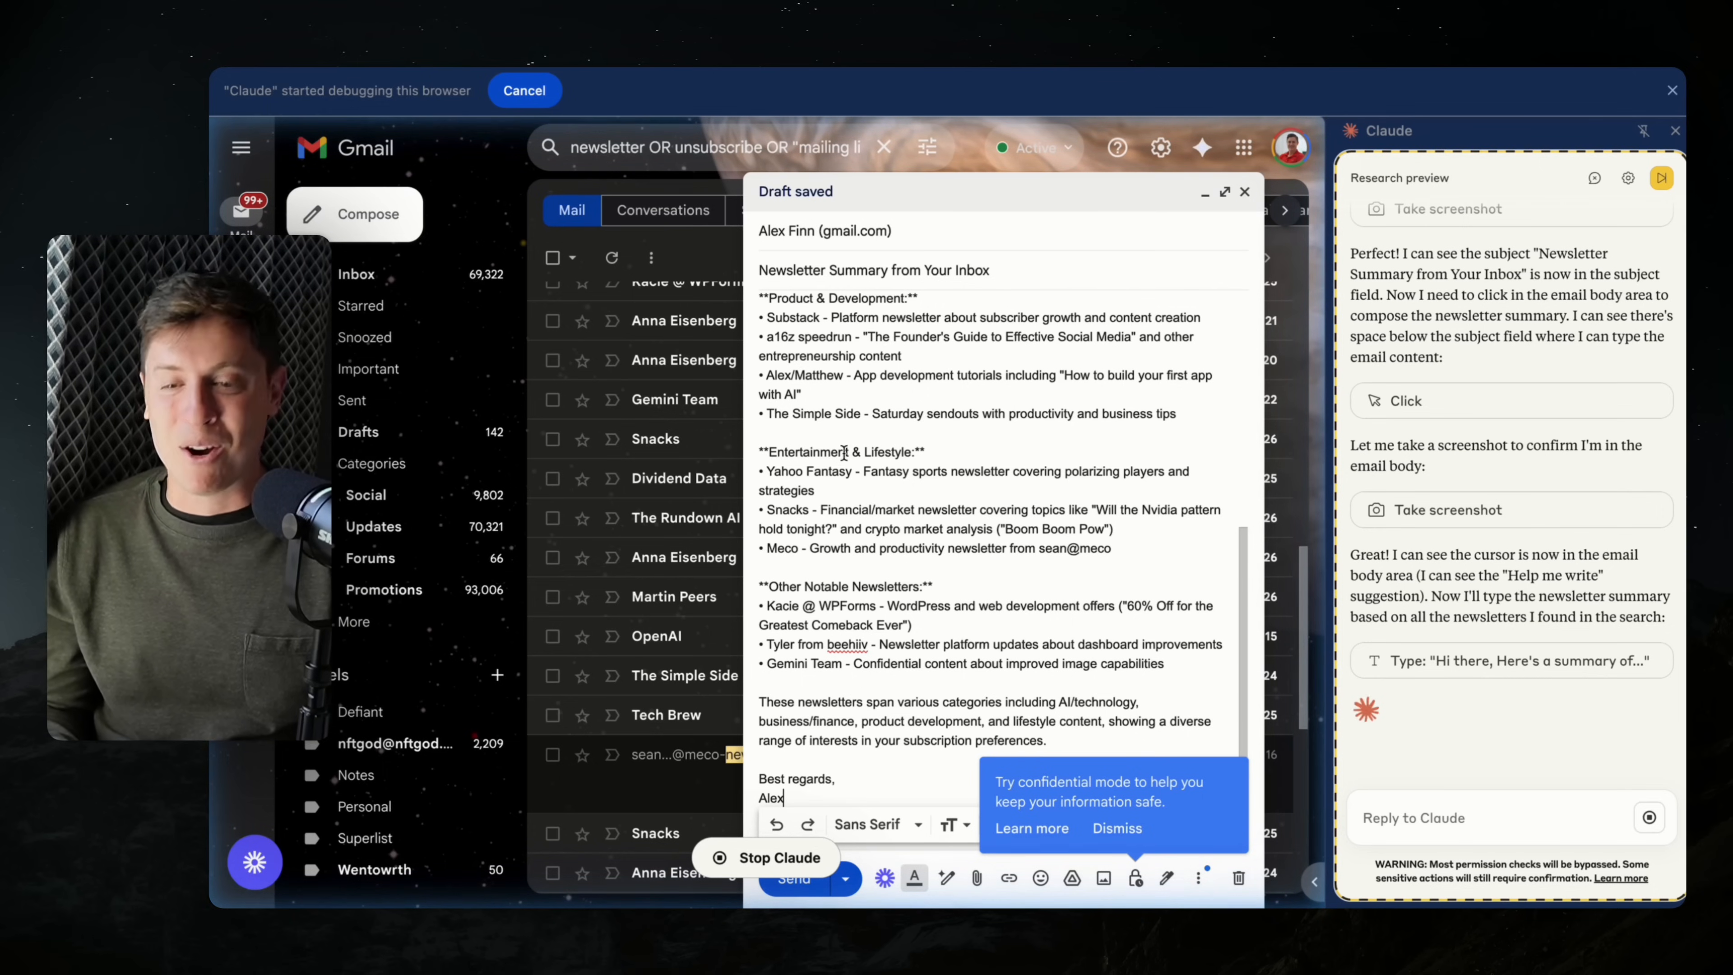
pyautogui.scroll(3)
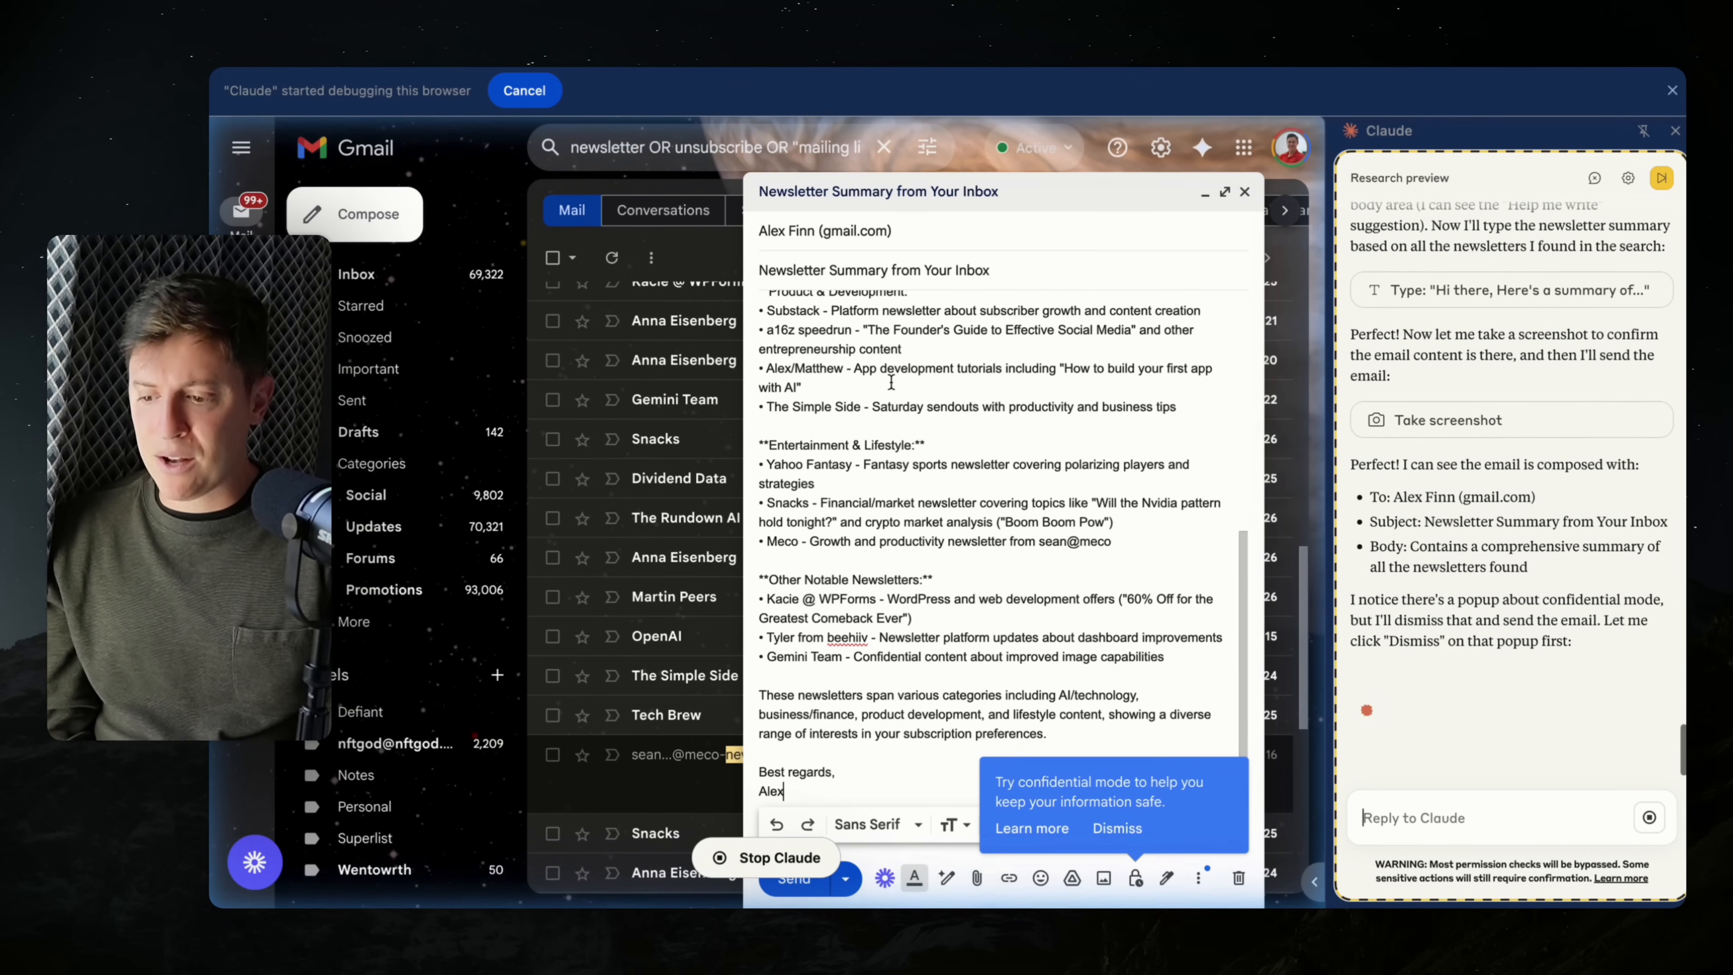
# Step: Dismiss the confidential mode tip and send the newsletter summary email
pyautogui.click(1116, 827)
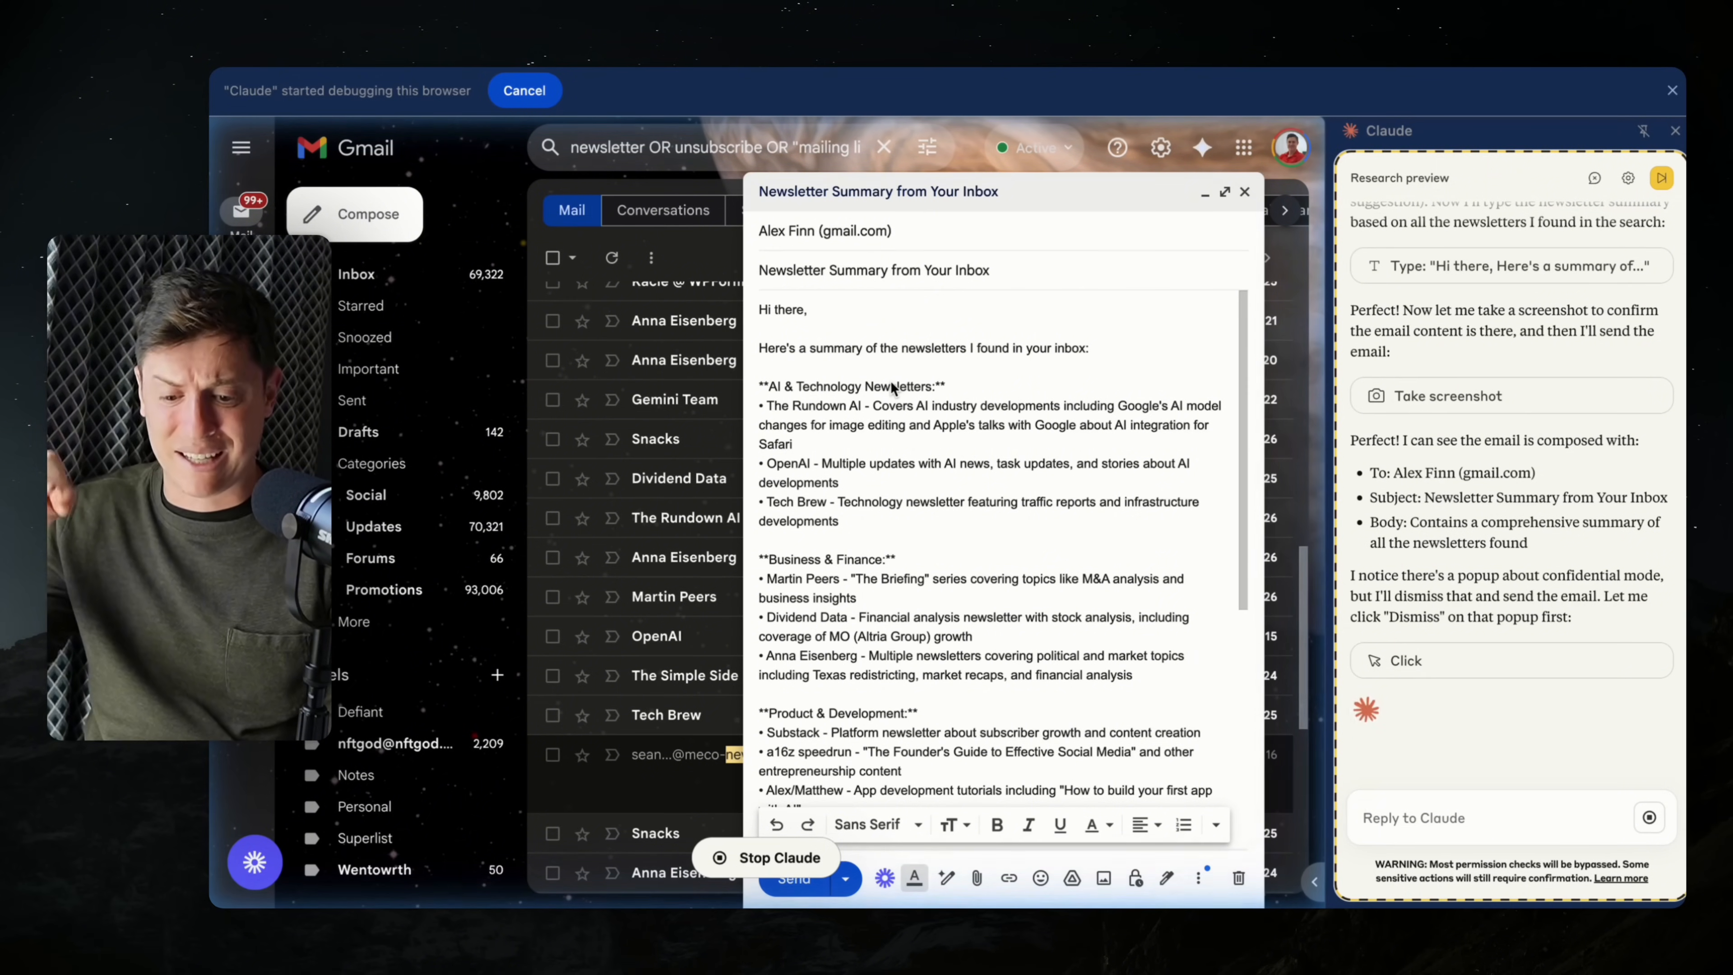
pyautogui.click(792, 879)
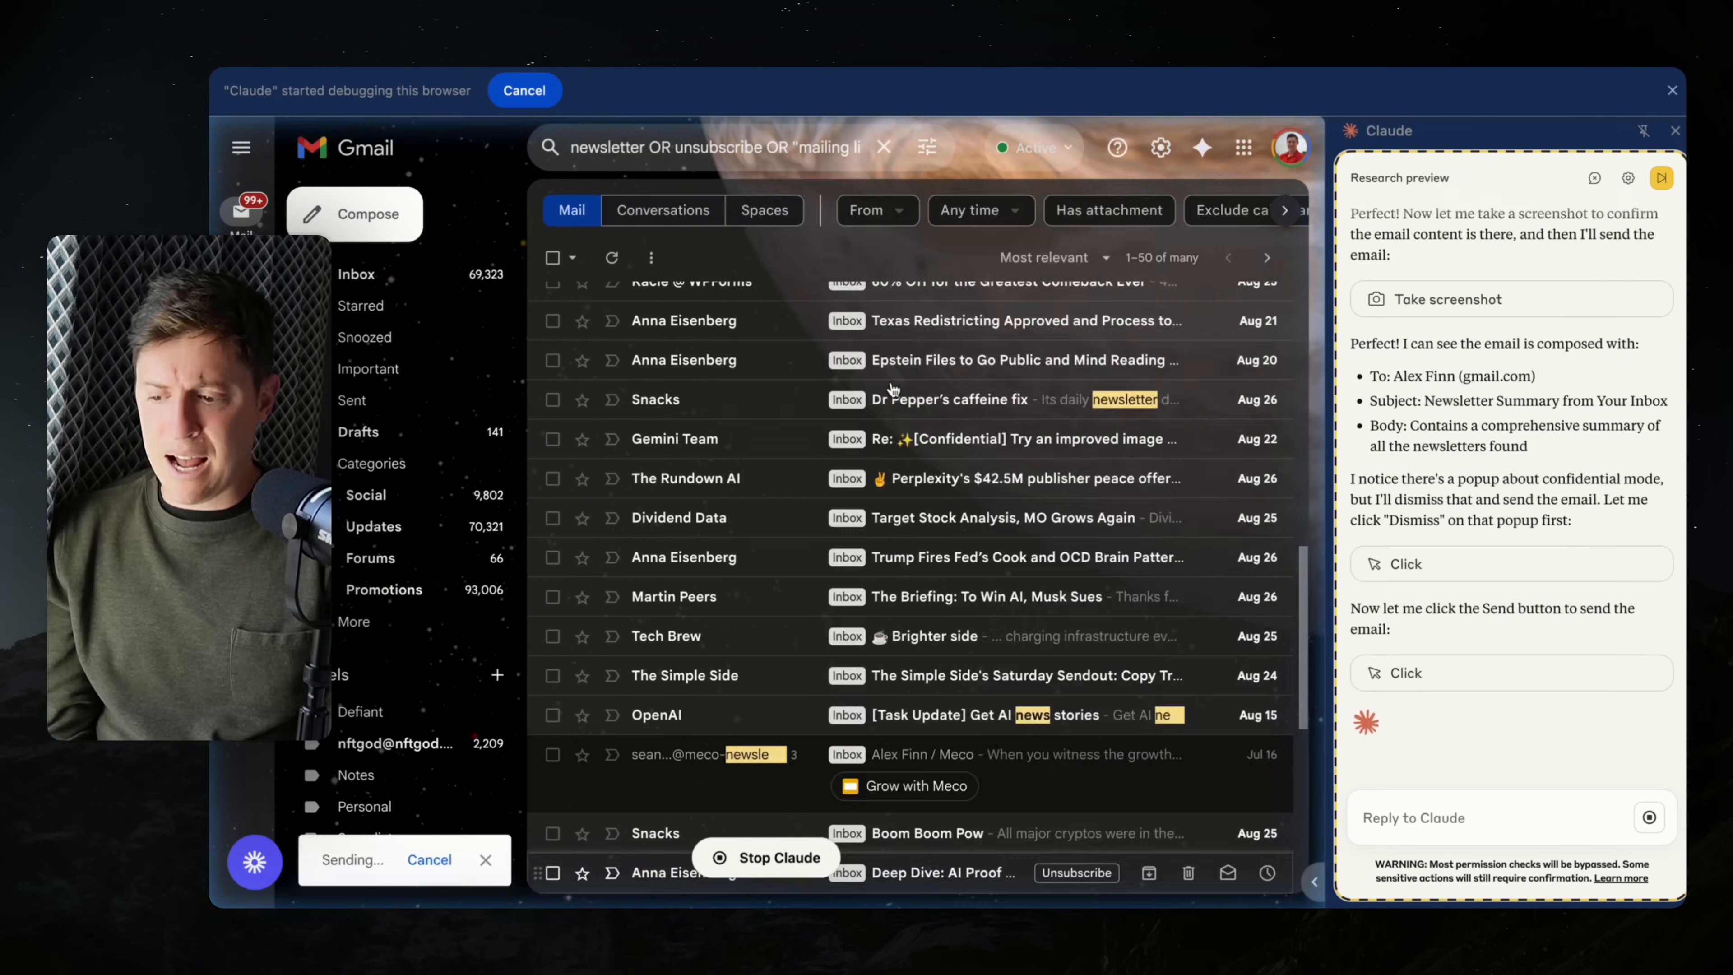
pyautogui.click(1404, 659)
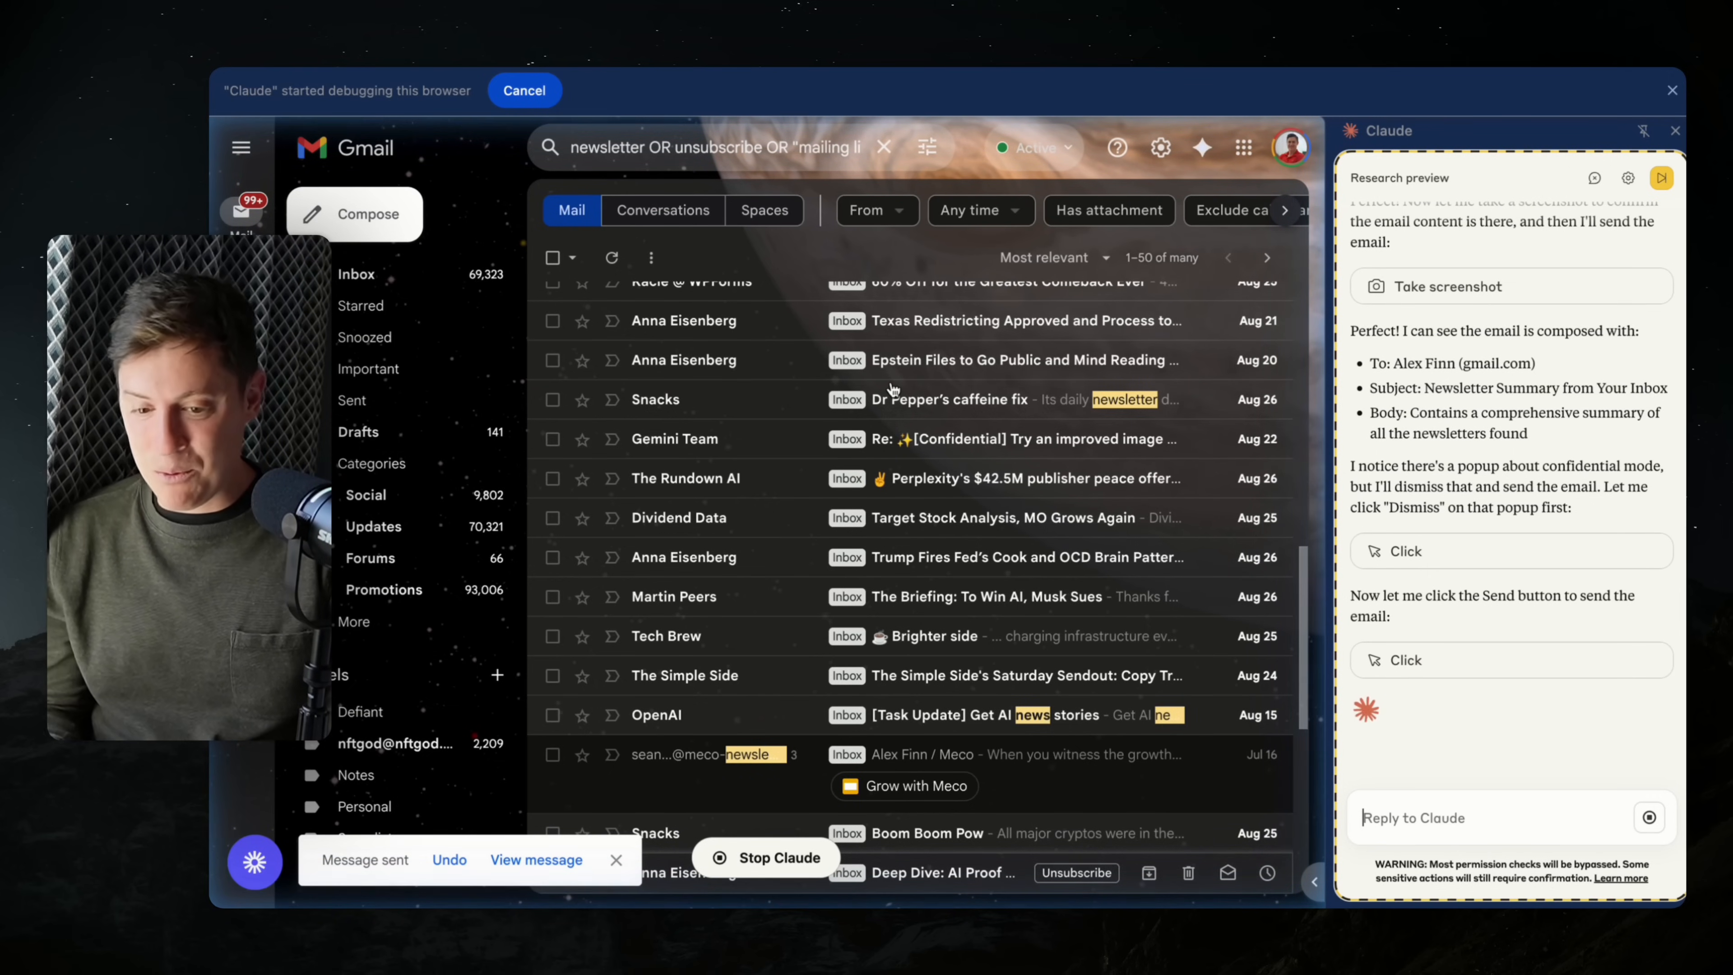
# Step: Return to the inbox and read the received 'Newsletter Summary from Your Inbox' email
pyautogui.click(883, 147)
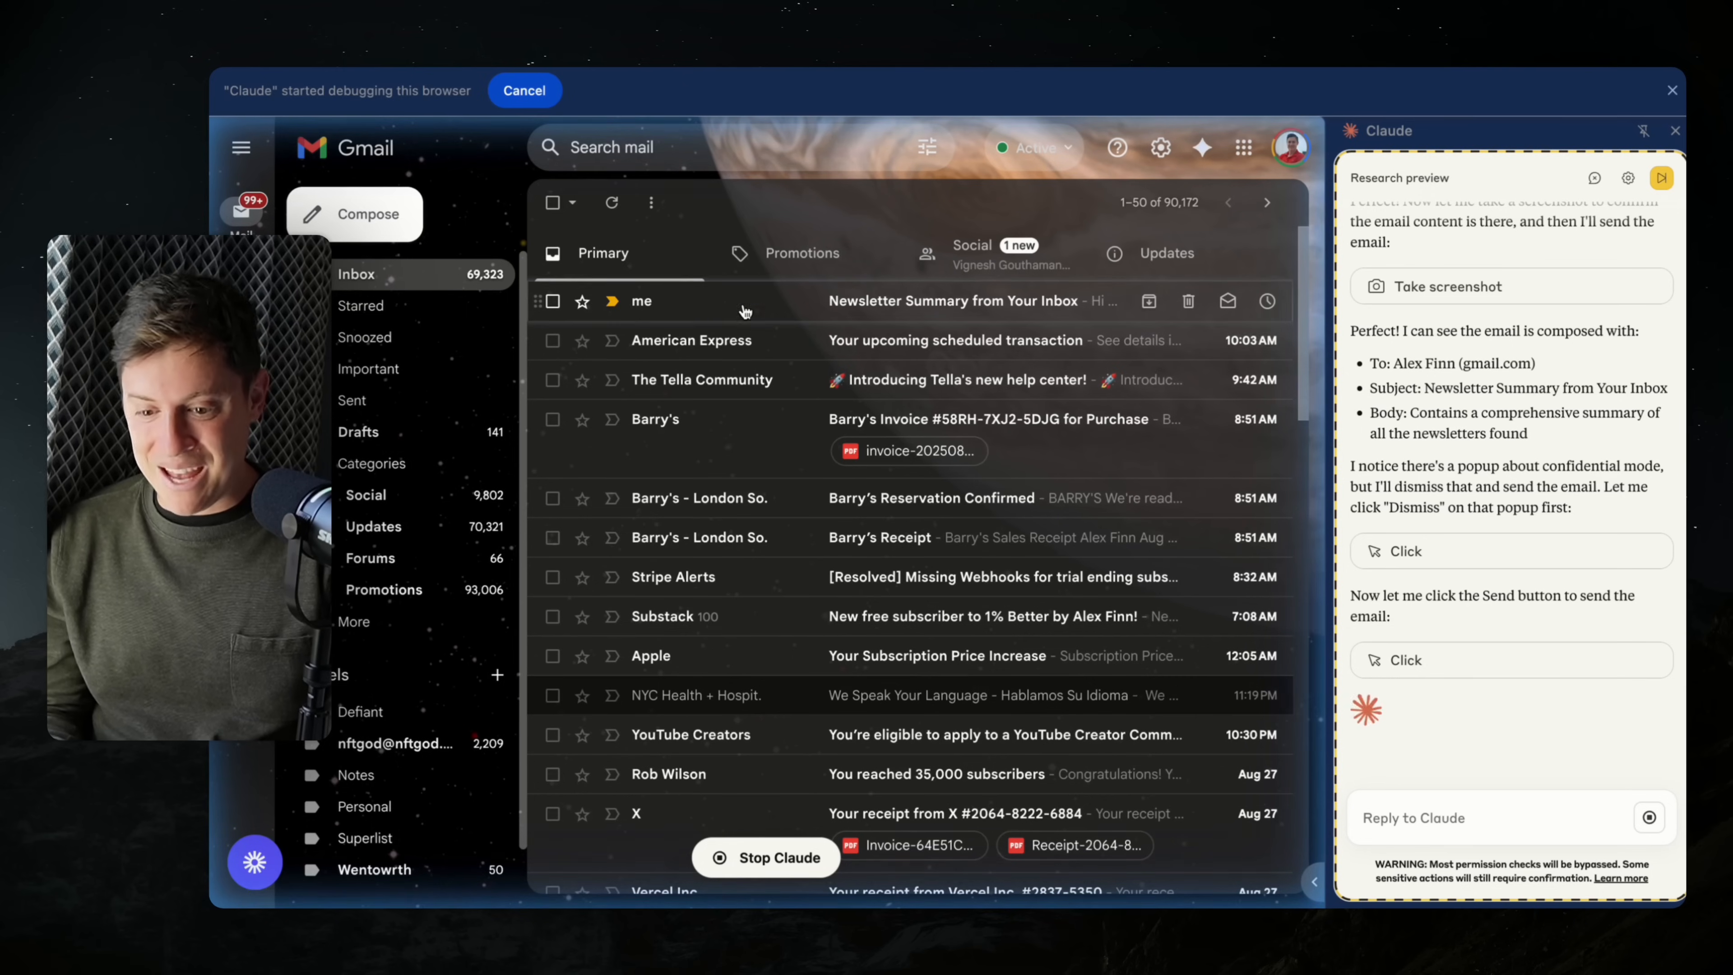
pyautogui.click(955, 301)
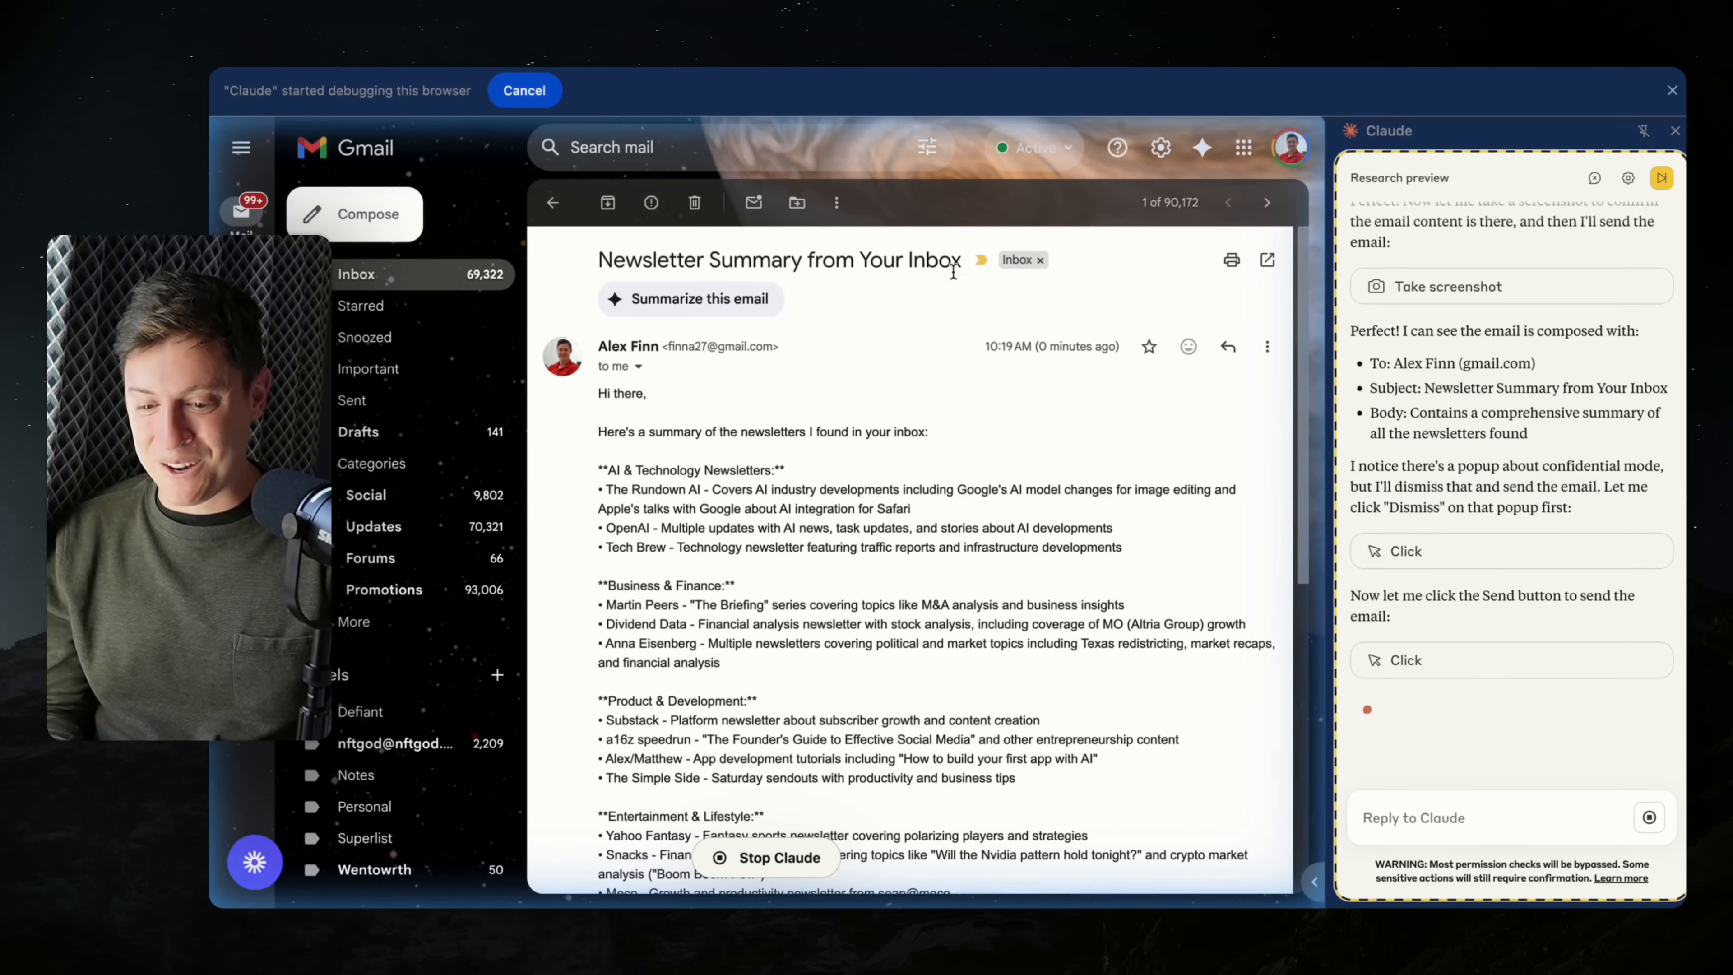
pyautogui.scroll(-3)
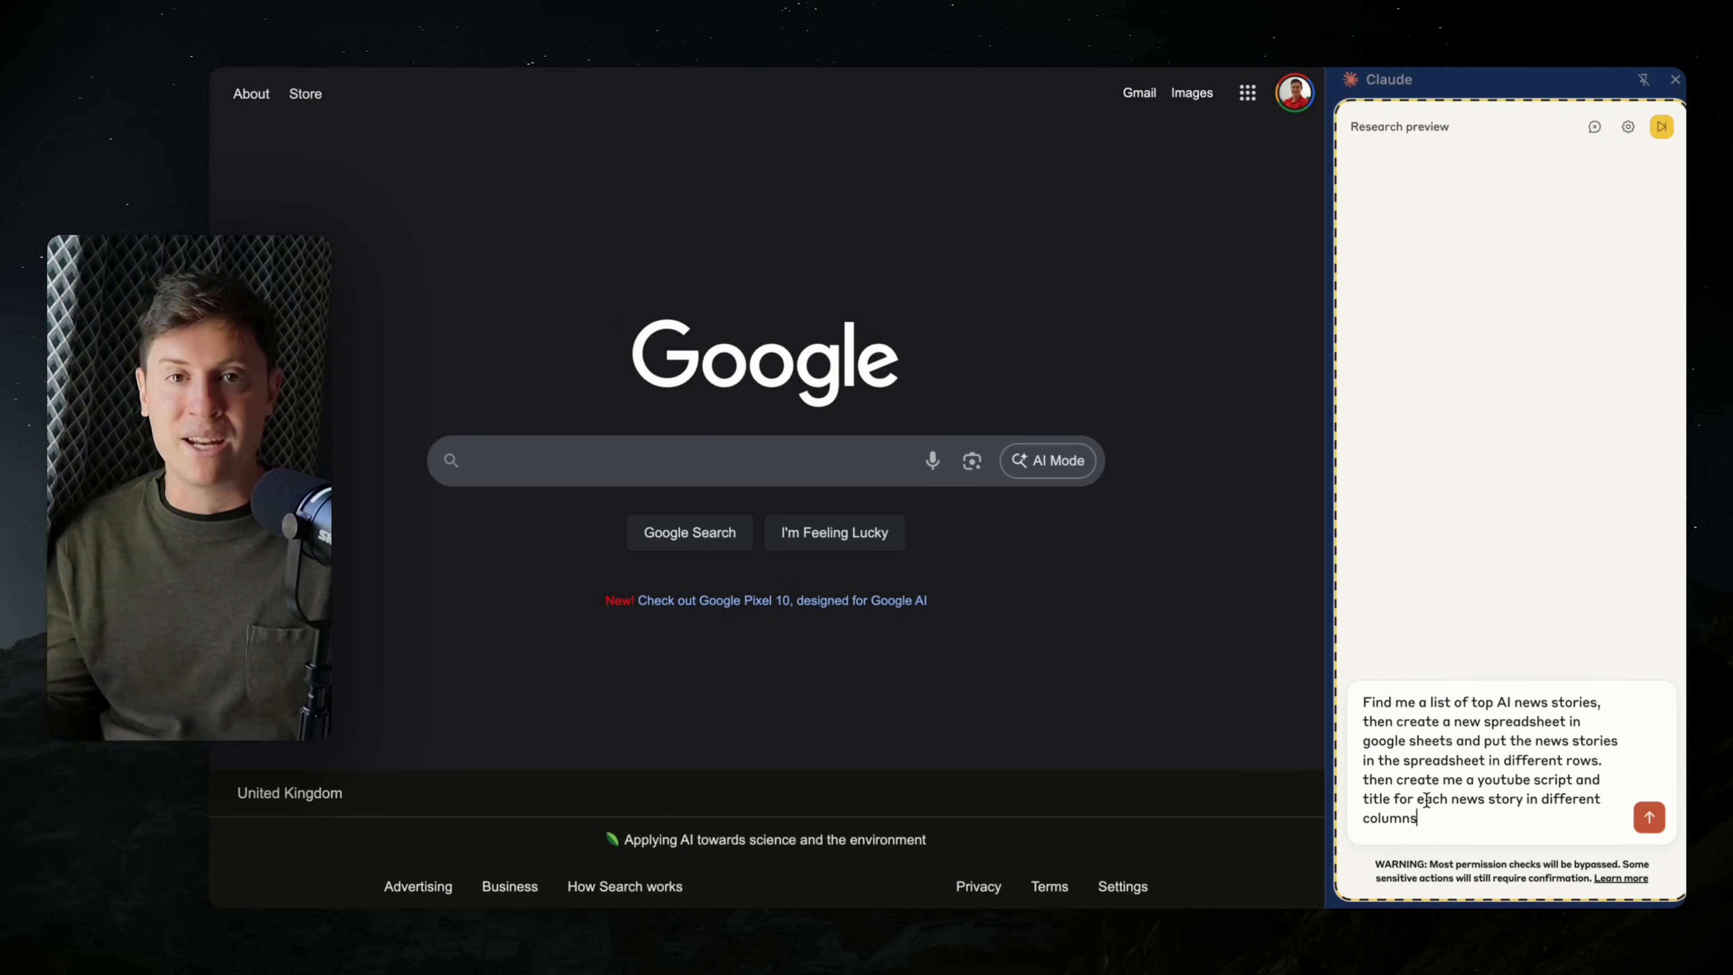
# Step: Send Claude the request for top AI news, a new Google Sheet, and YouTube titles and scripts
pyautogui.click(1648, 817)
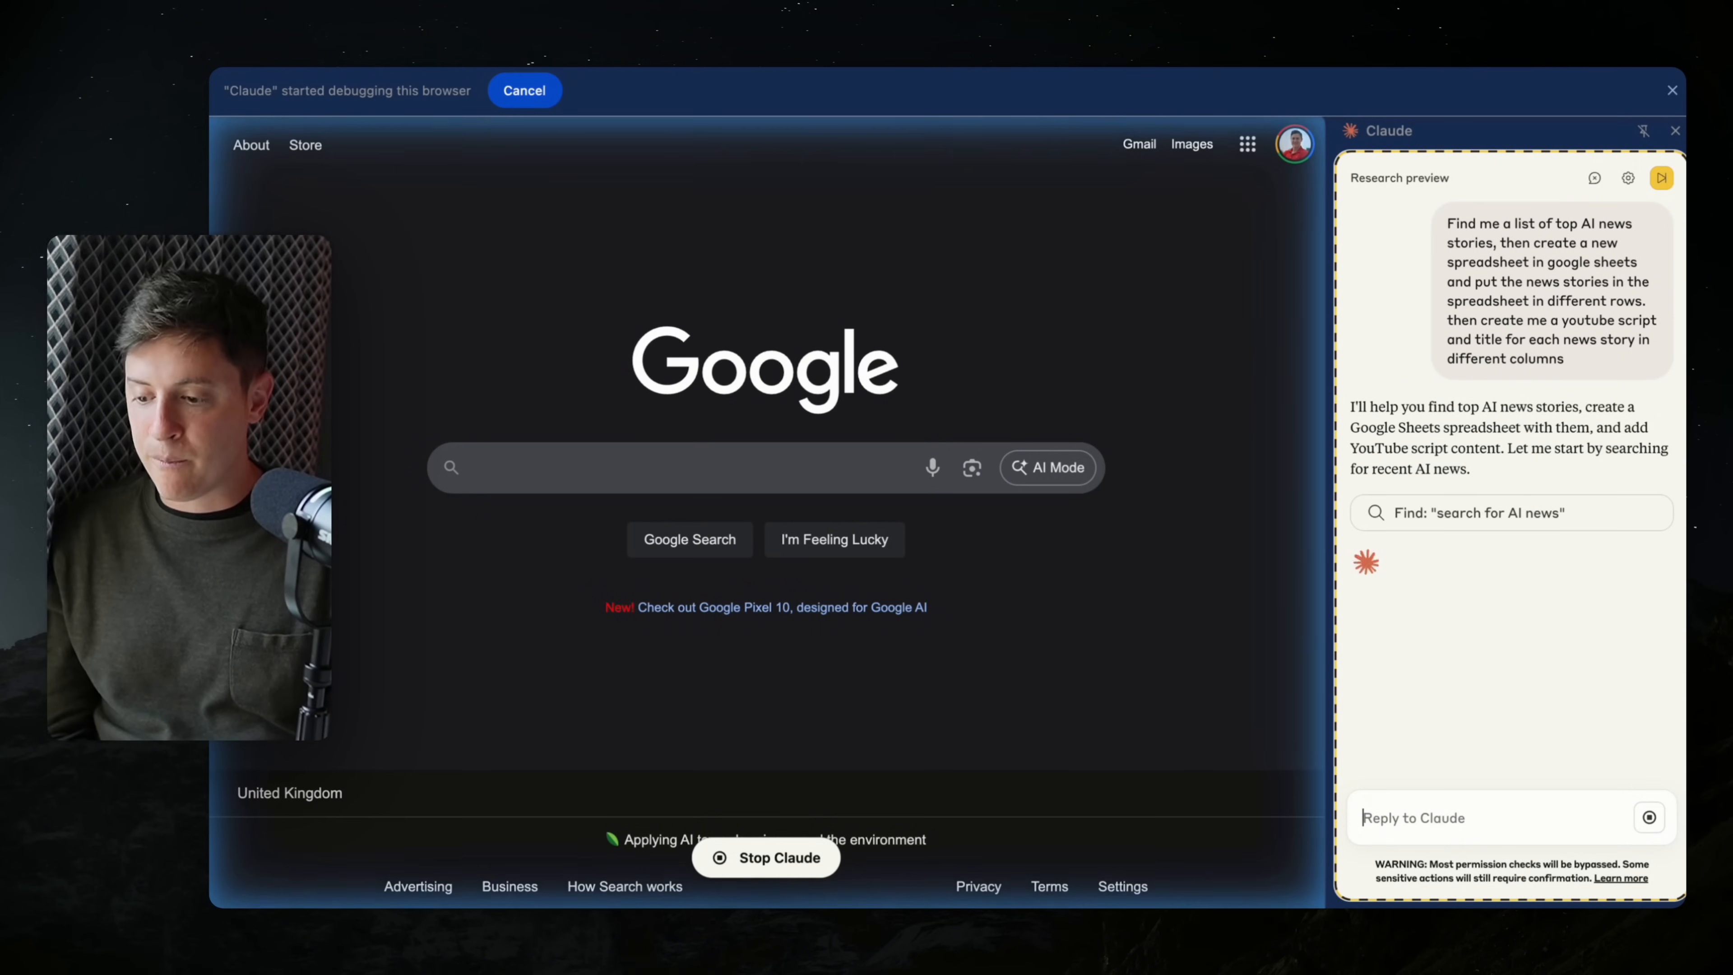
# Step: Search Google for 'top AI news stories 2025', view the News results, then start a blank Google Sheet
pyautogui.write('top AI news stories 2025')
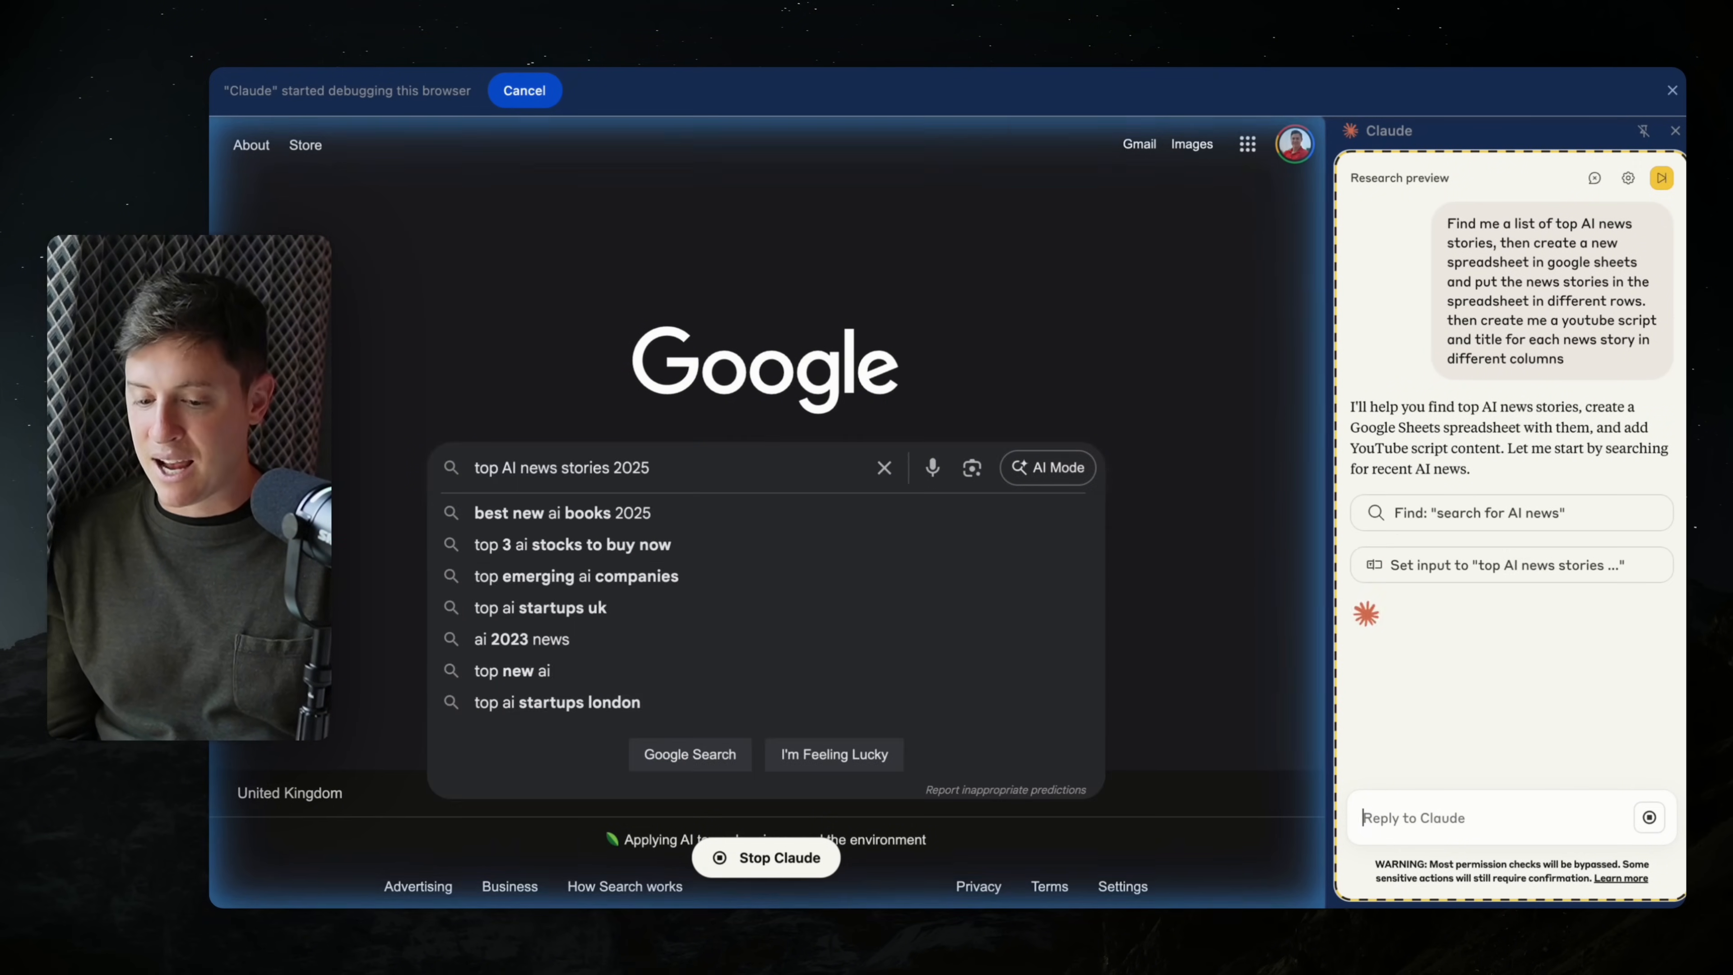
pyautogui.press('Return')
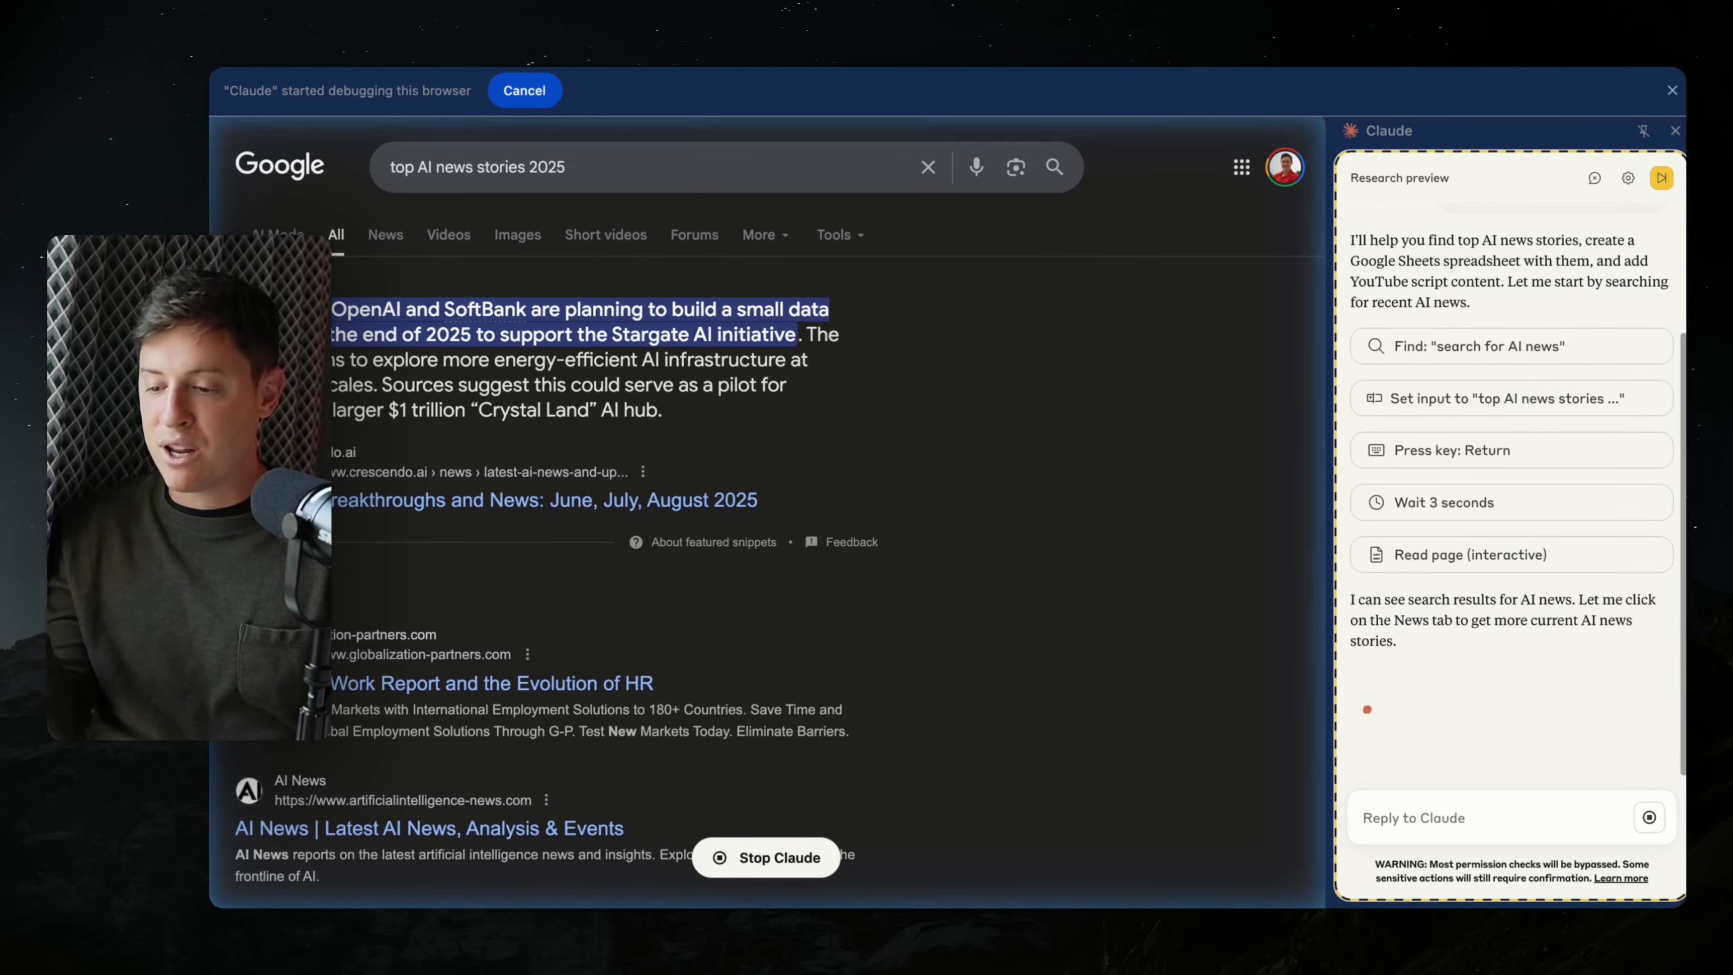
pyautogui.click(369, 226)
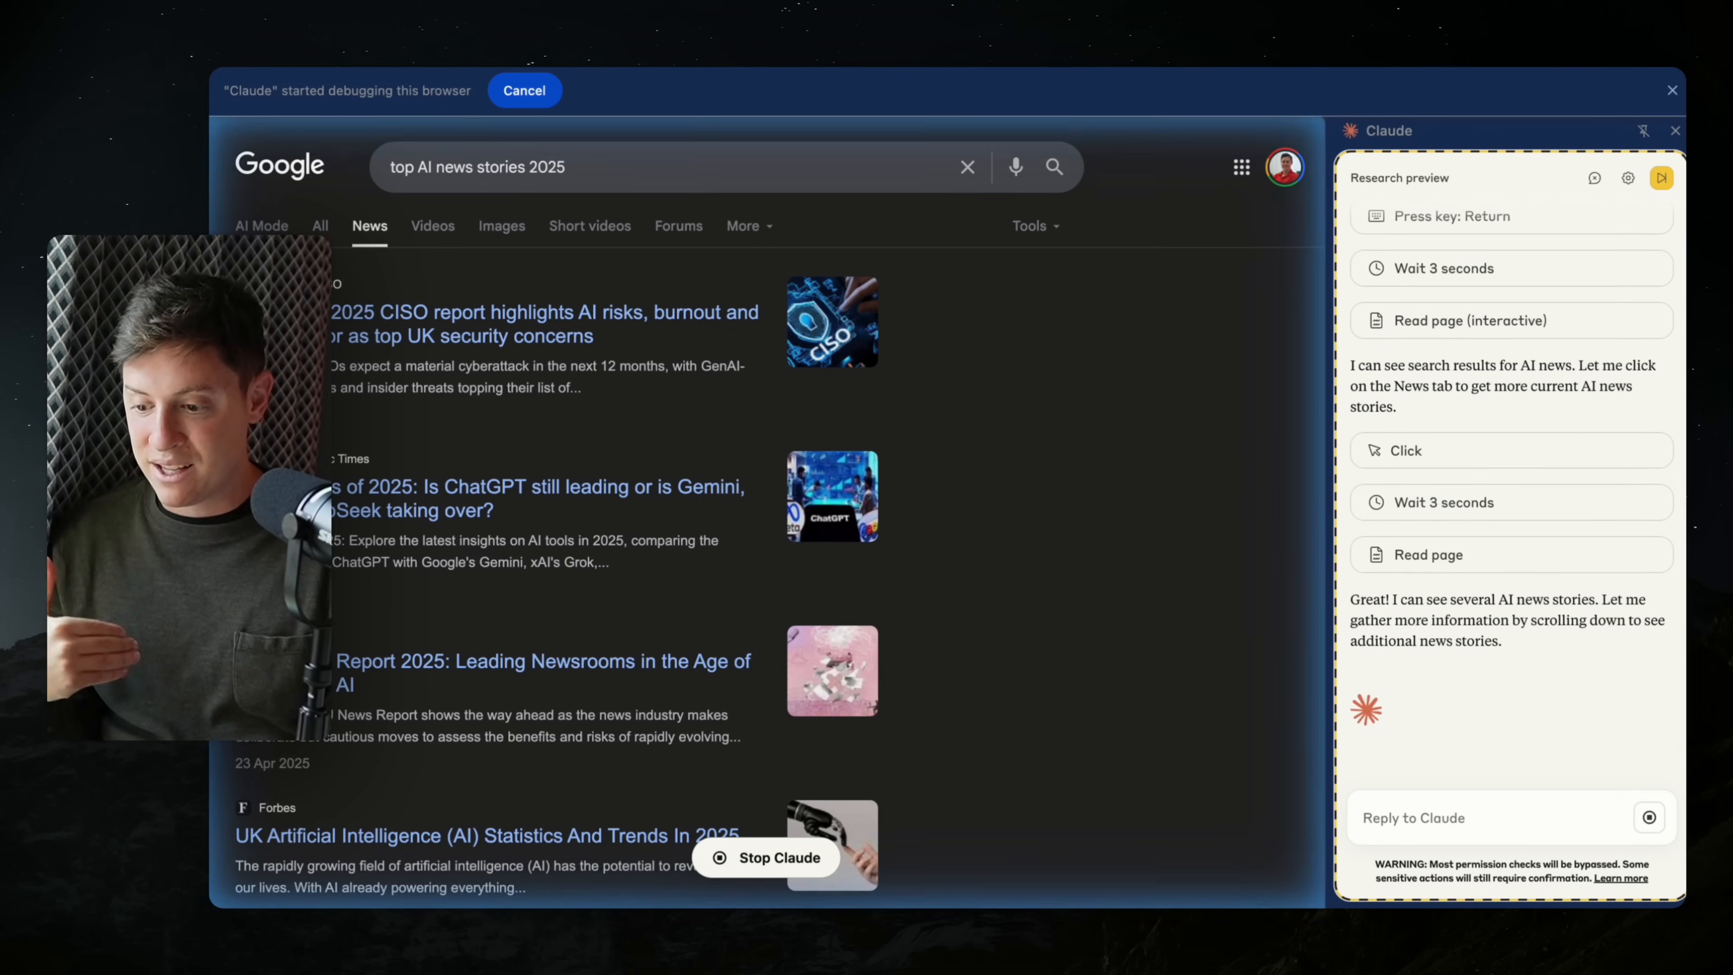
pyautogui.scroll(-3)
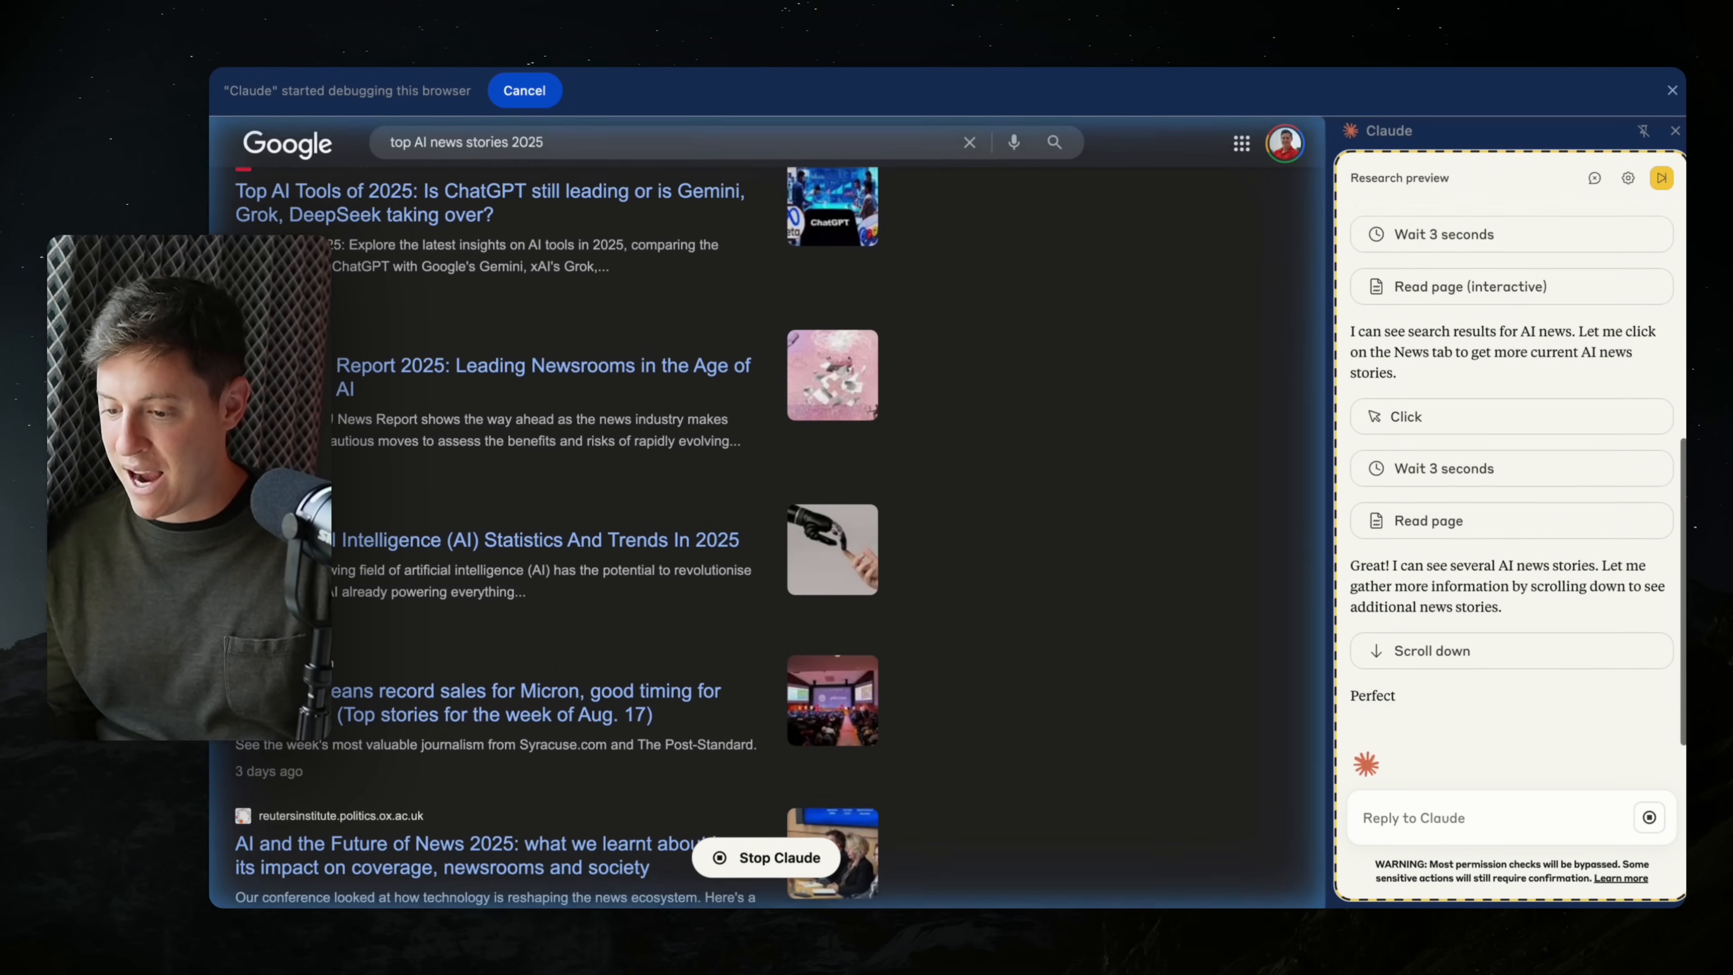
pyautogui.scroll(-3)
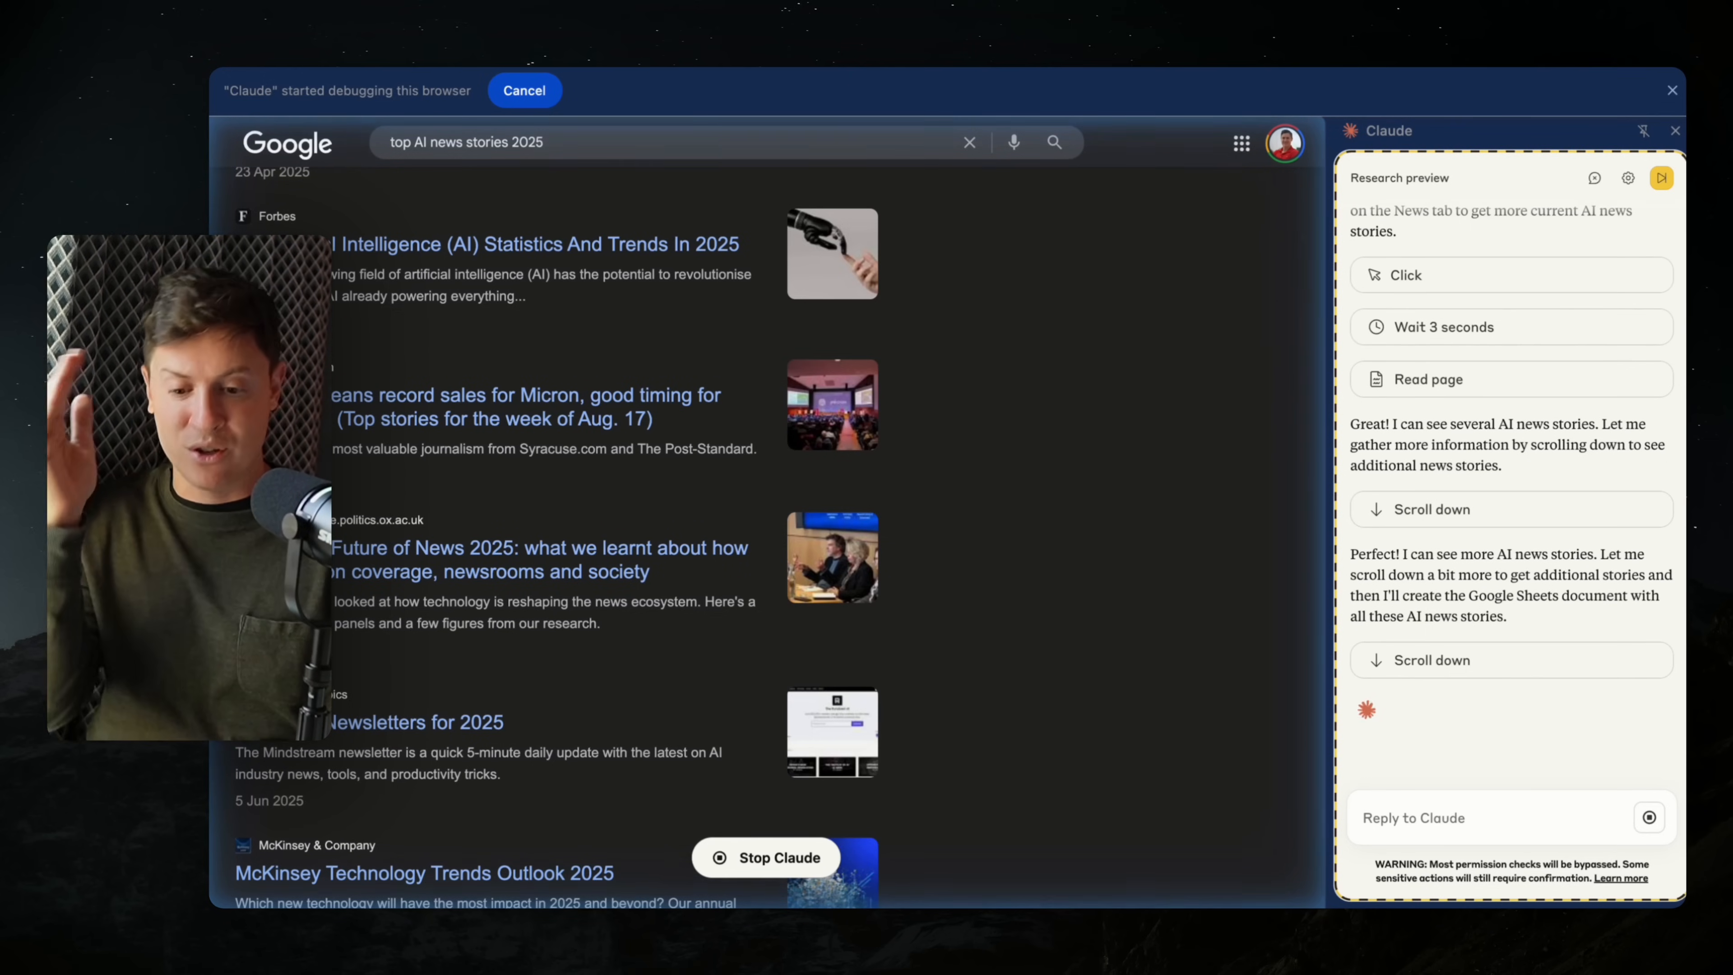
pyautogui.click(1239, 143)
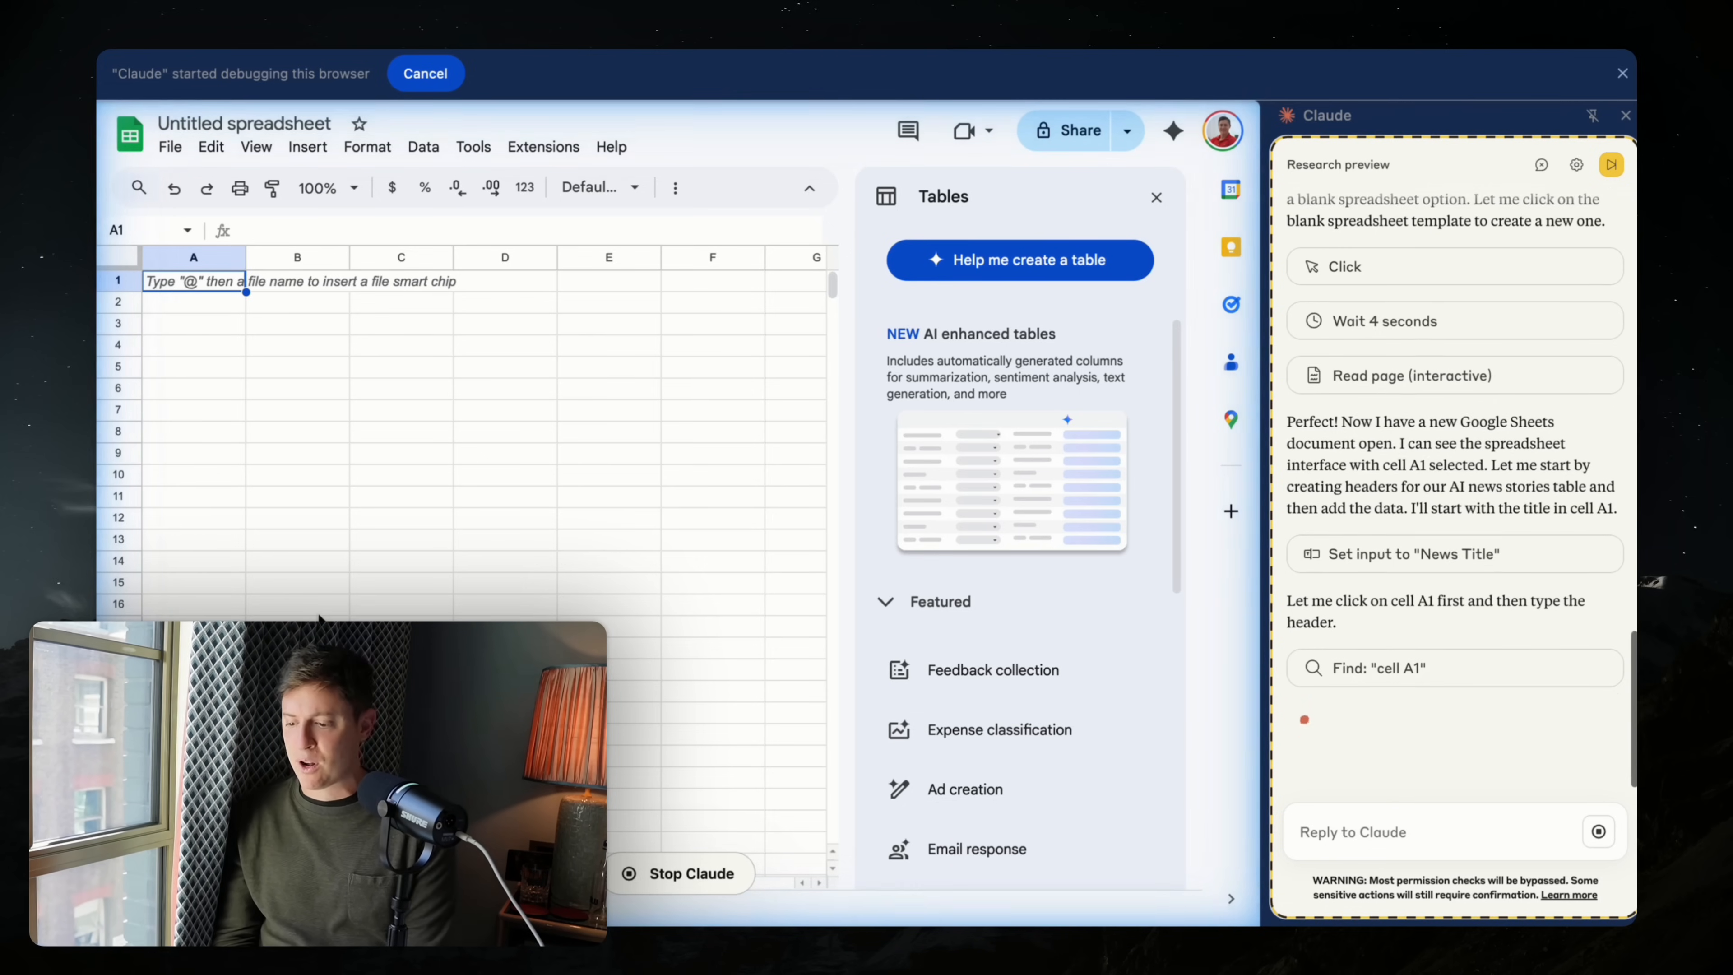
# Step: Enter row-1 headers News Title, Source, Date, YouTube Title, YouTube Script and move to cell A2
pyautogui.click(192, 258)
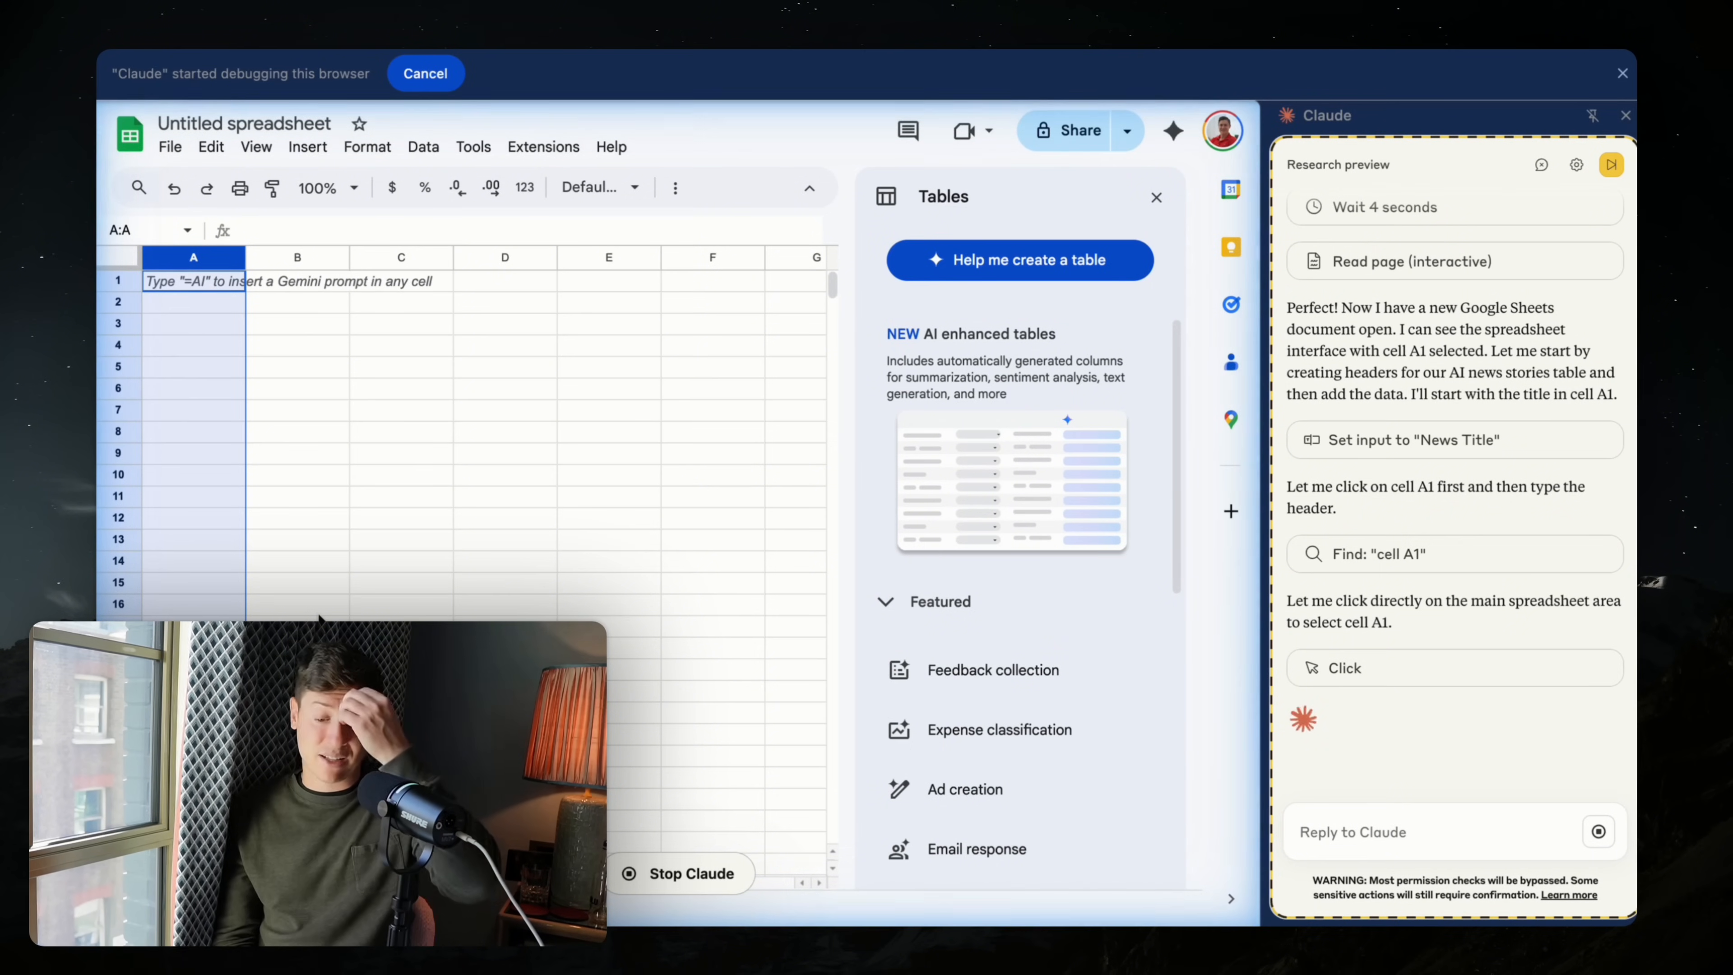
pyautogui.write('News Title')
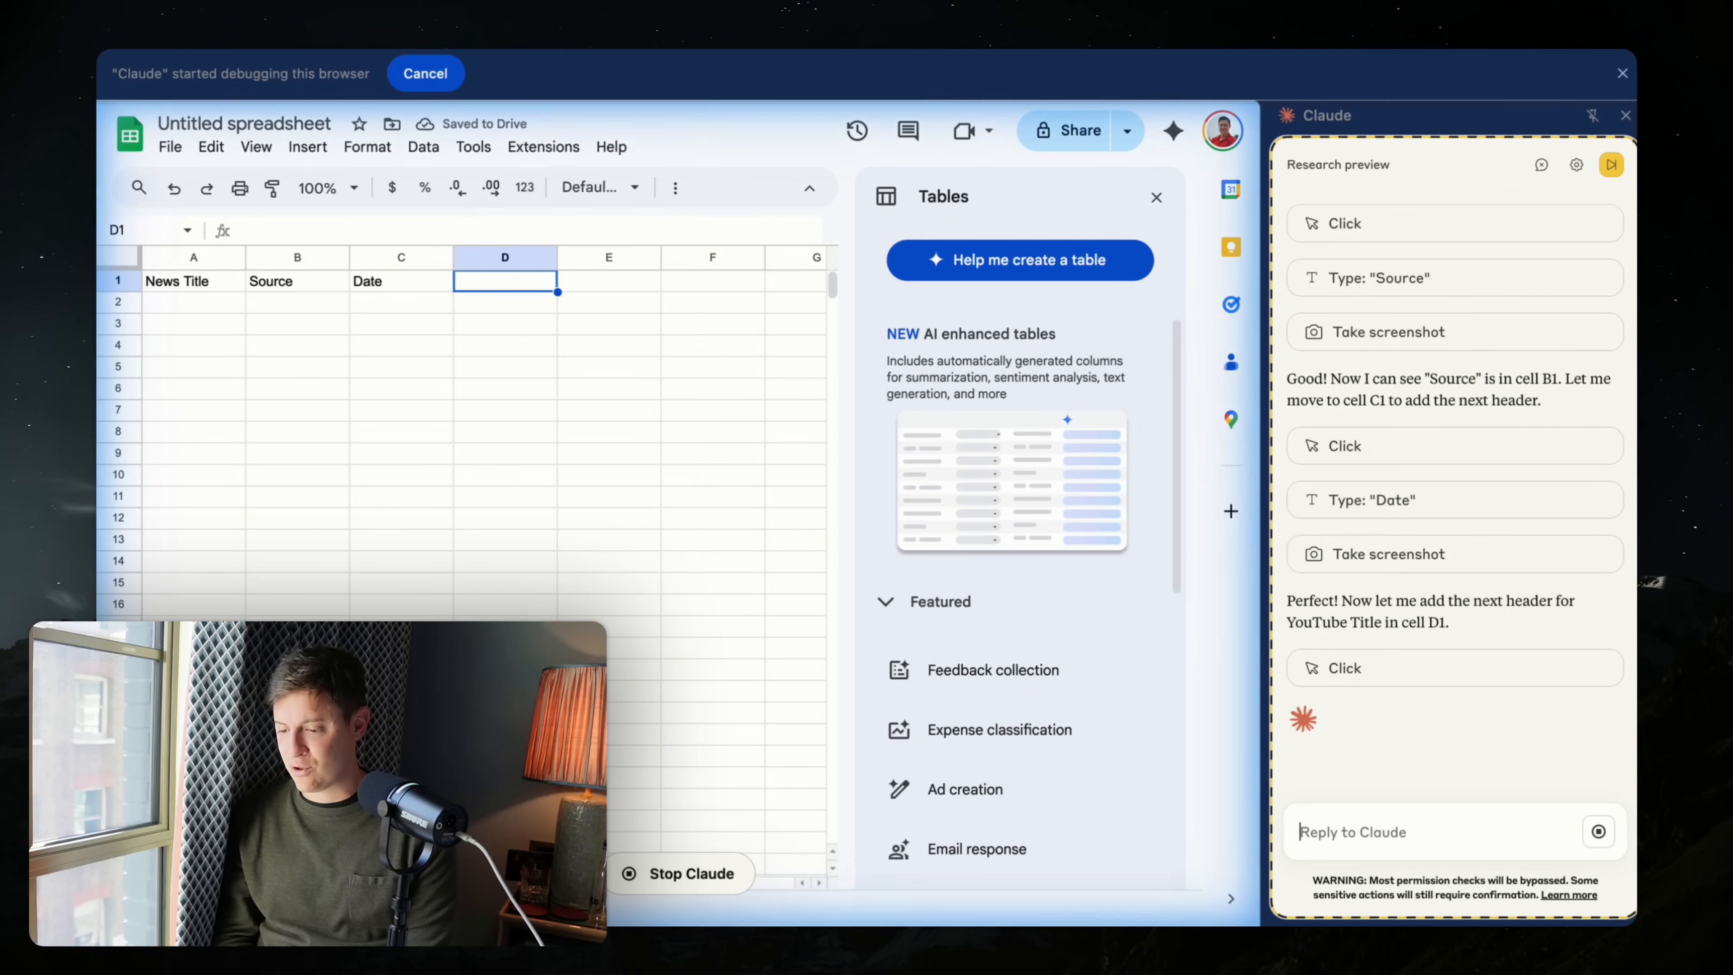
pyautogui.write('YouTube Title')
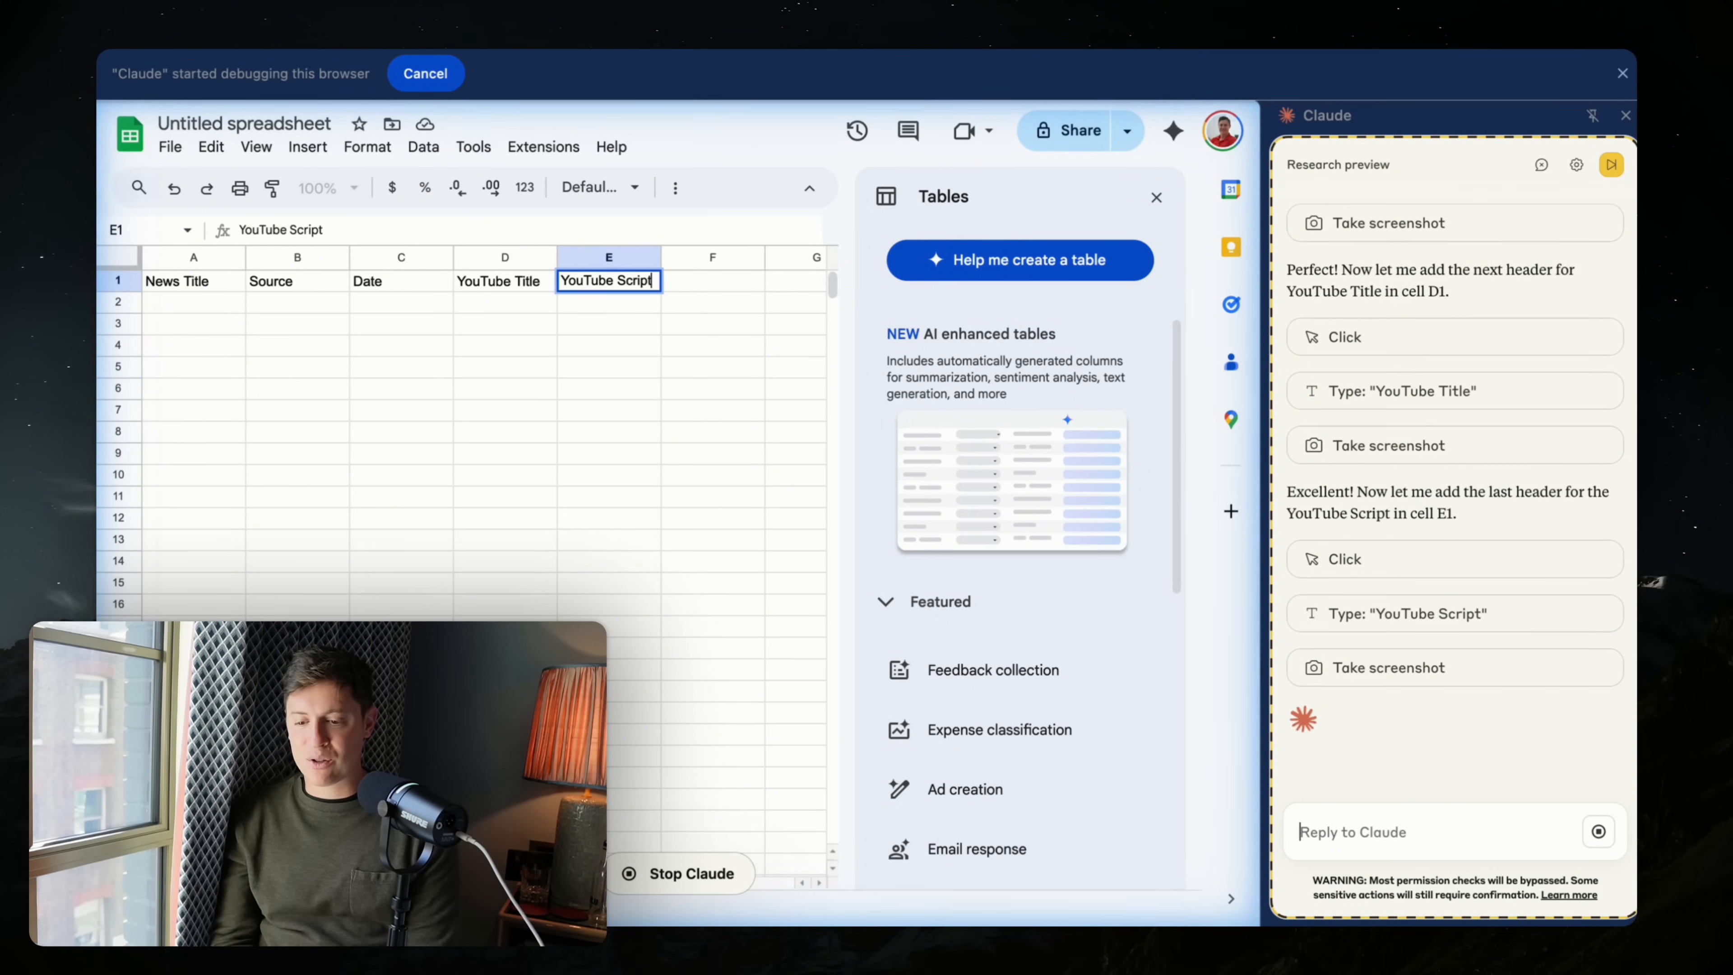
pyautogui.scroll(-3)
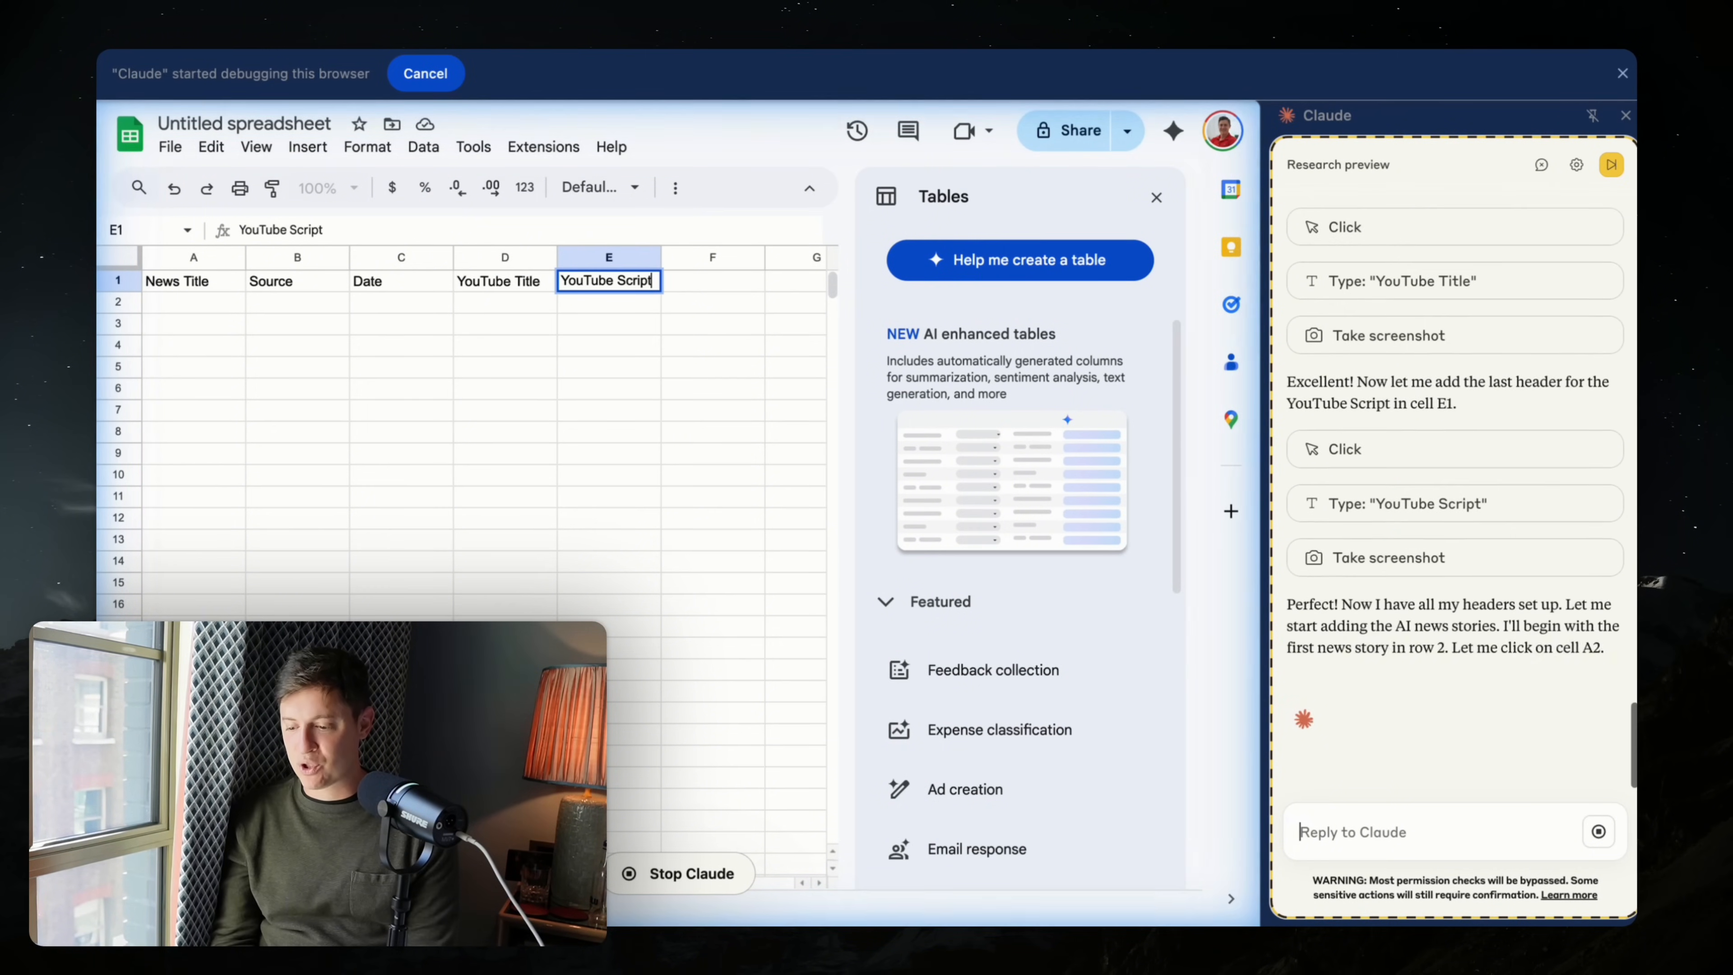
pyautogui.click(192, 301)
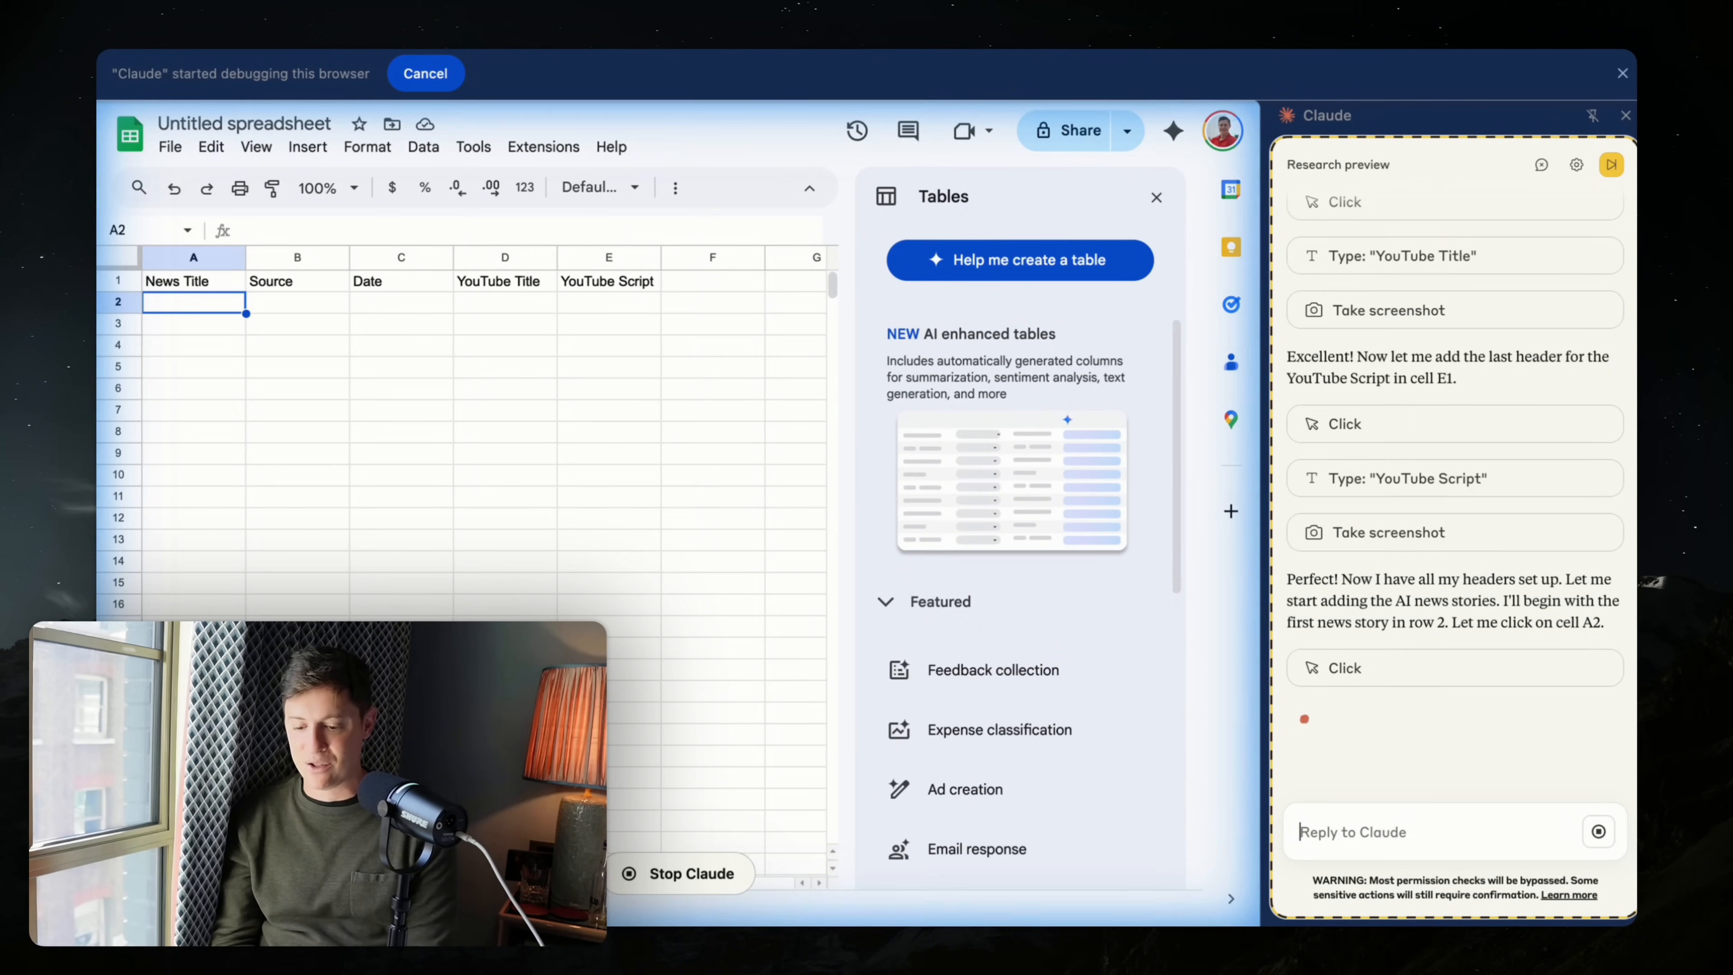
# Step: Enter the Proofpoint 2025 CISO report headline in A2 as the first story title
pyautogui.write('Proofpoint 2025 CISO report highlights AI risks, burnout and human error as top UK security concerns')
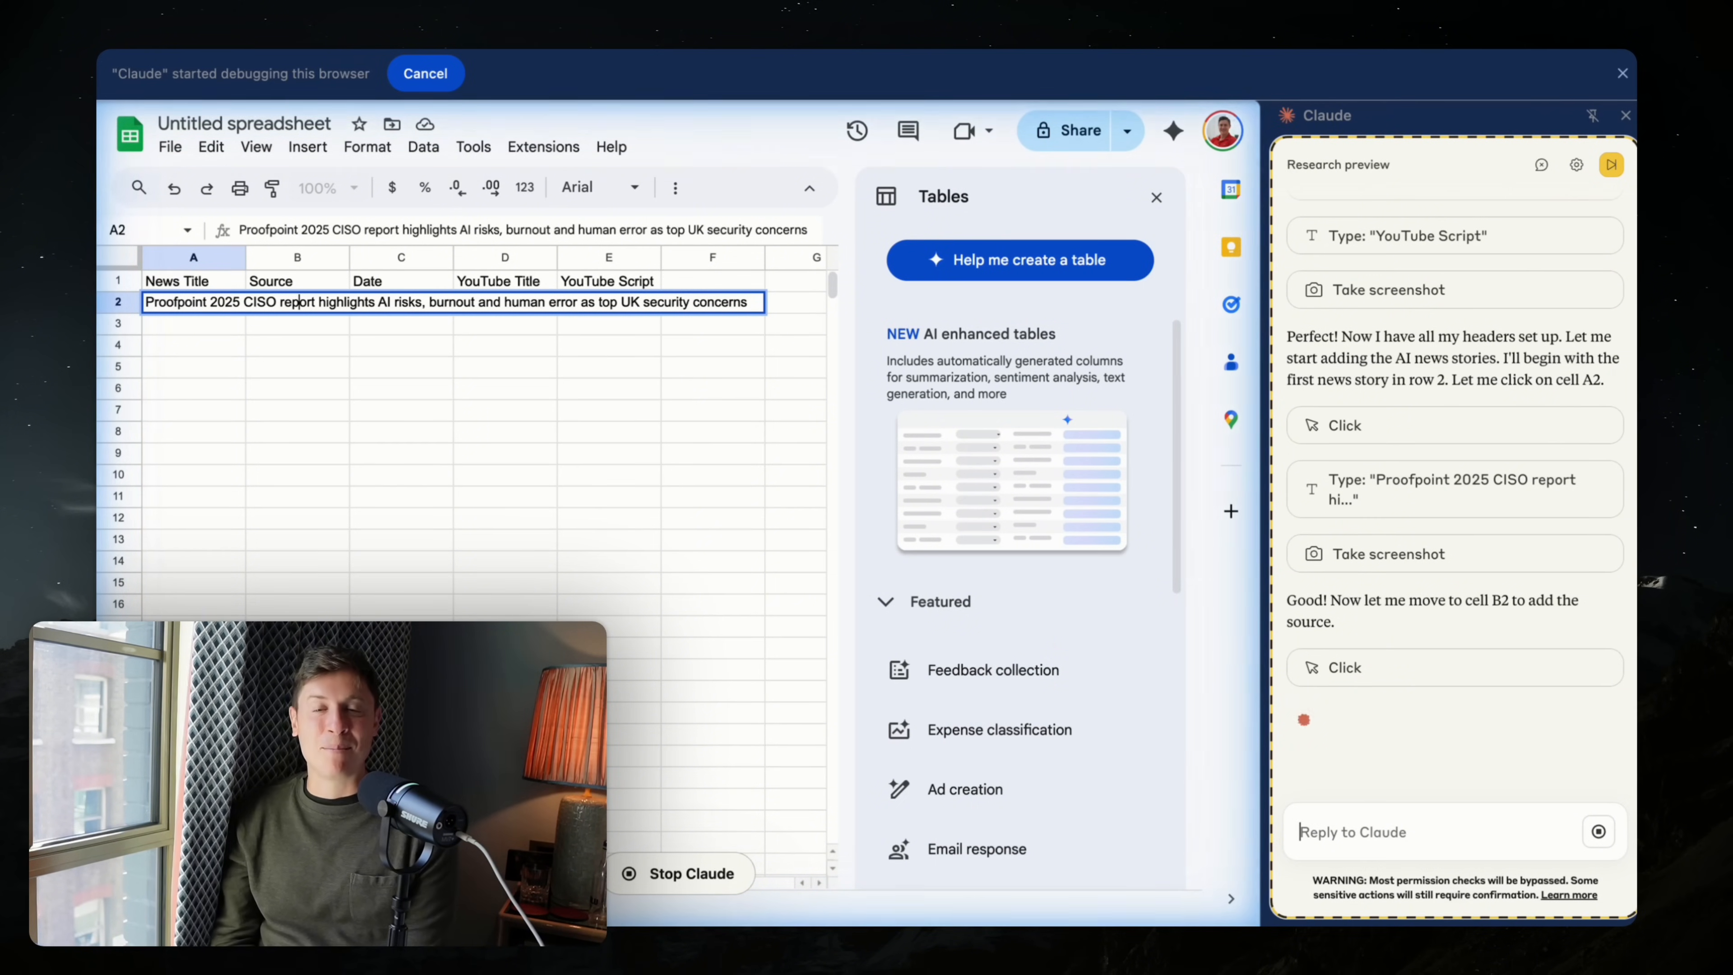
pyautogui.write('Intelligent CISO')
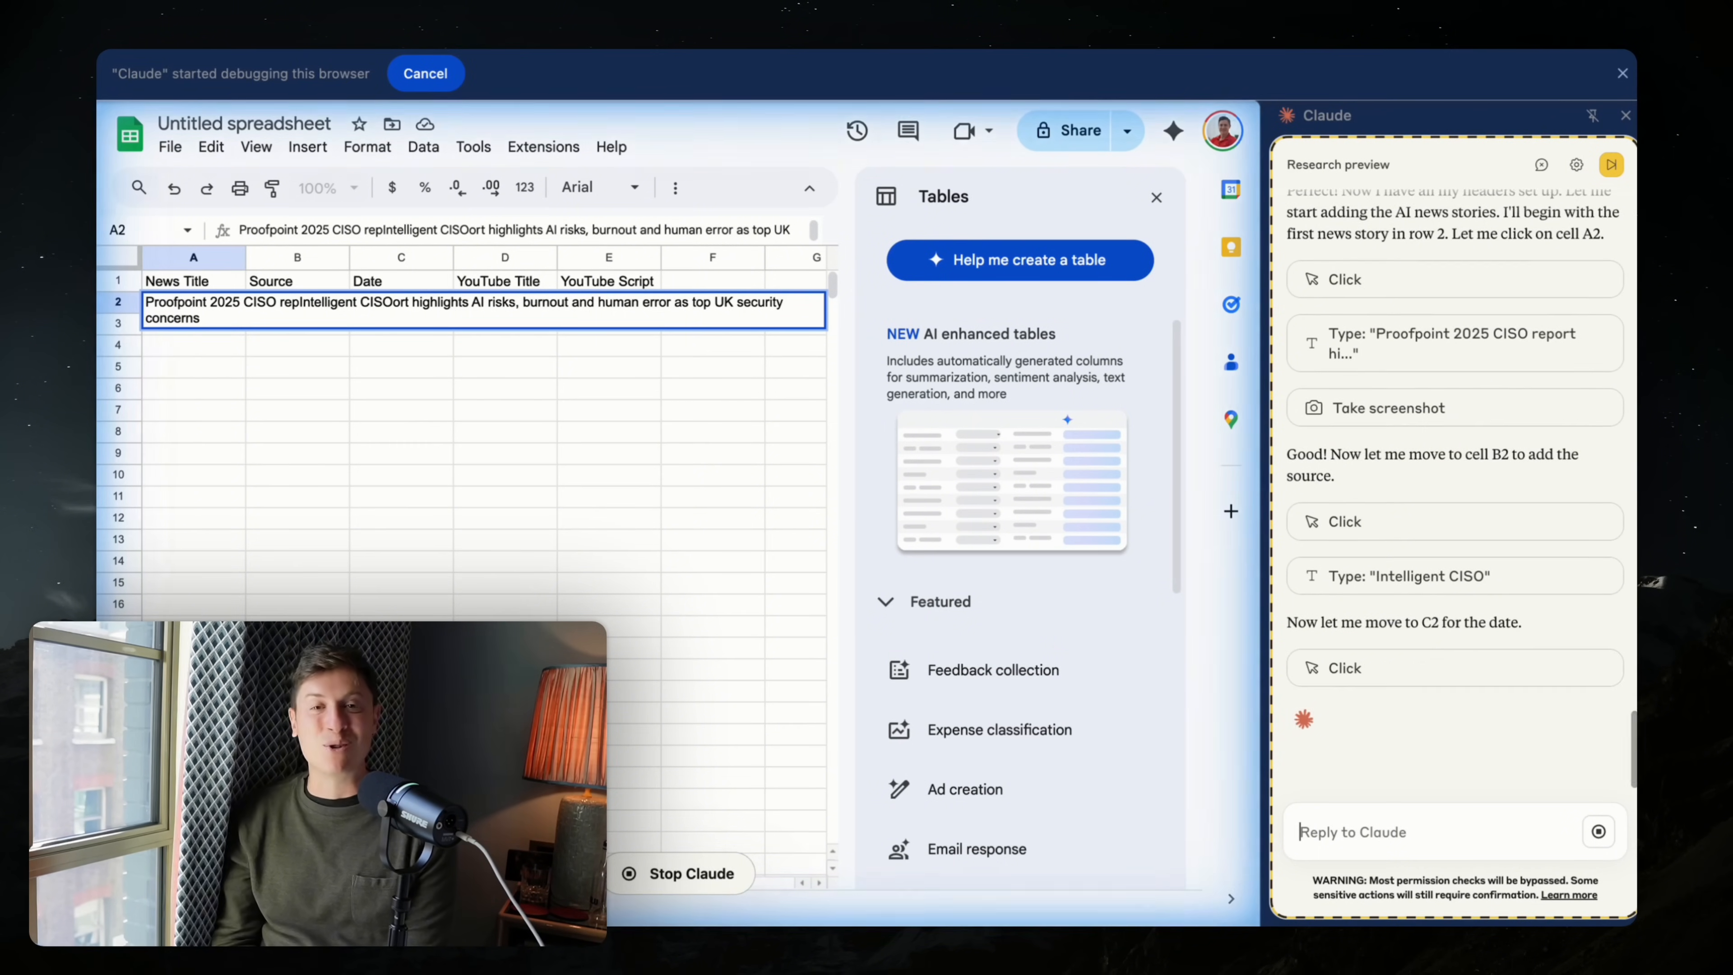
pyautogui.click(296, 302)
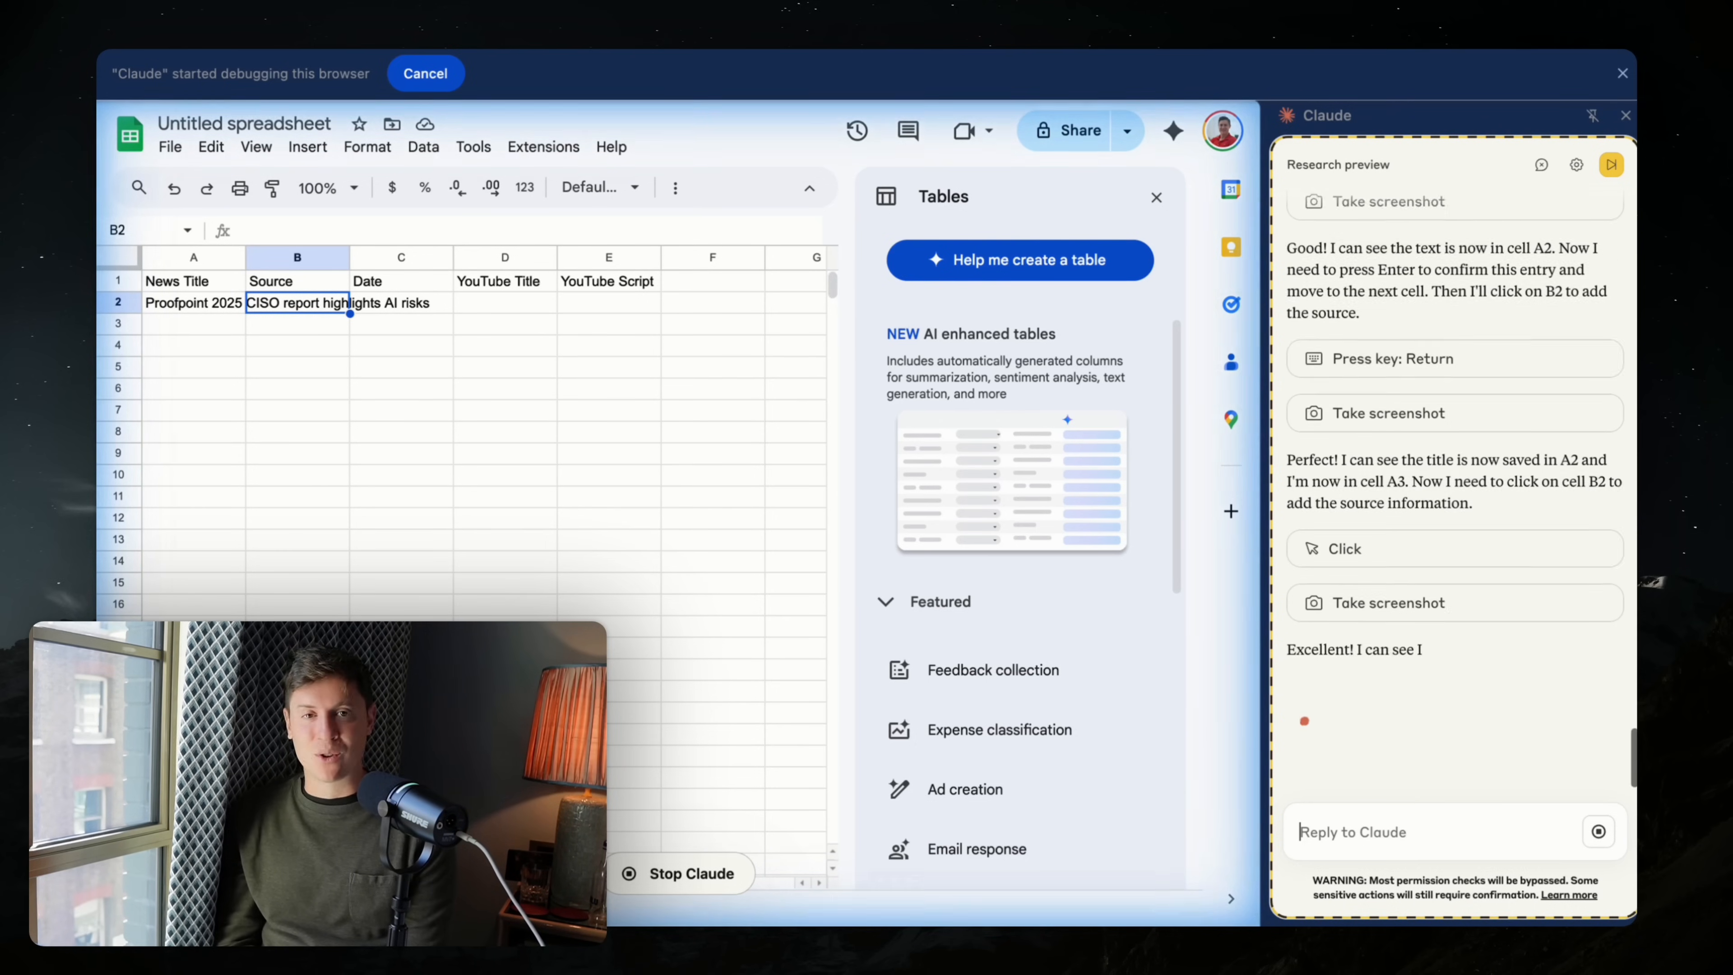
# Step: Record 'Intelligent CISO' as the source in B2 and move on to the date cell C2
pyautogui.write('Intelligent CISO')
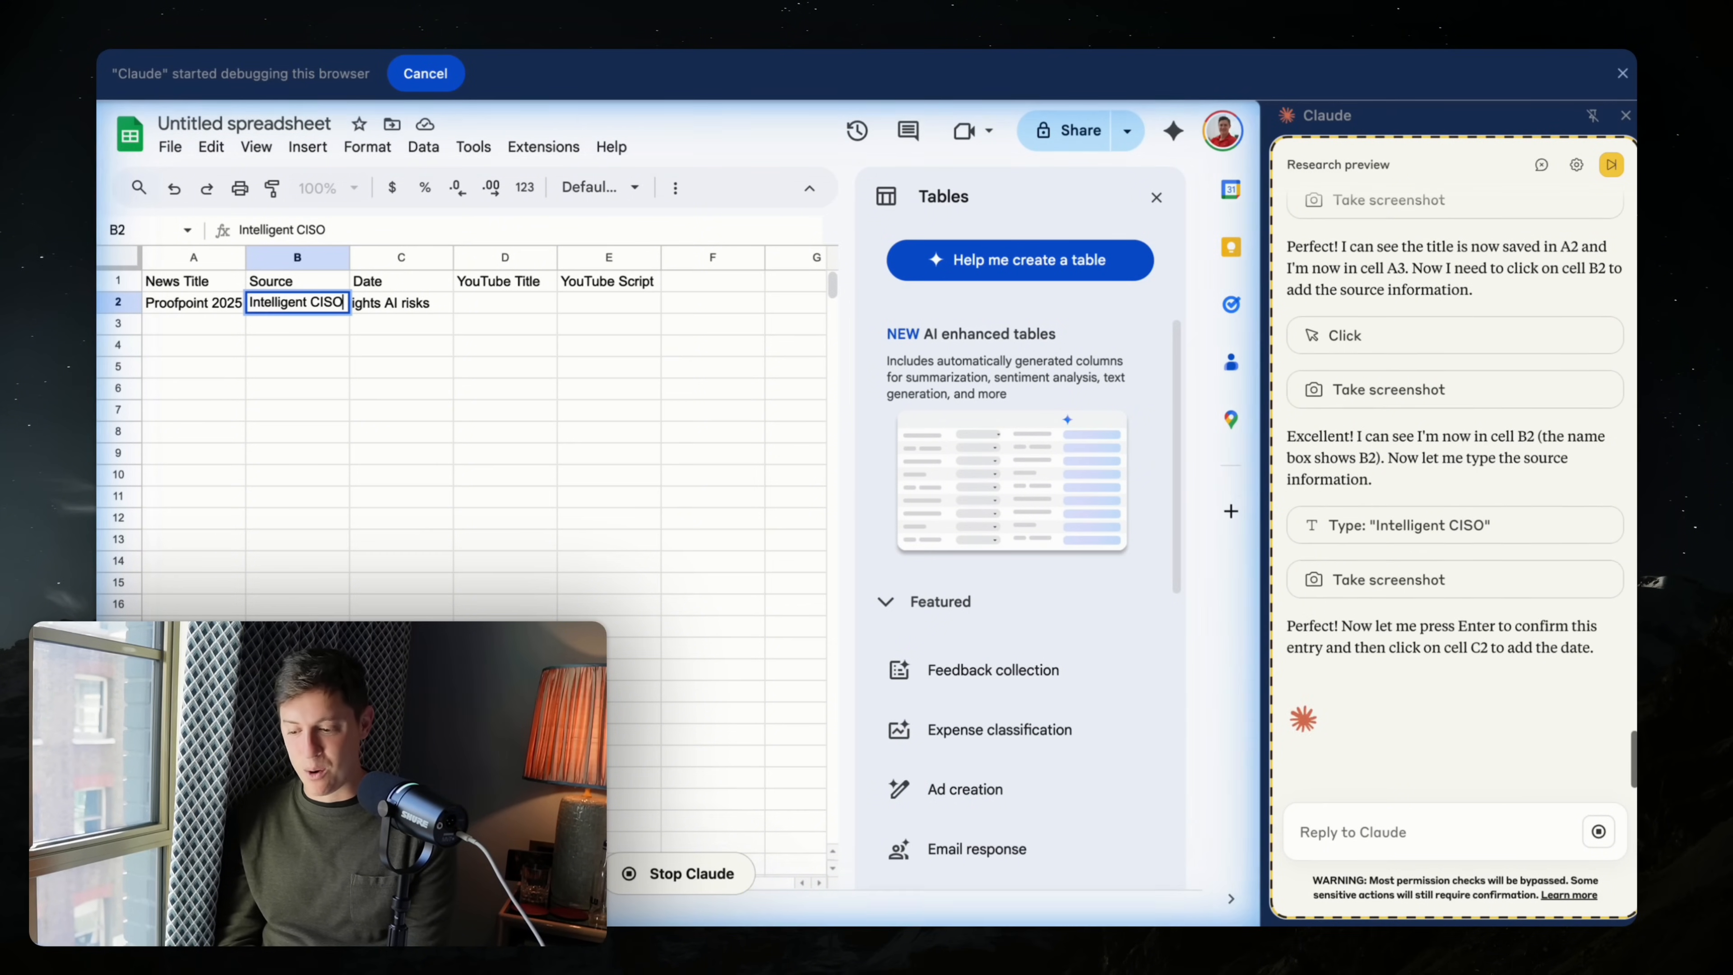
pyautogui.press('Return')
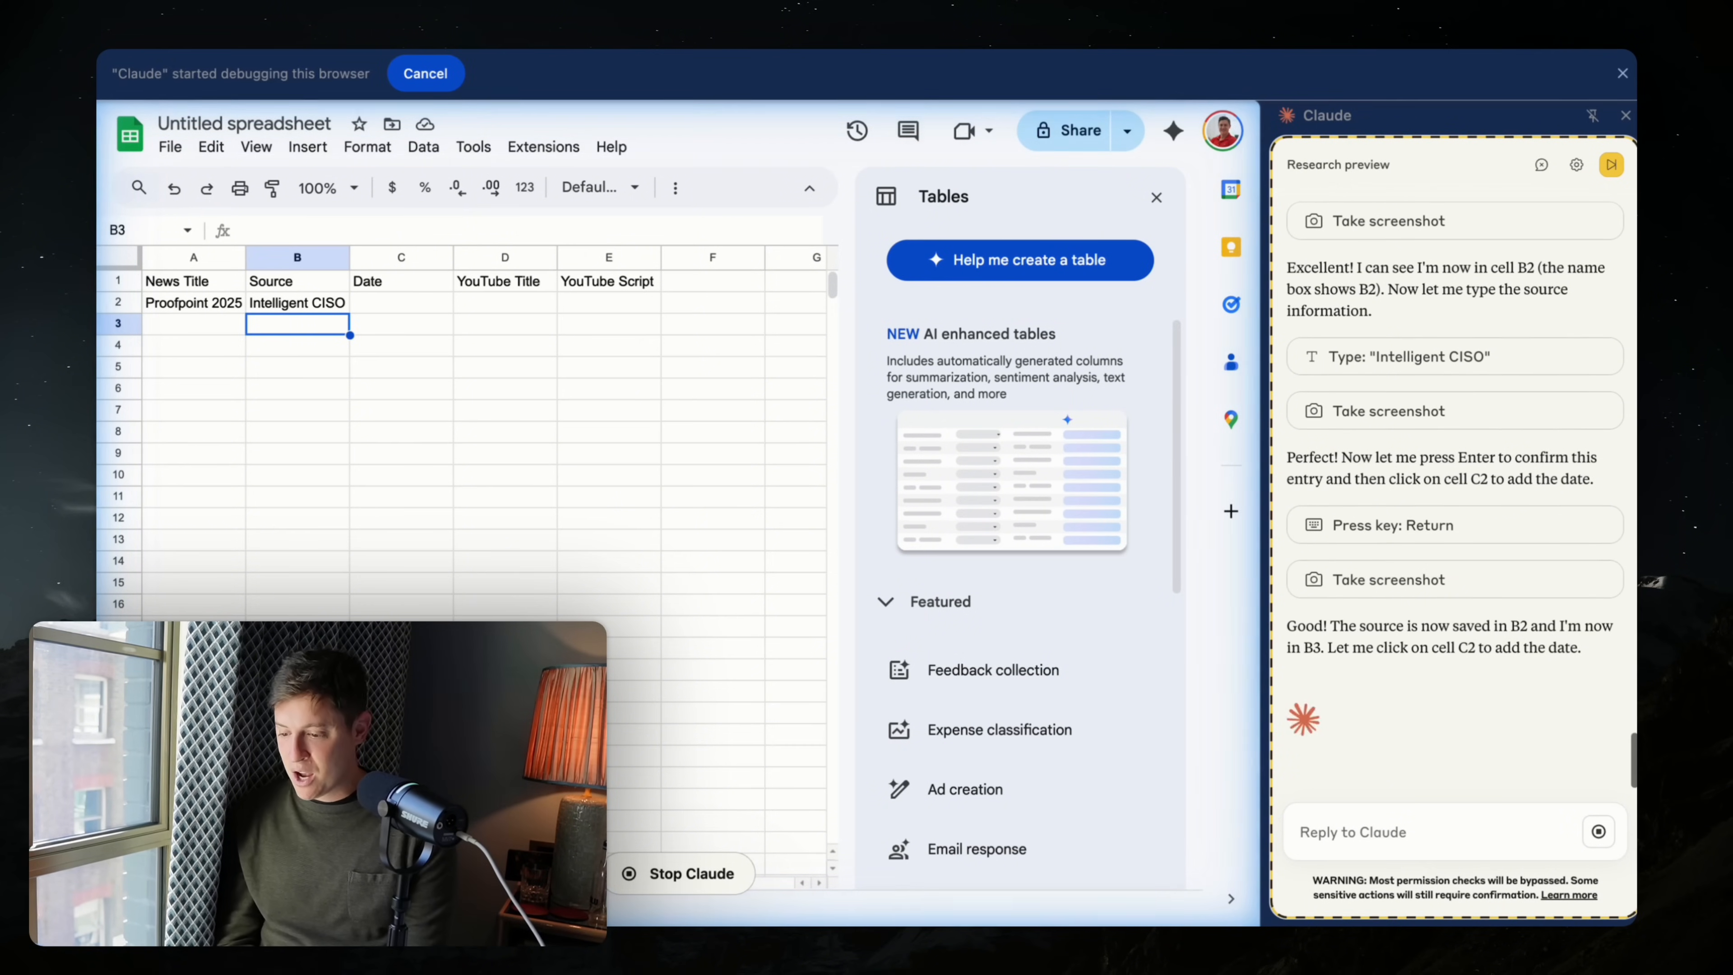
pyautogui.click(400, 302)
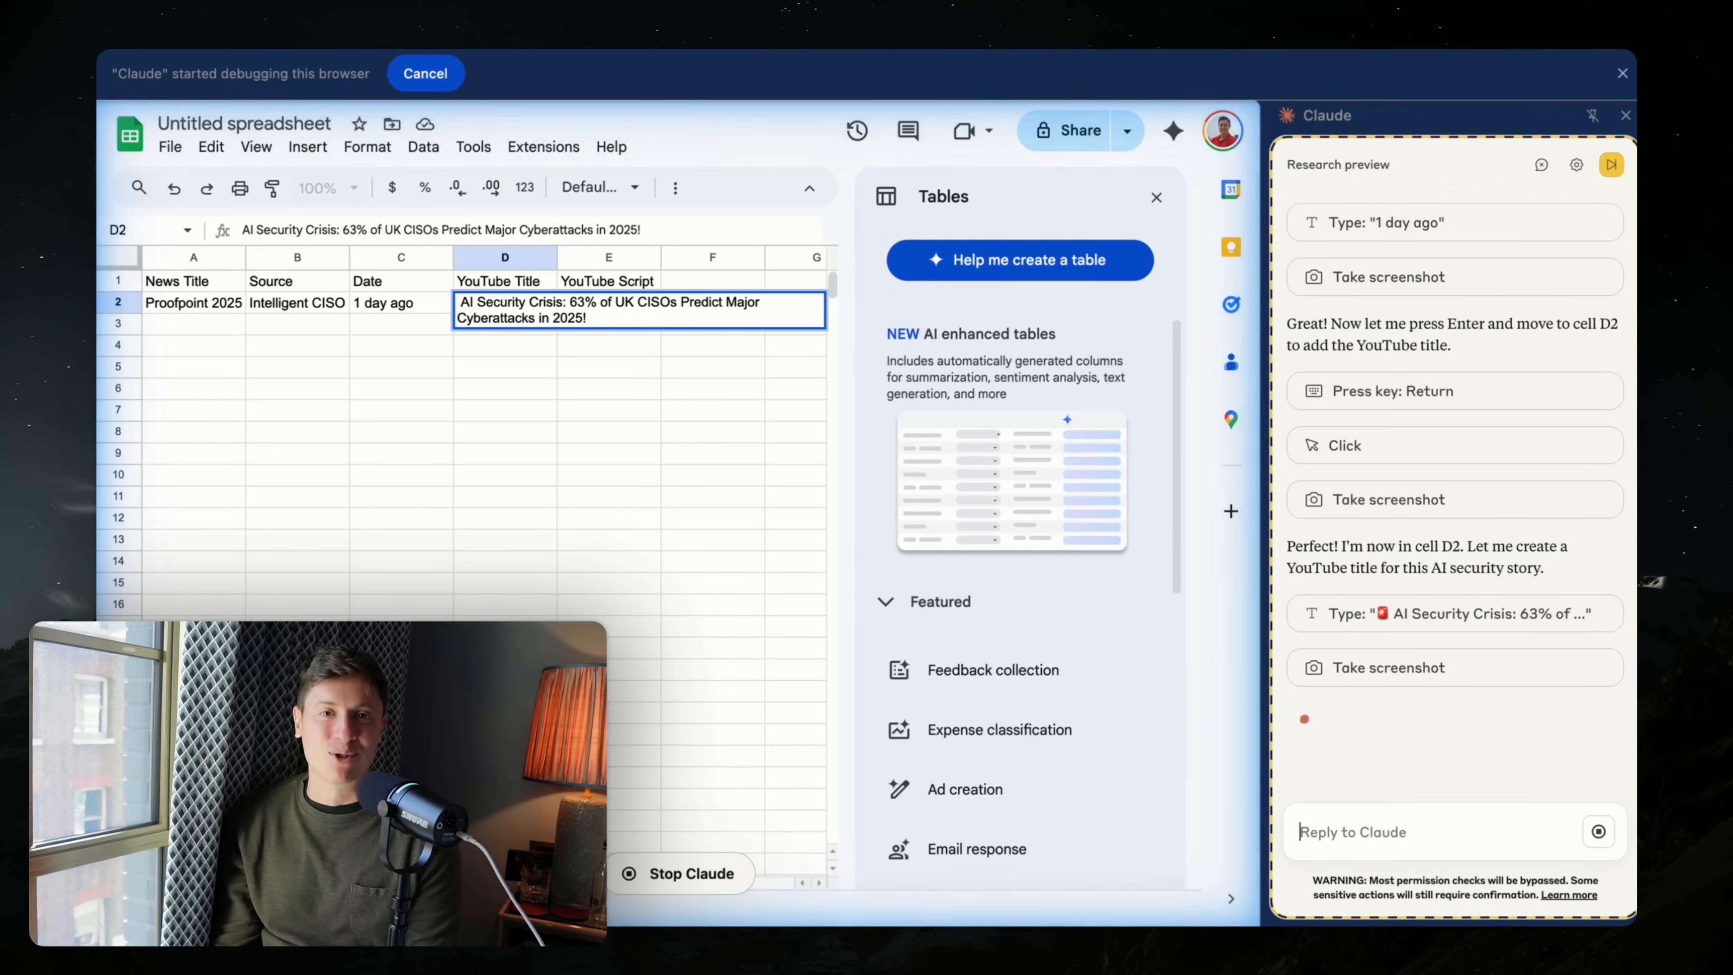
# Step: Confirm the YouTube title about UK CISOs in D2 before the script is entered in E2
pyautogui.press('Return')
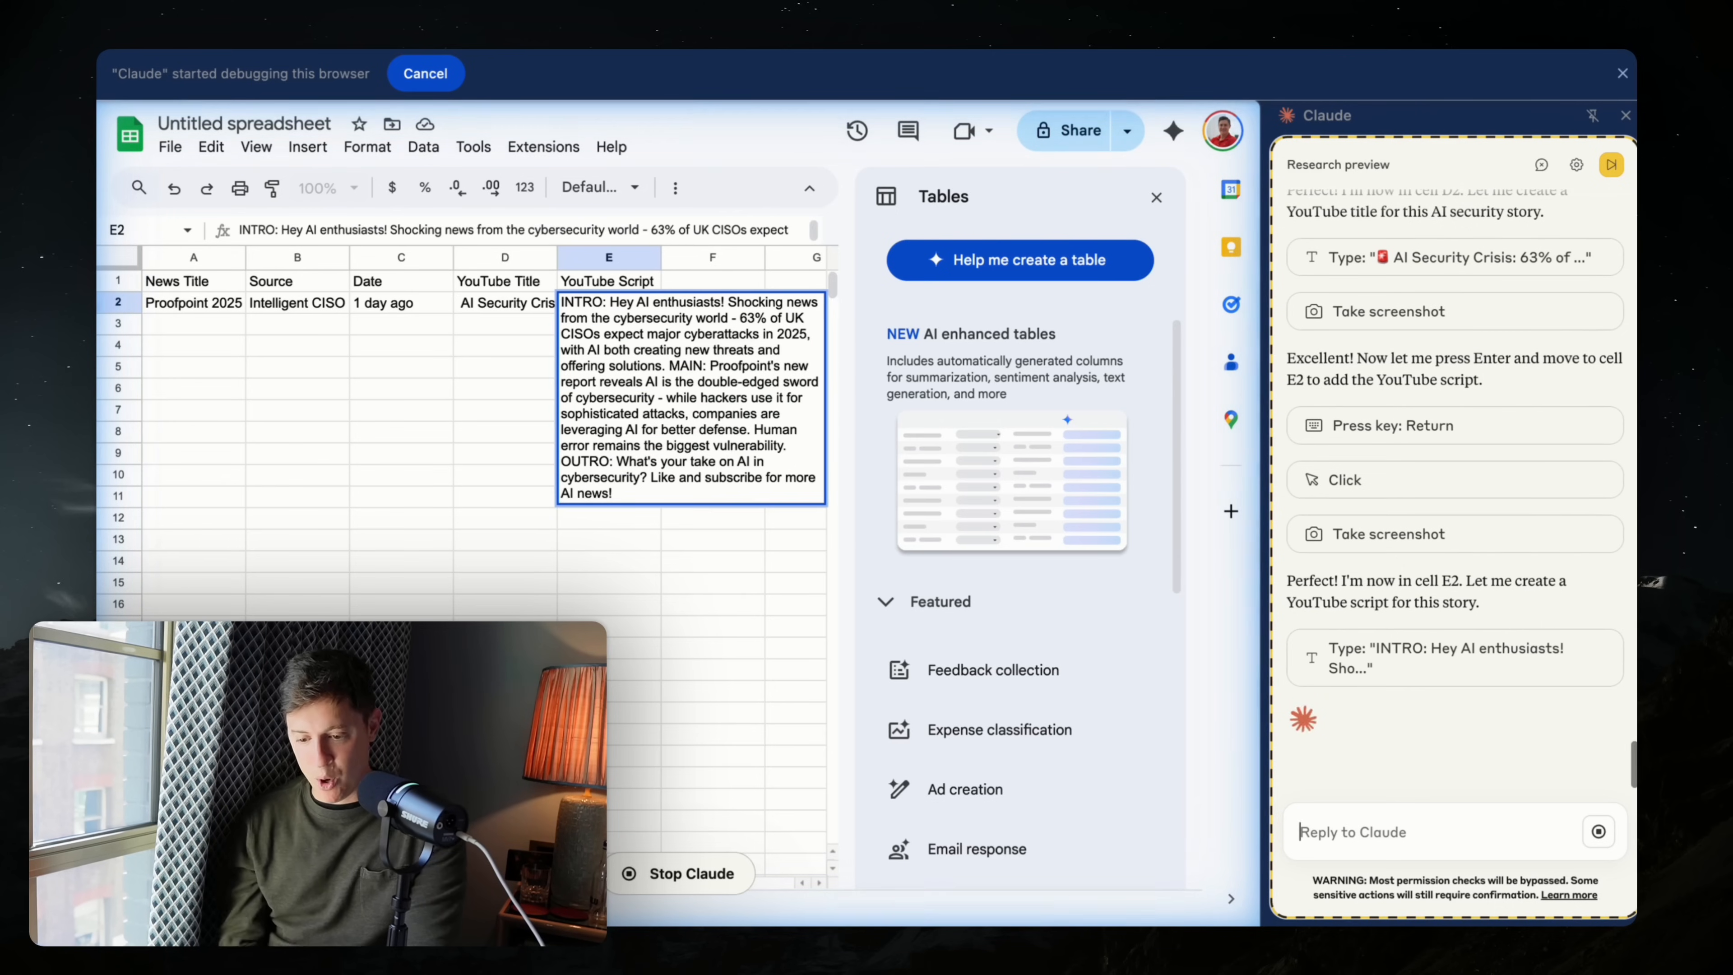
pyautogui.moveTo(1597, 832)
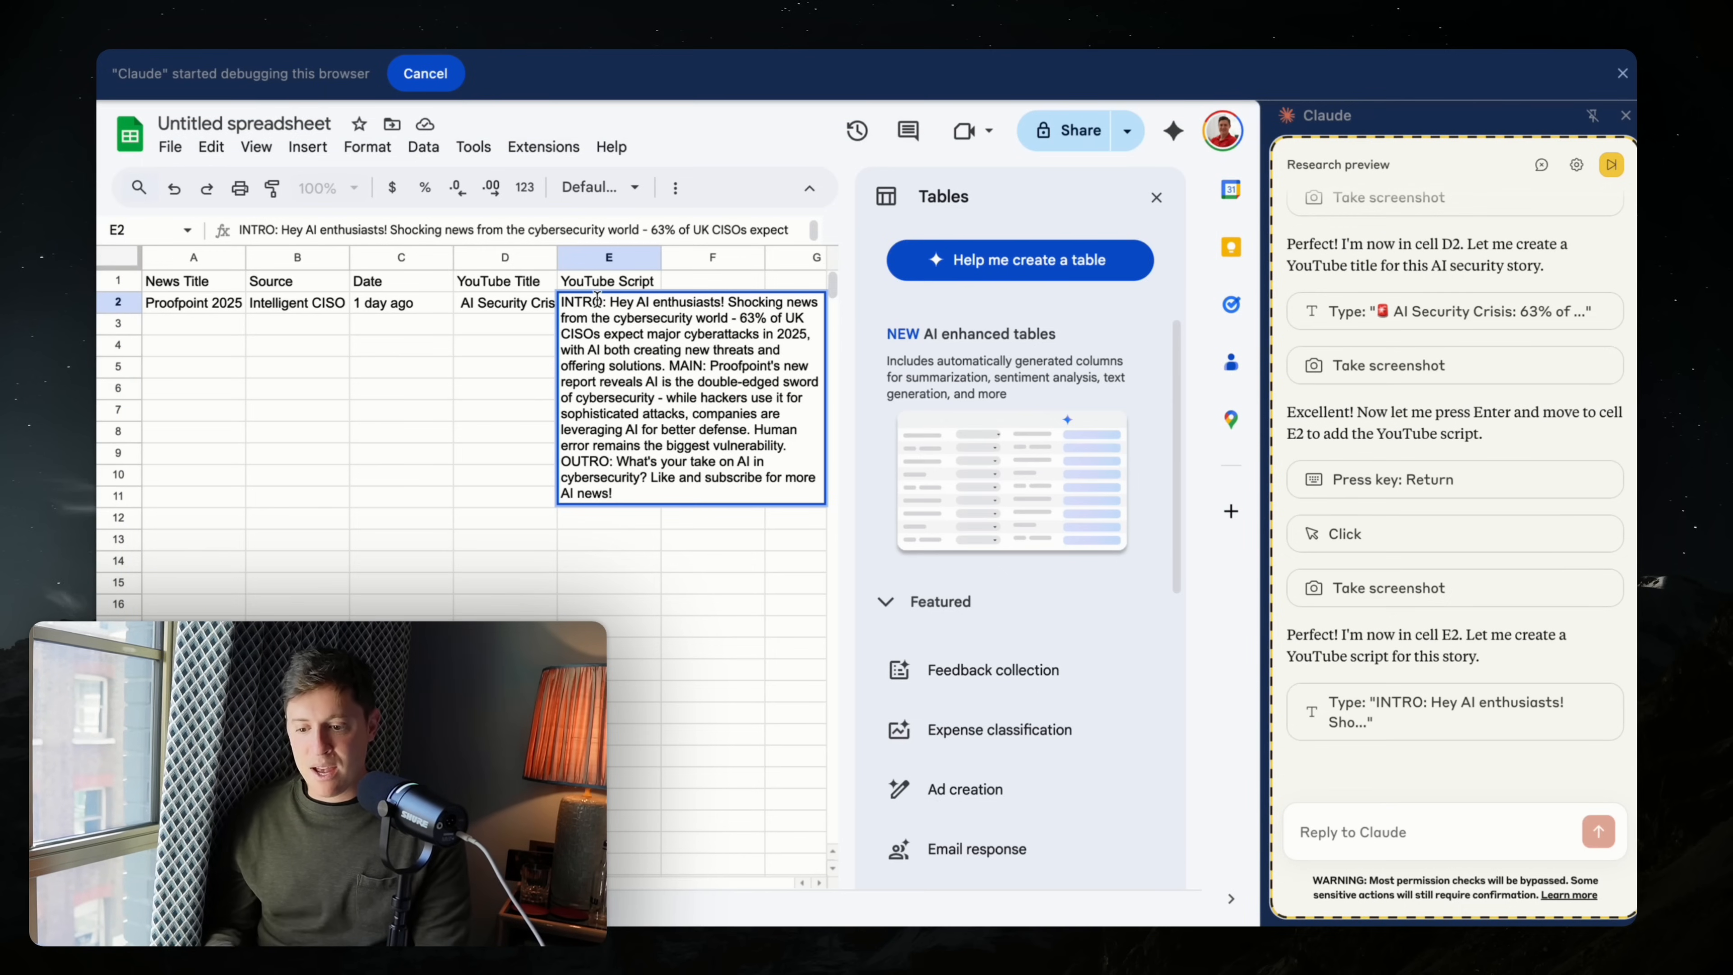
pyautogui.moveTo(680, 325)
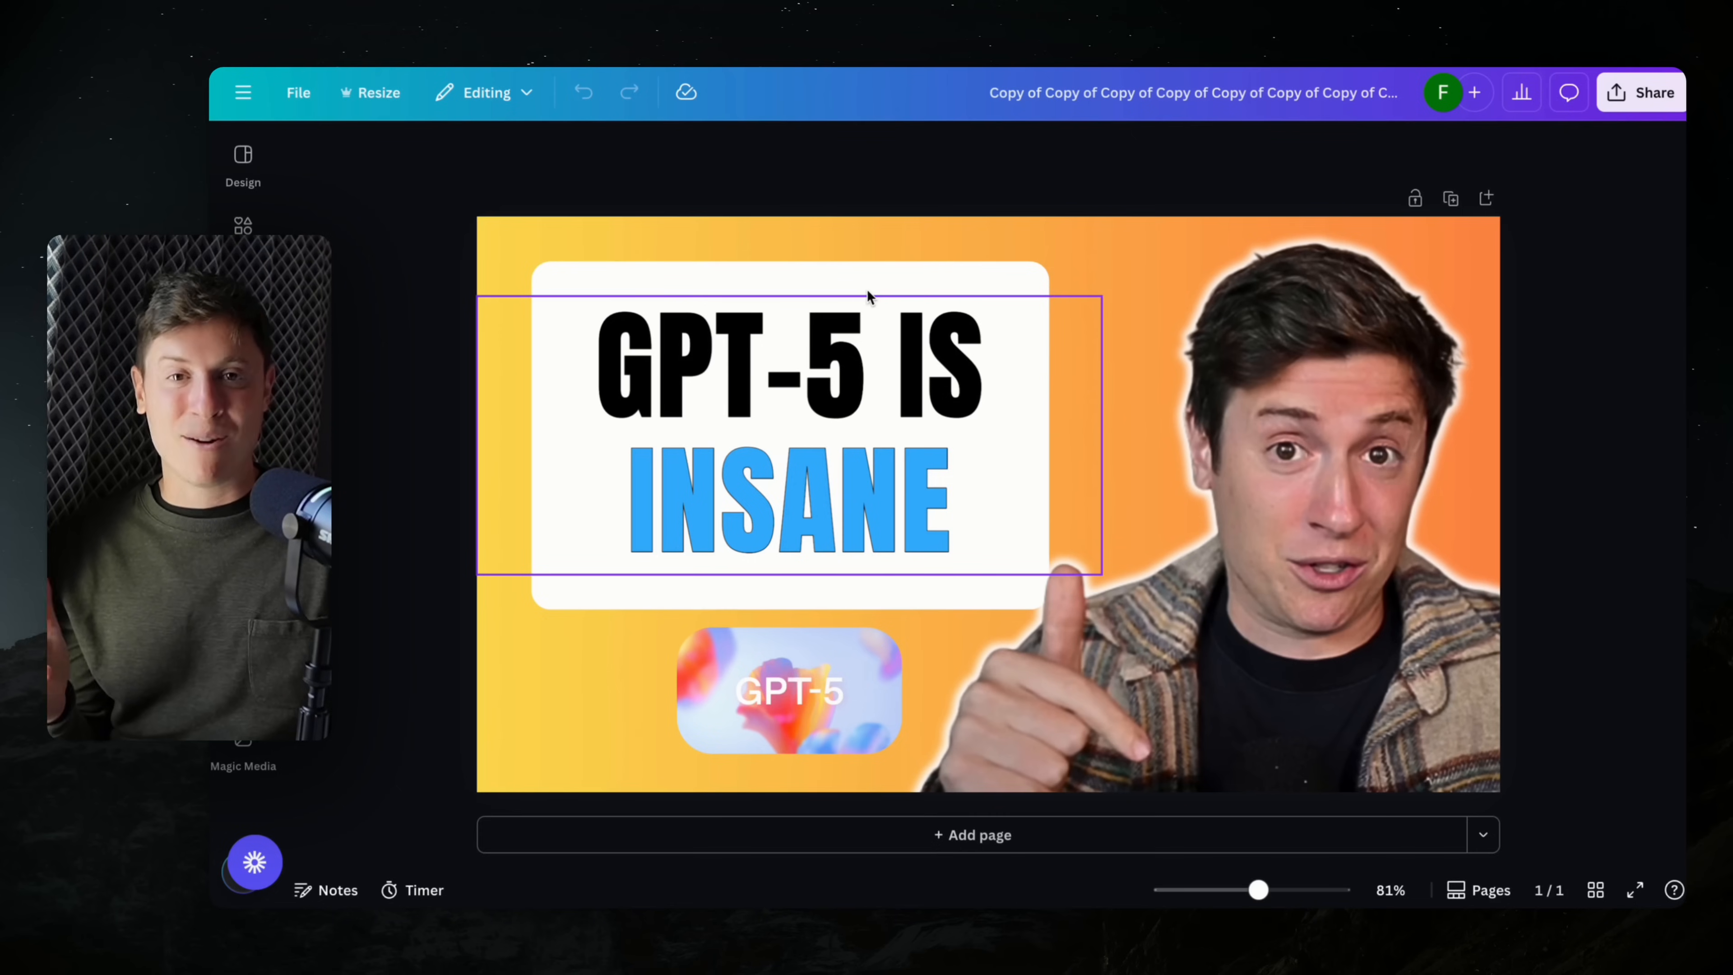
pyautogui.moveTo(872, 307)
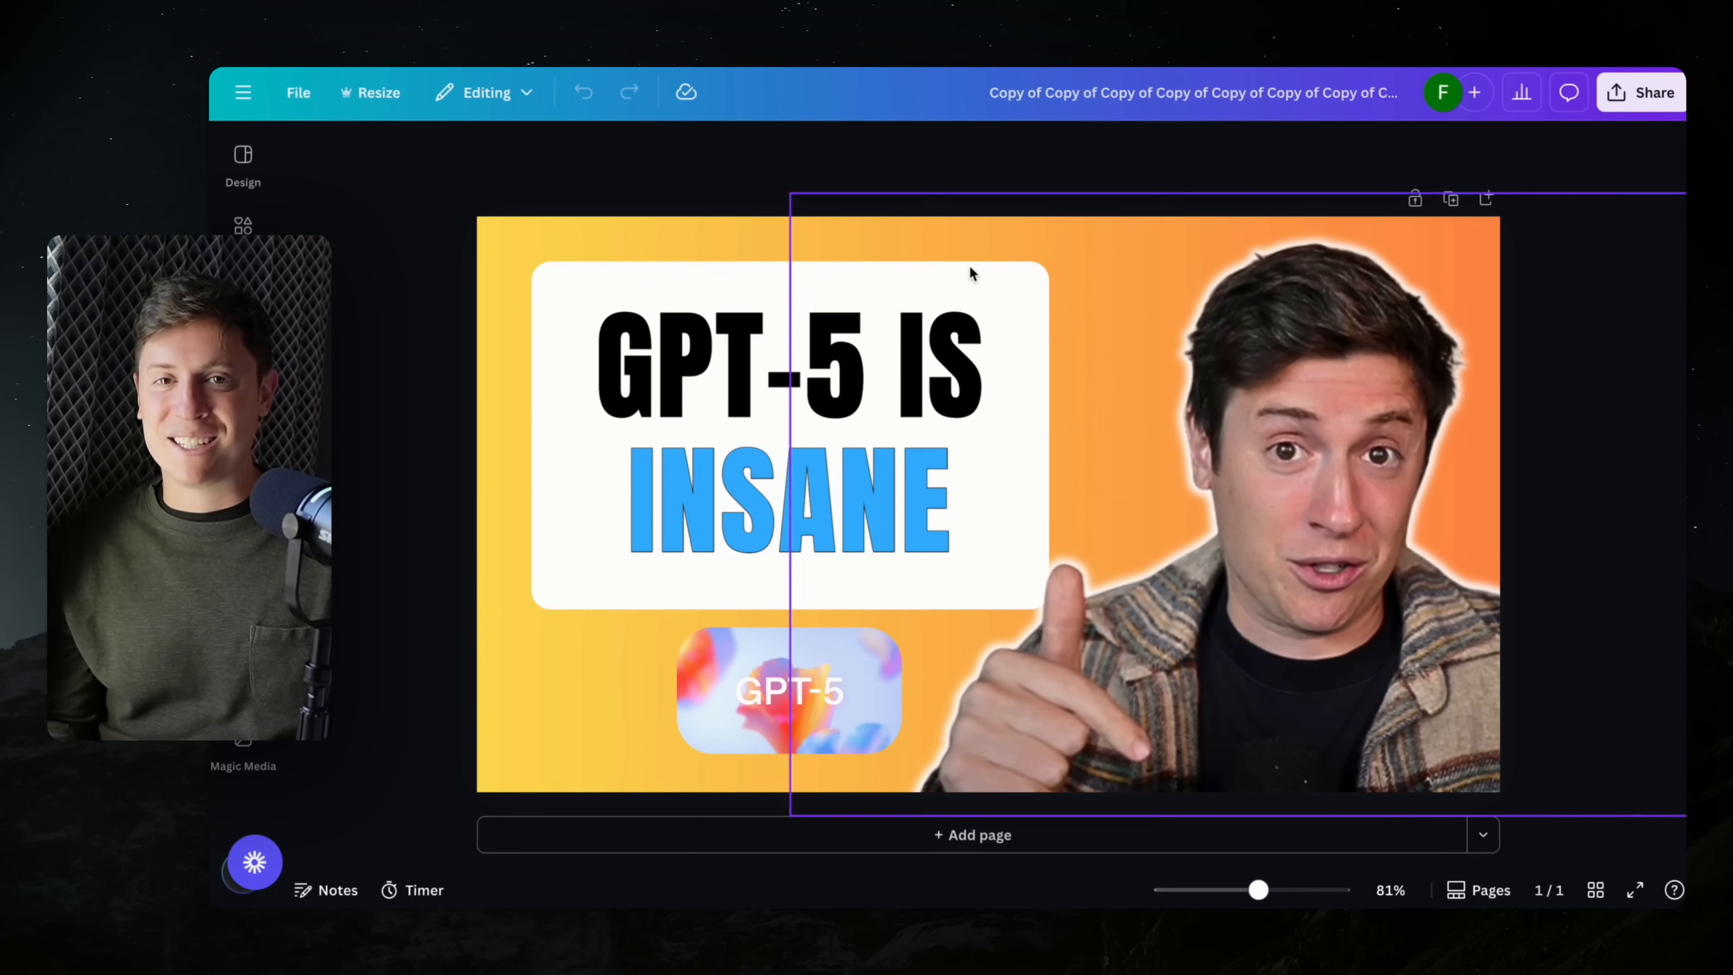
pyautogui.moveTo(1132, 521)
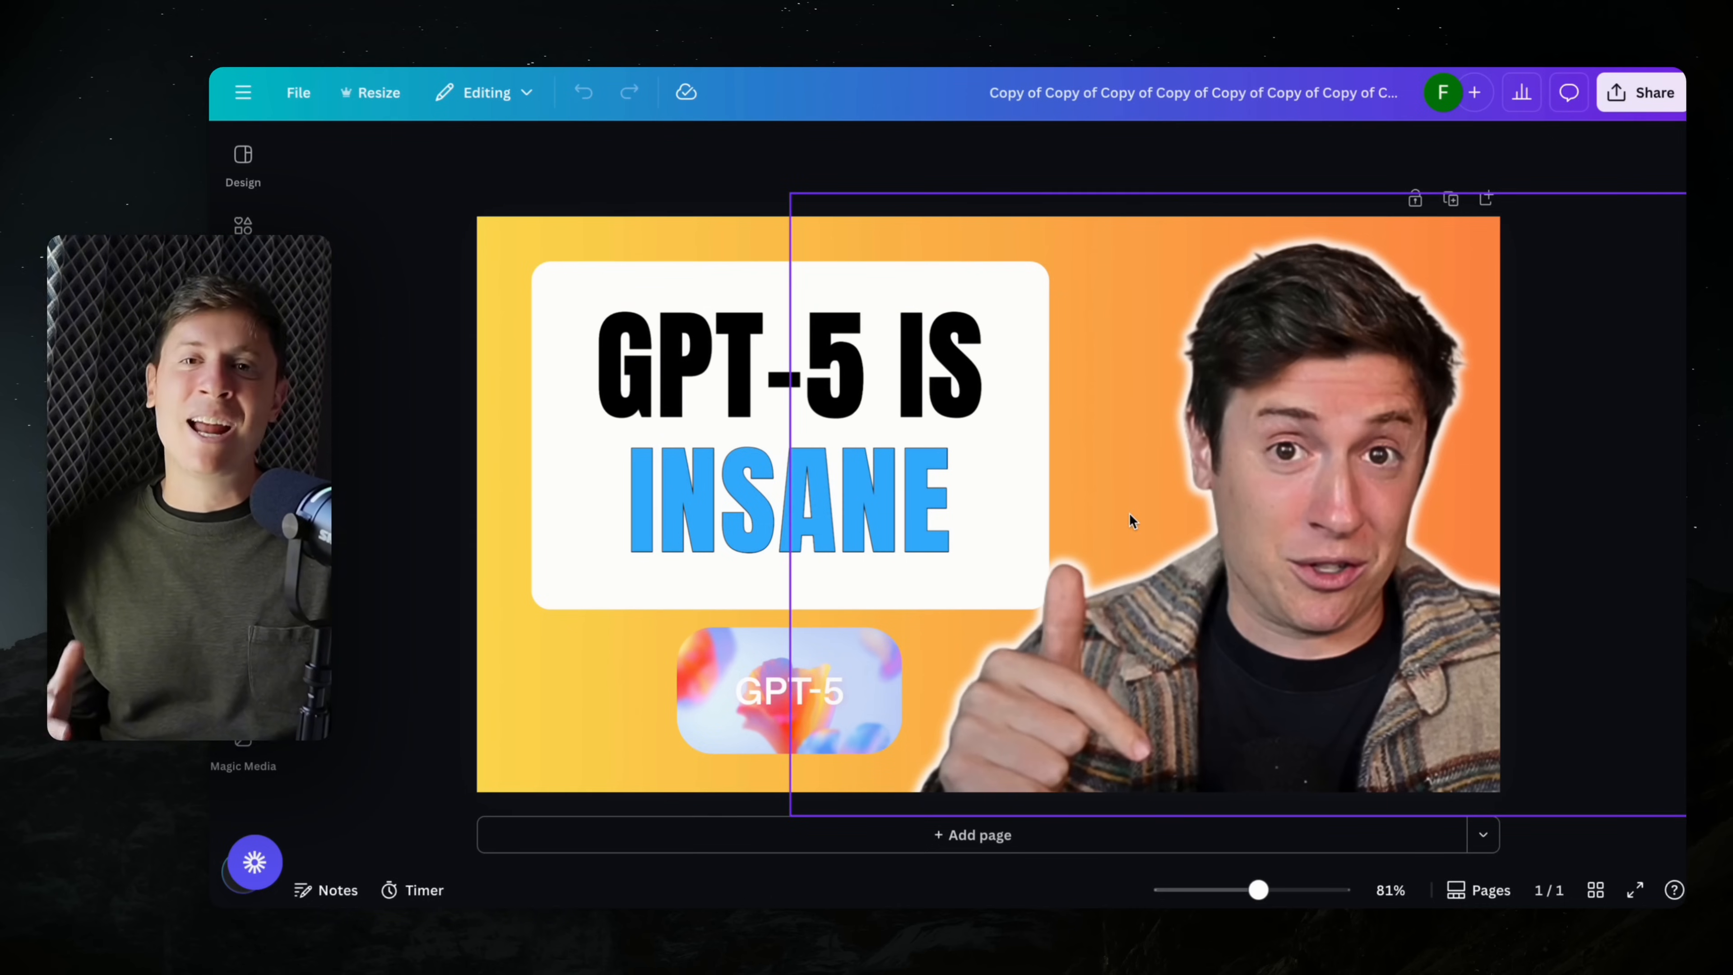